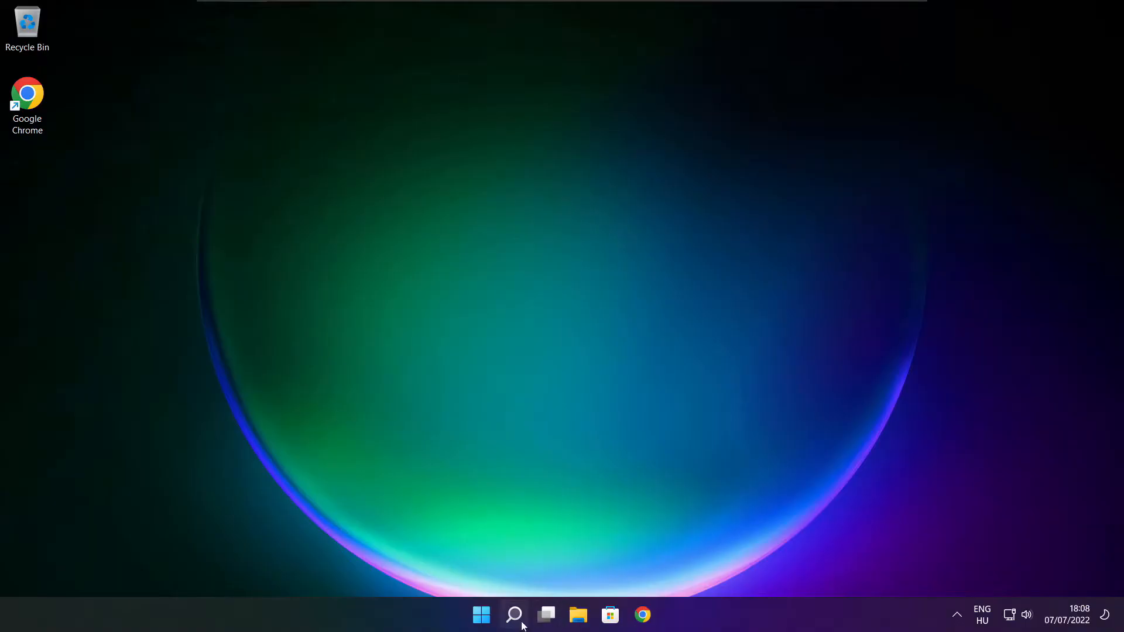
- Search Windows for "device manager" so Device Manager appears as the best match
click(513, 615)
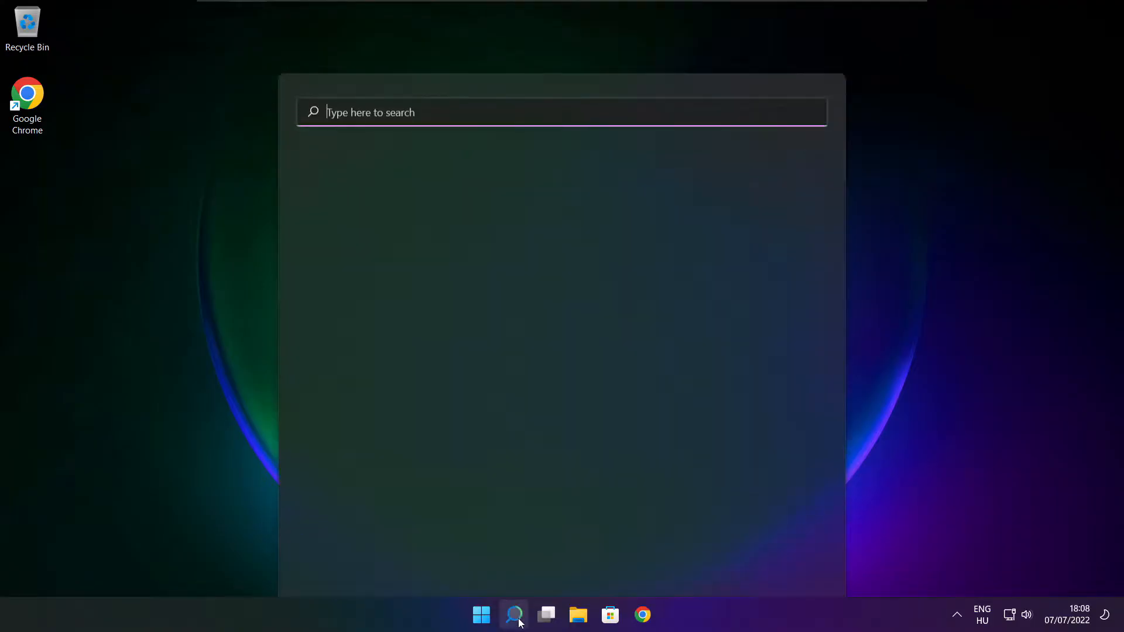
click(513, 615)
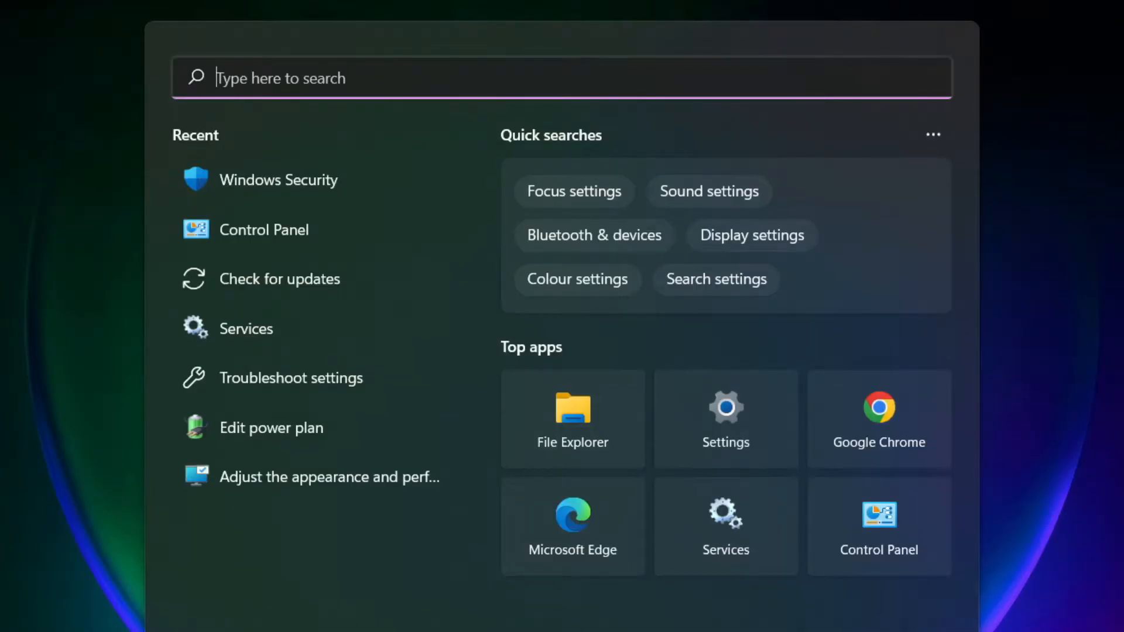
text(device Manager)
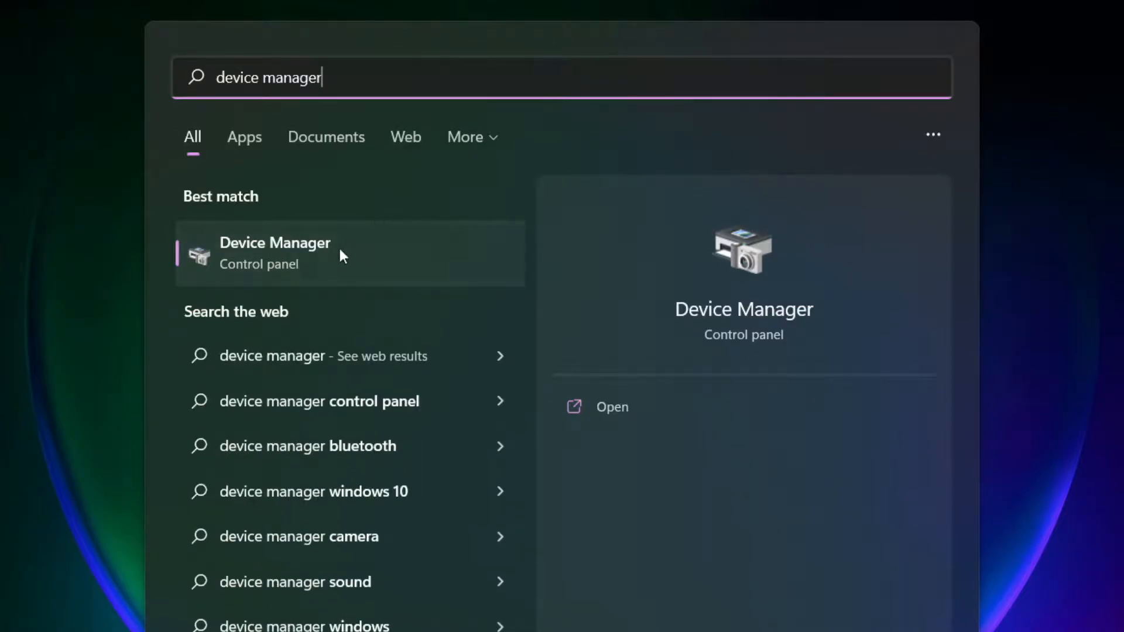
mouse_move(409, 270)
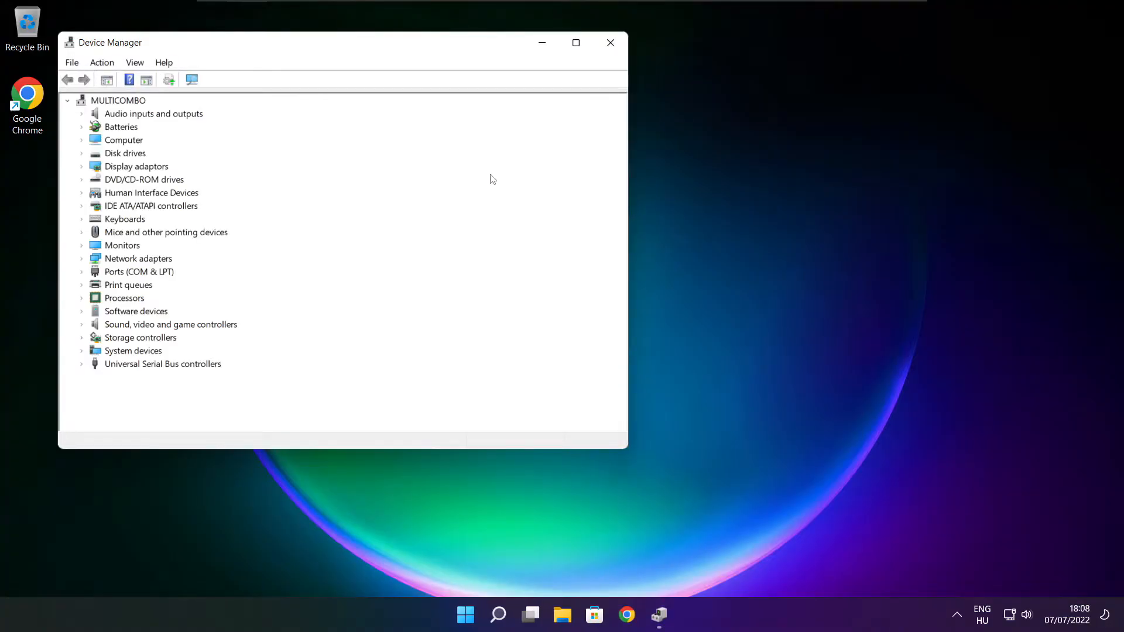
- Maximize Device Manager and auto-search a newer VMware SVGA 3D driver; best already installed
click(576, 42)
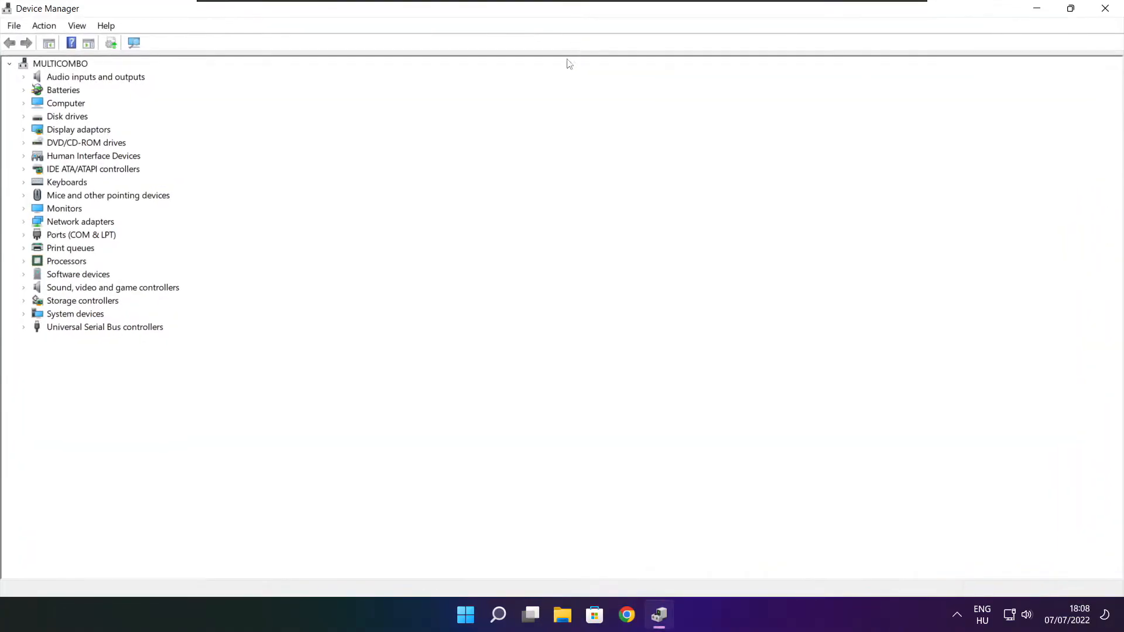
click(107, 201)
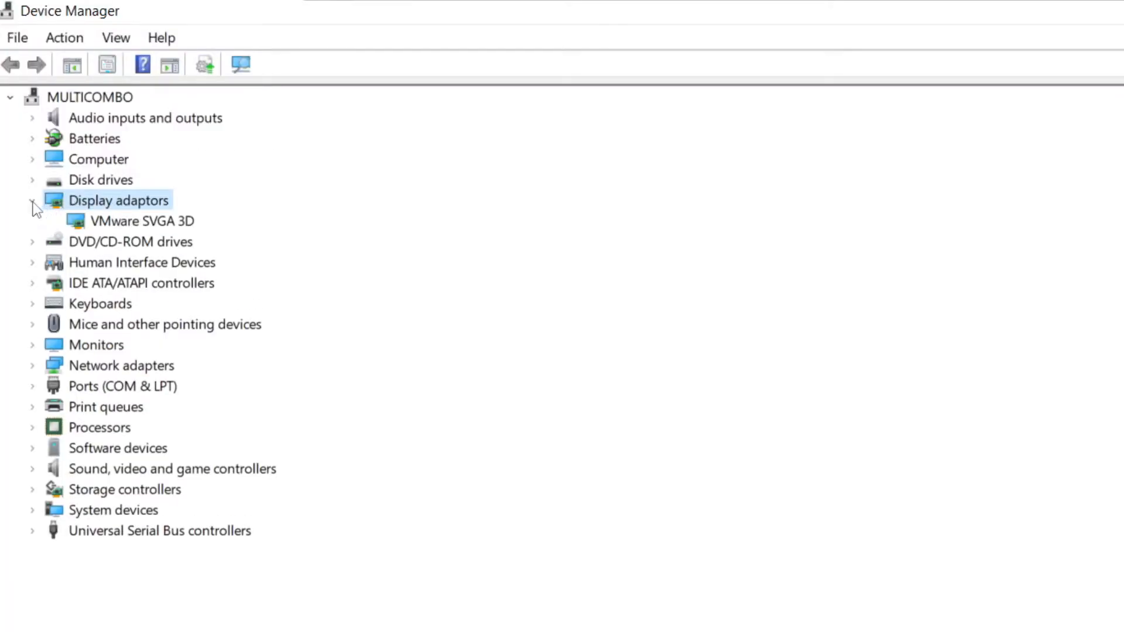
click(142, 221)
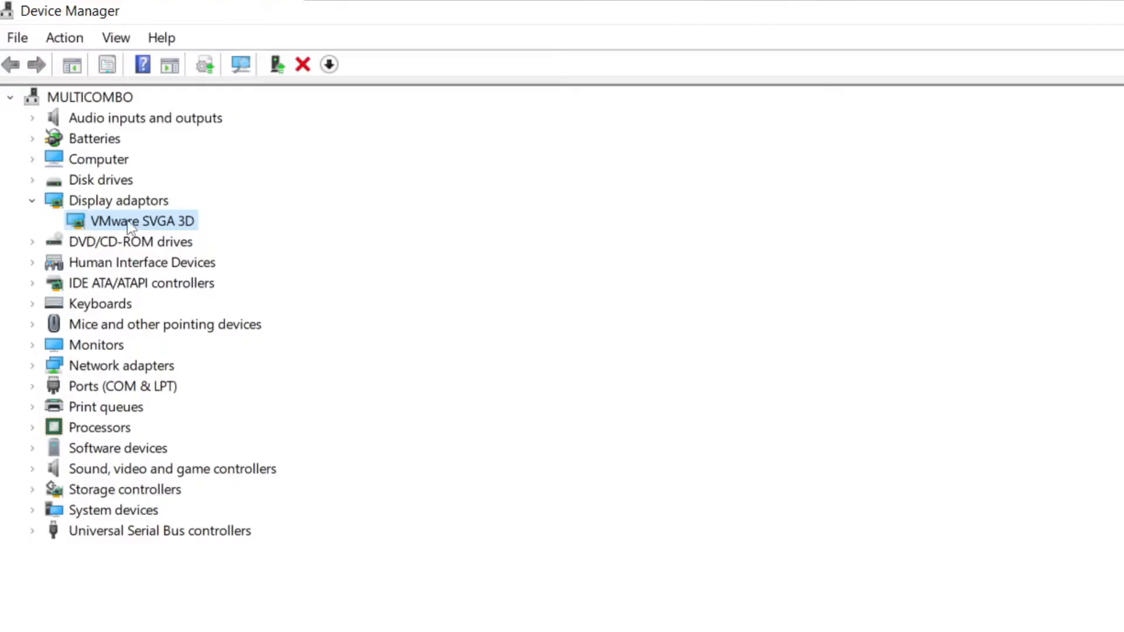
right_click(142, 221)
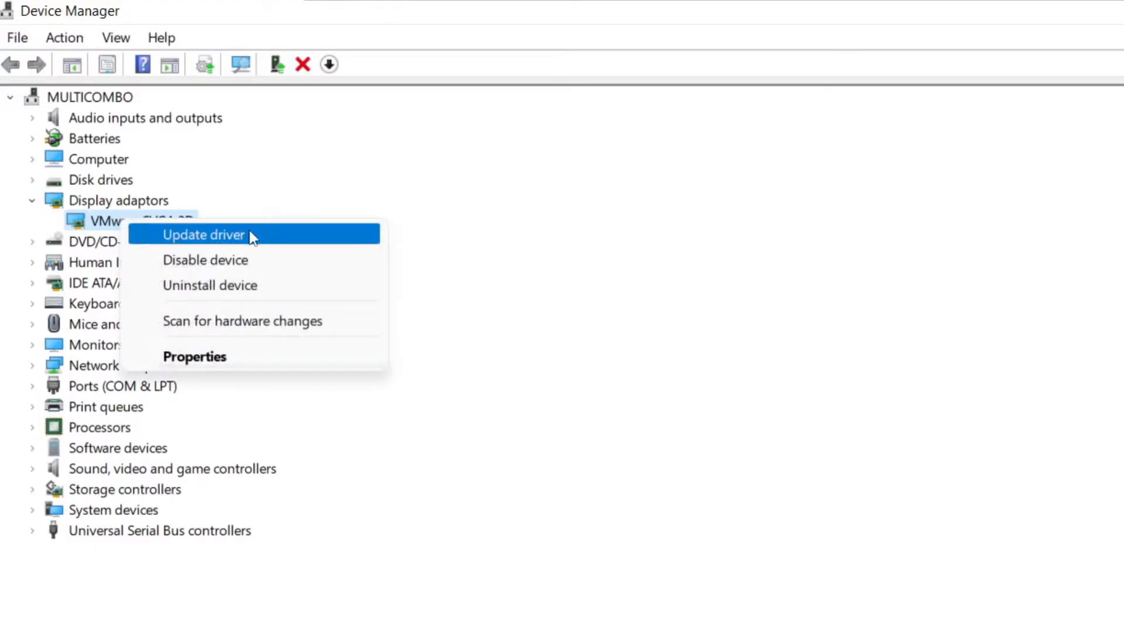
click(203, 235)
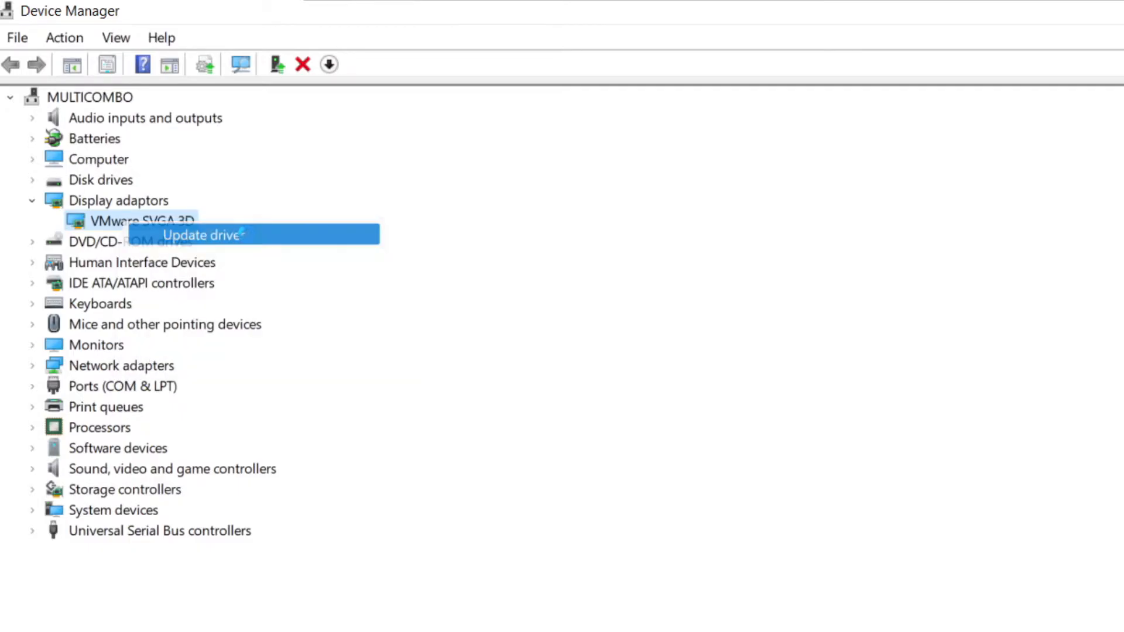
click(202, 234)
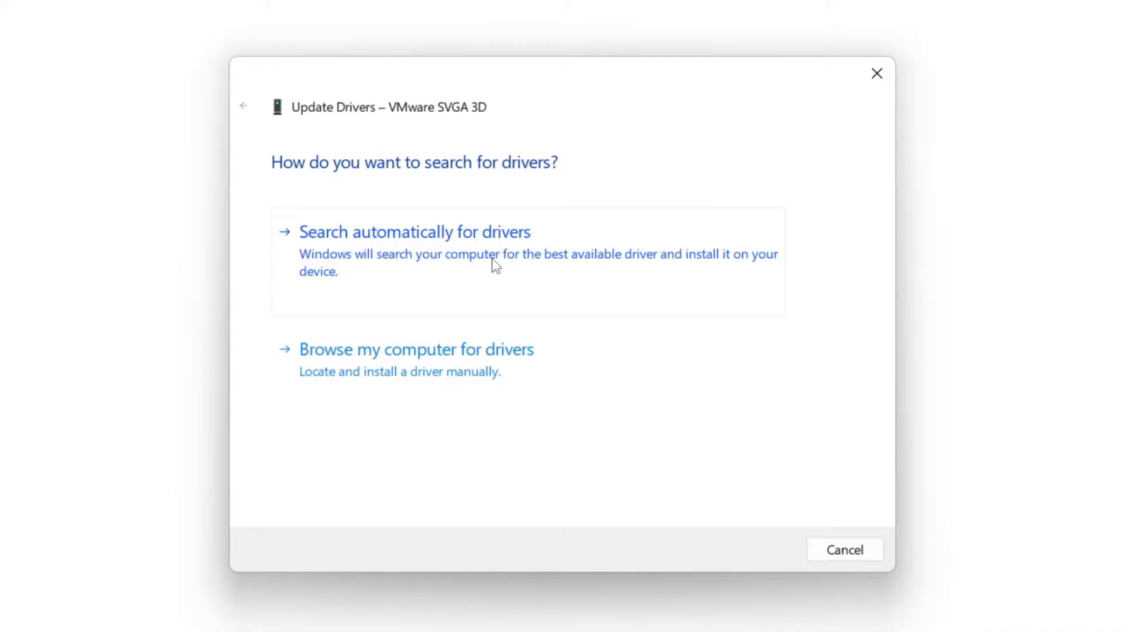
click(414, 232)
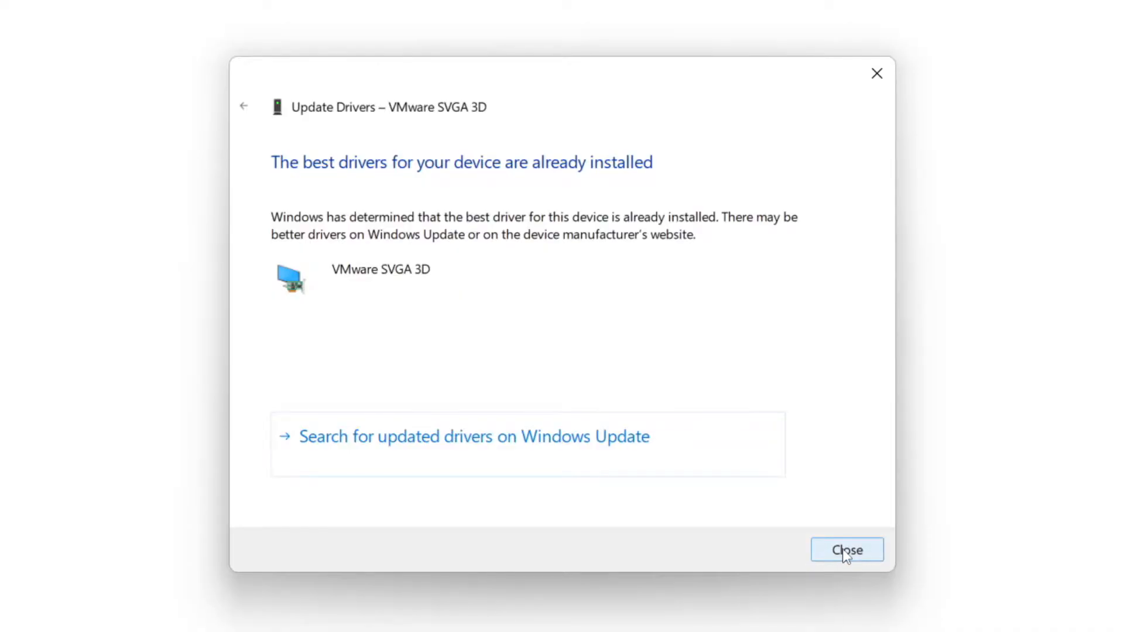
click(847, 550)
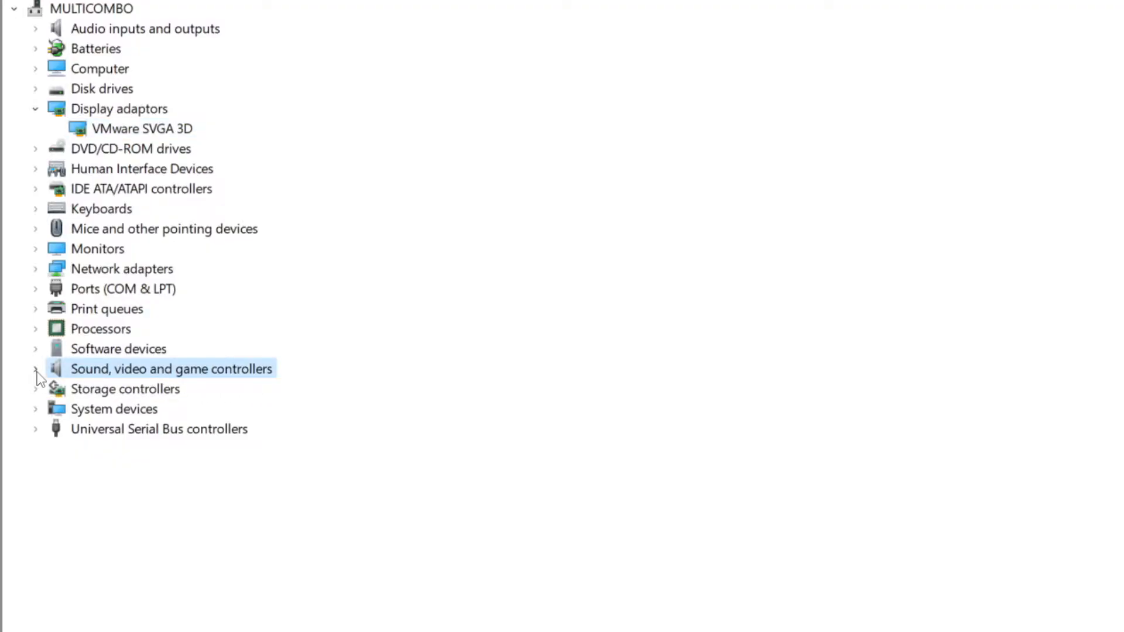
- Auto-search a newer High Definition Audio Device driver; best driver already installed
click(35, 368)
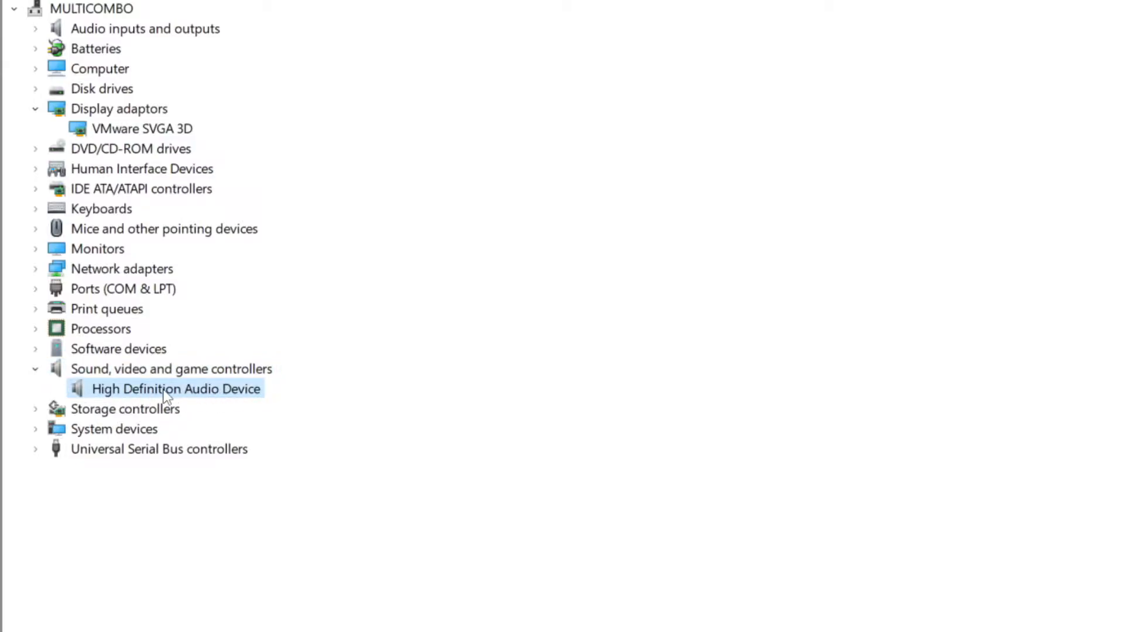
right_click(176, 389)
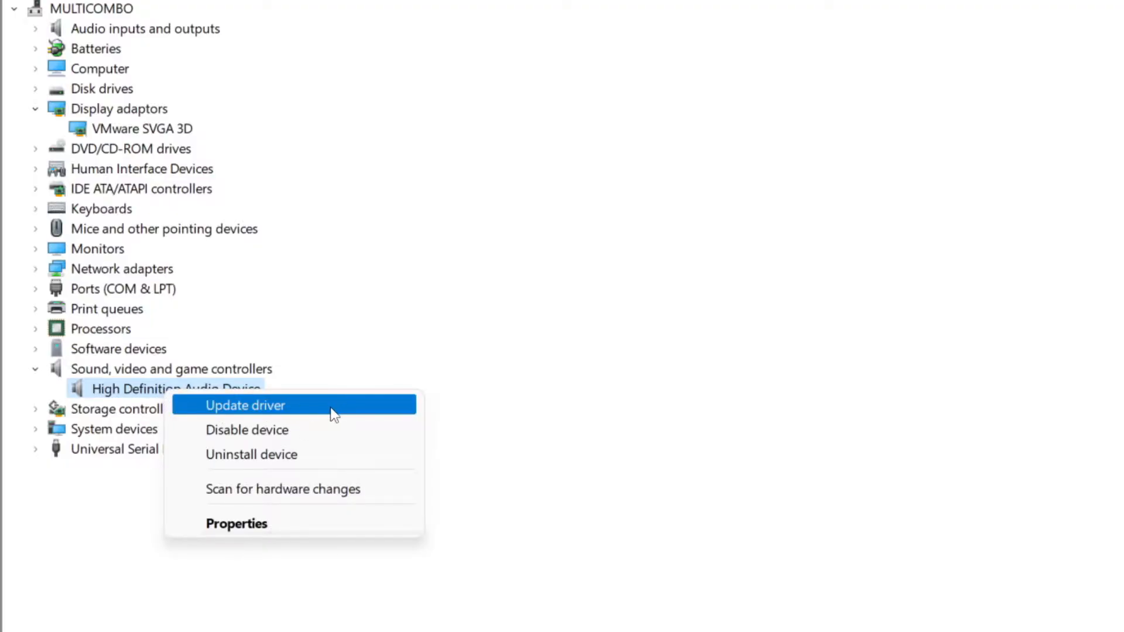
click(245, 405)
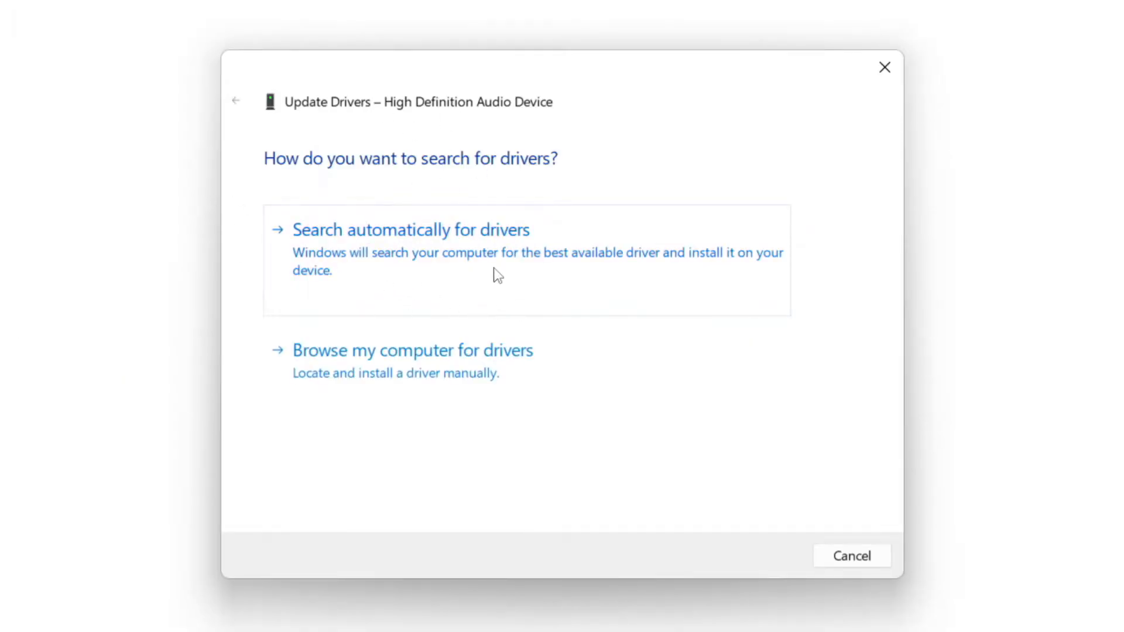
mouse_move(449, 260)
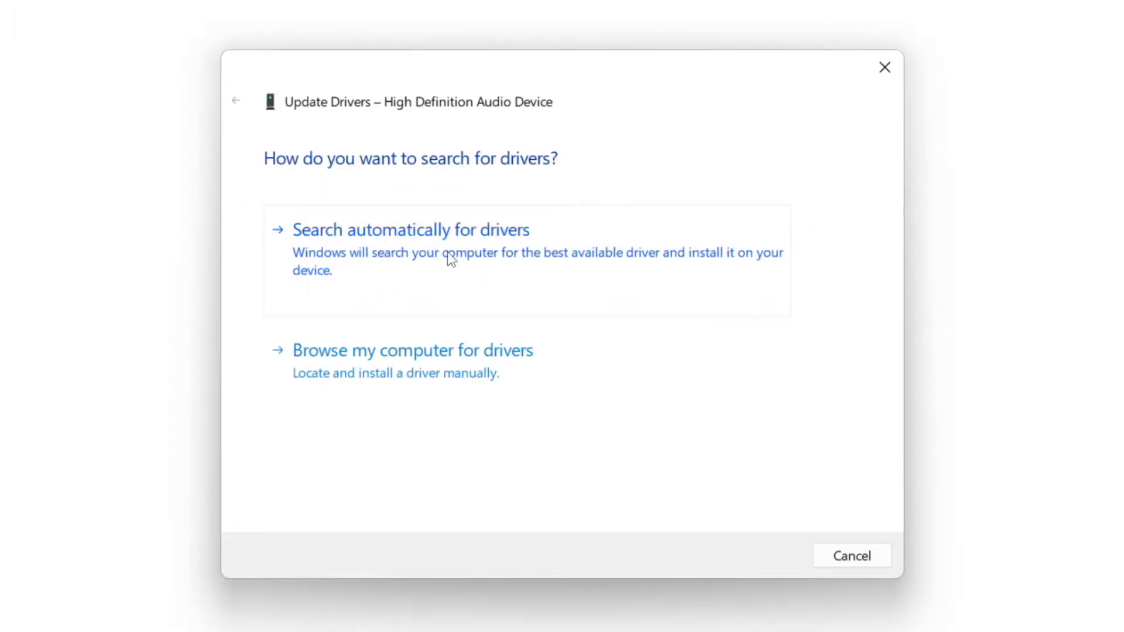
click(411, 229)
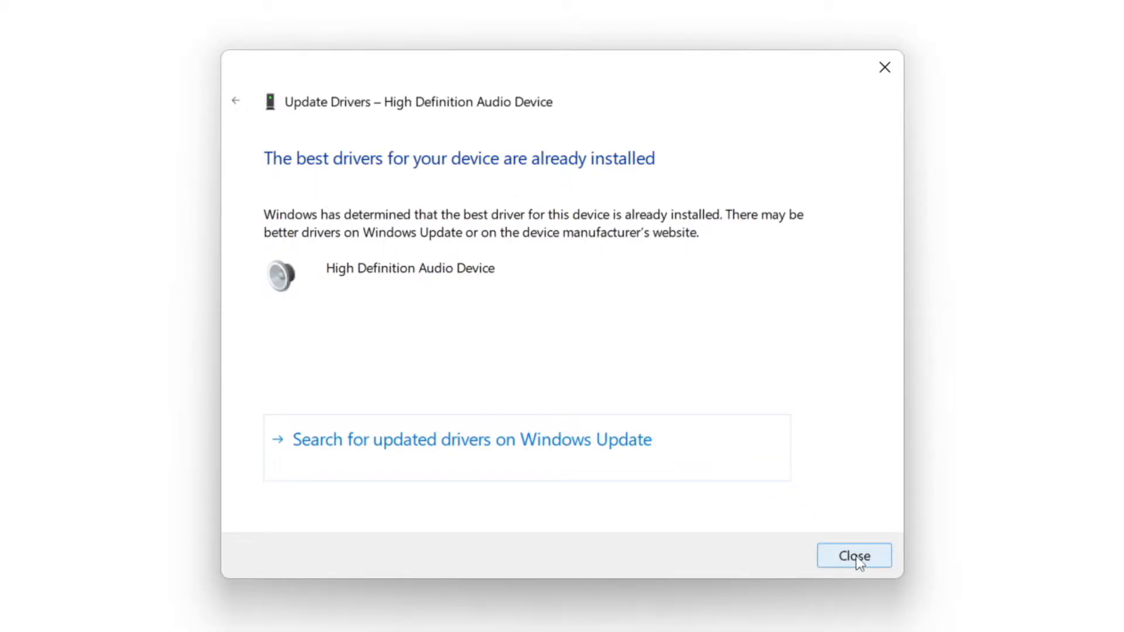
click(853, 555)
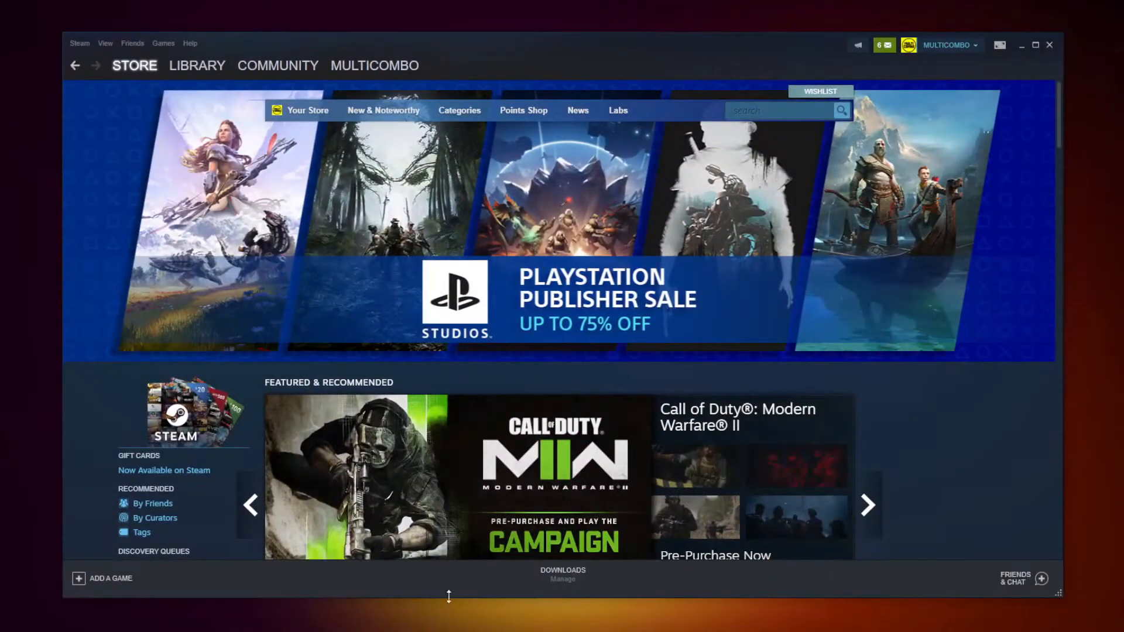
- Switch to the Steam Library and bring up the context menu for NOT WORKING GAME
click(196, 66)
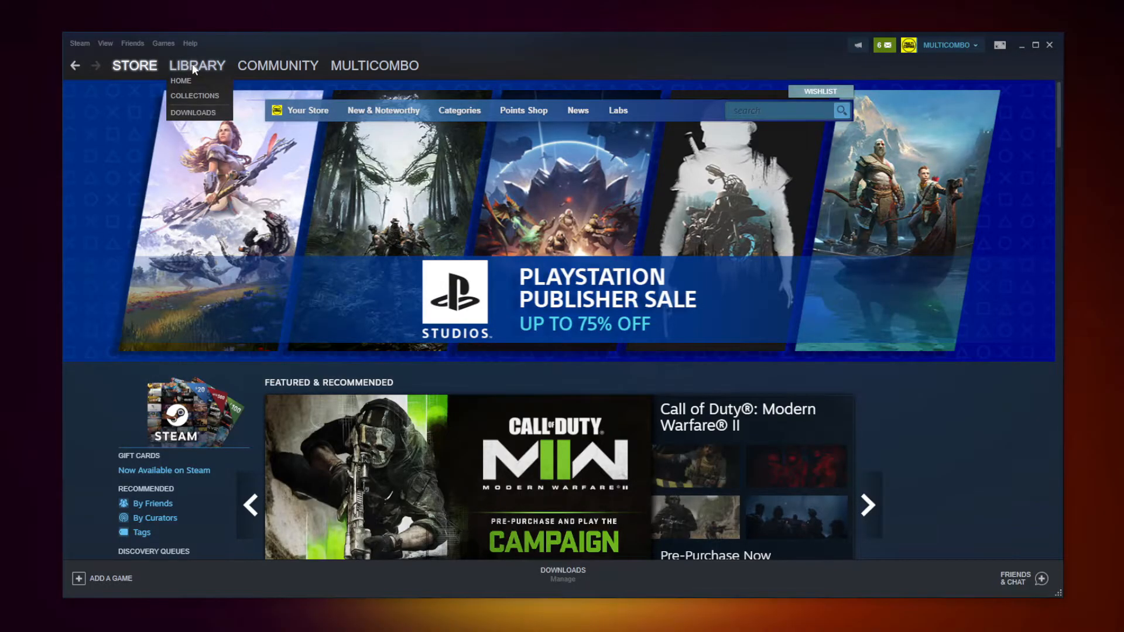
click(197, 66)
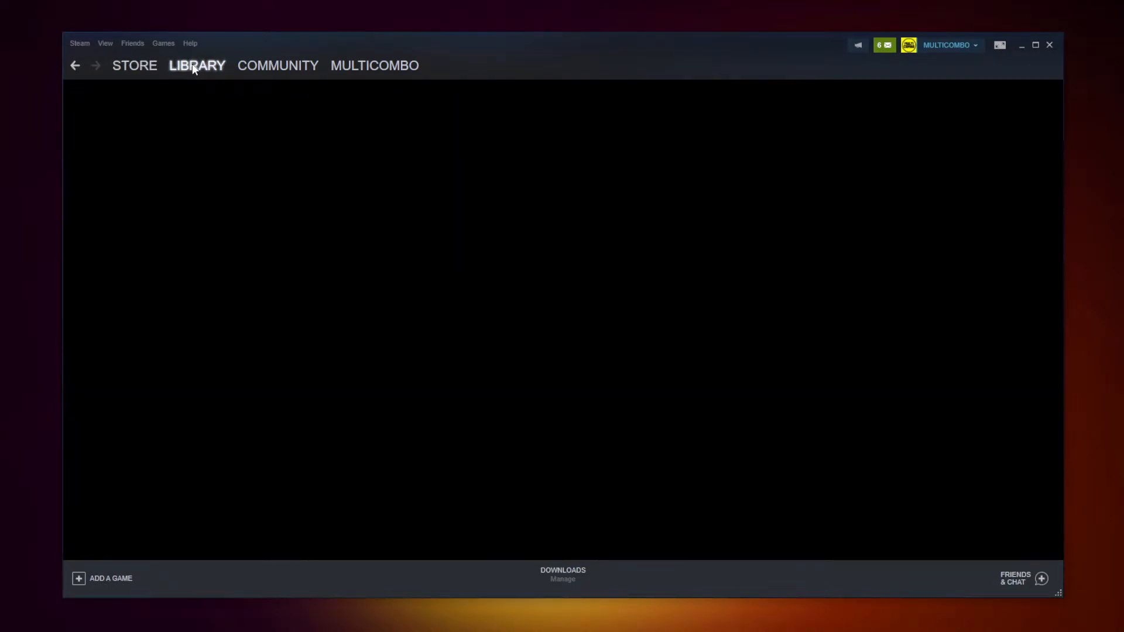
click(197, 65)
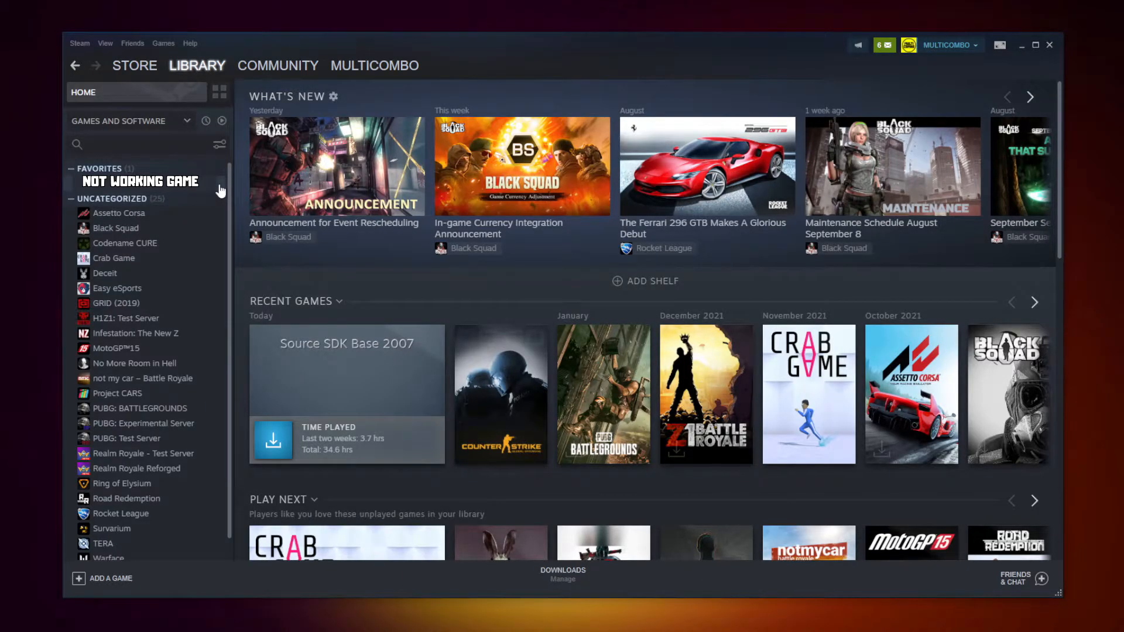
right_click(139, 180)
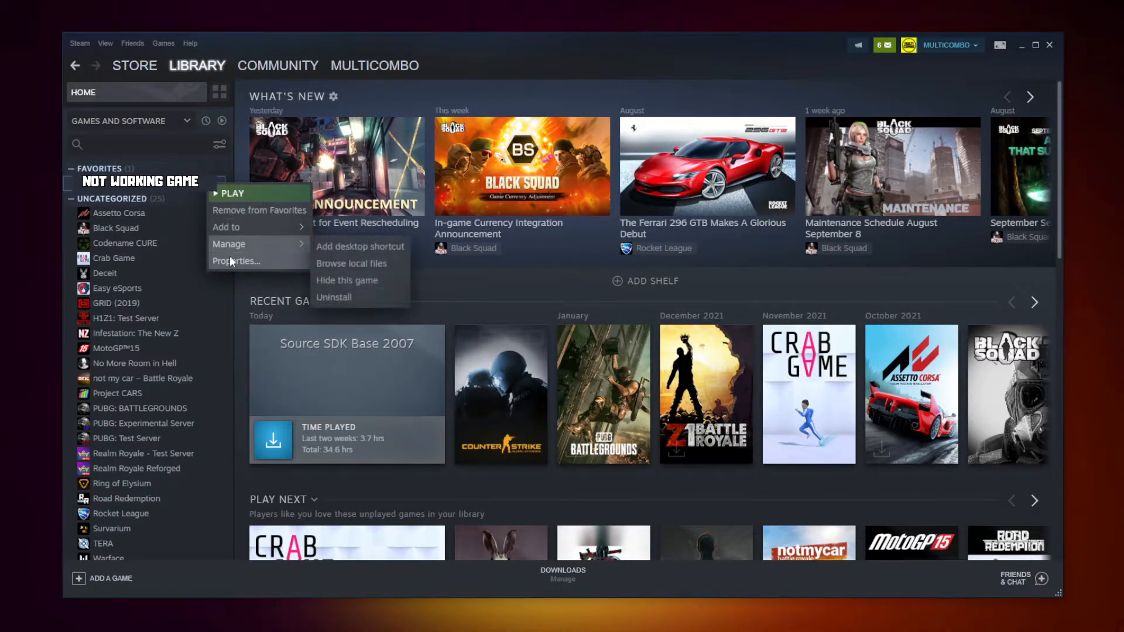
mouse_move(236, 261)
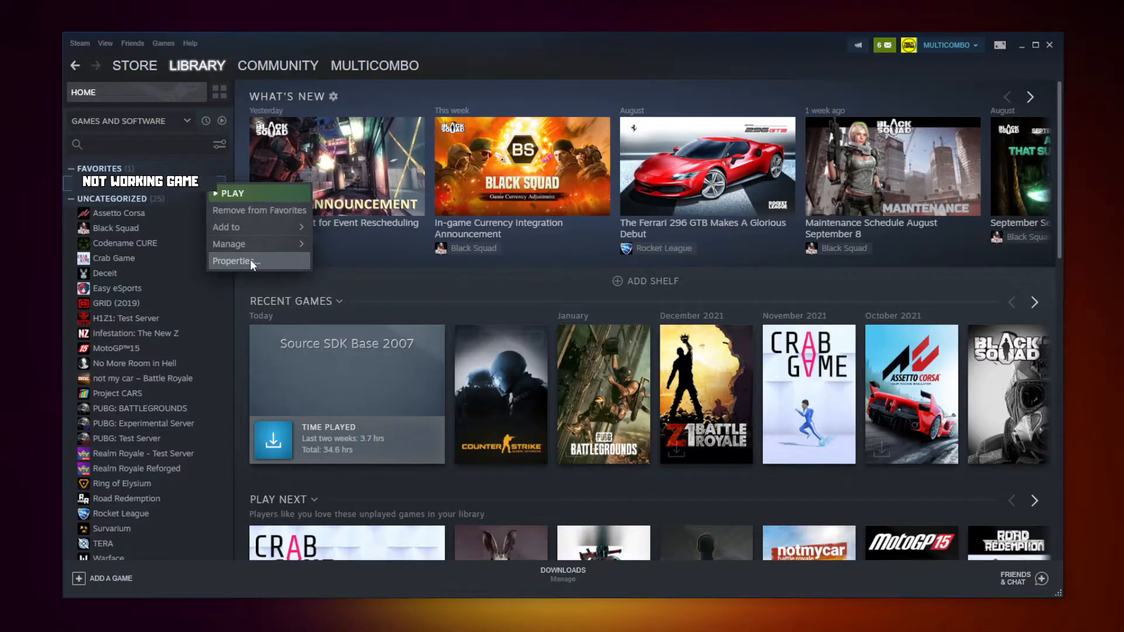
- From the game's Properties > Local Files, verify integrity of game files until validation finishes
click(234, 260)
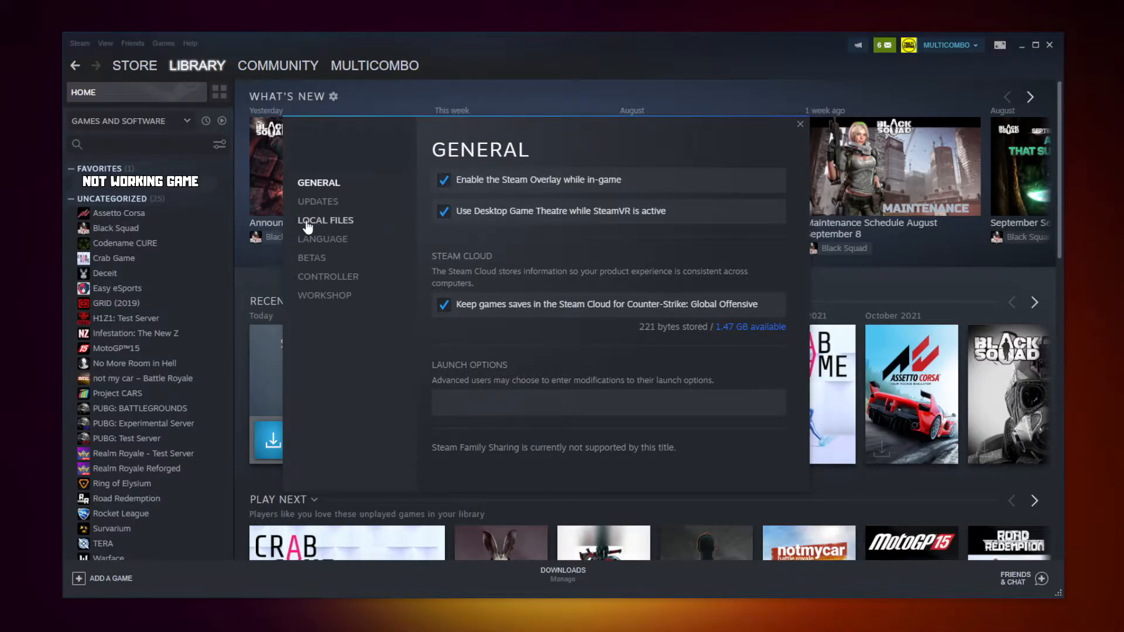
mouse_move(330, 226)
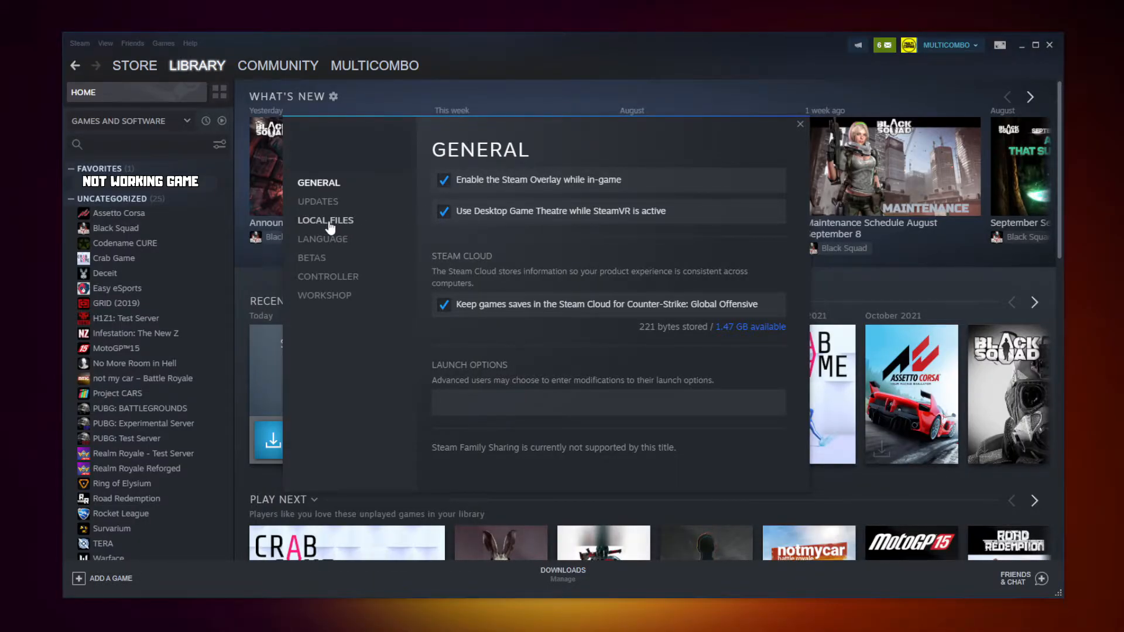
click(325, 220)
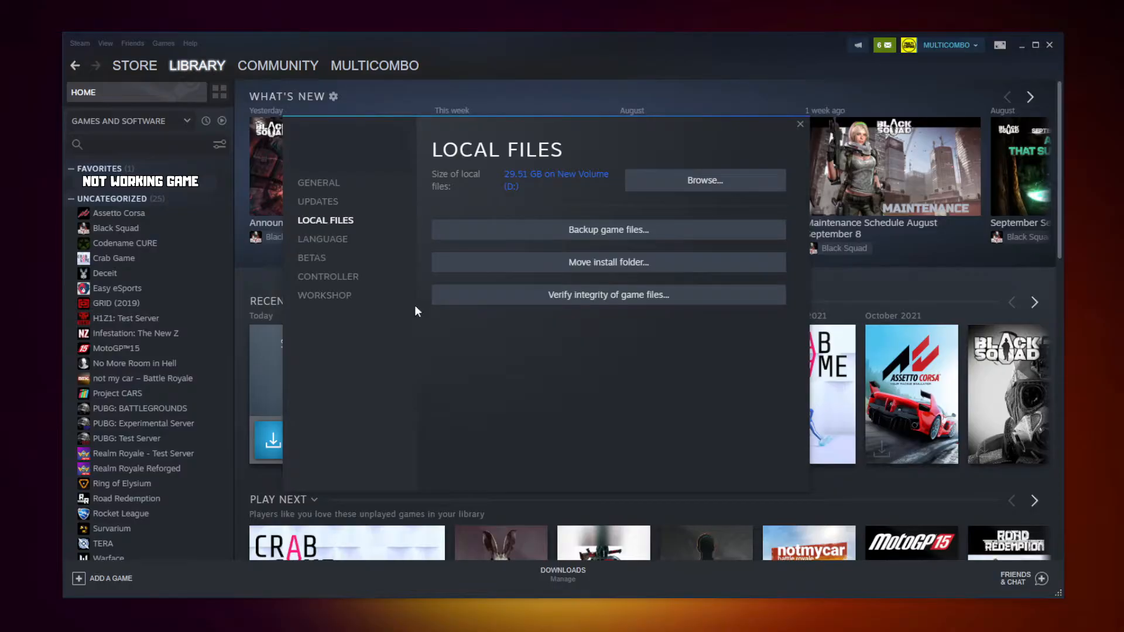
mouse_move(607, 295)
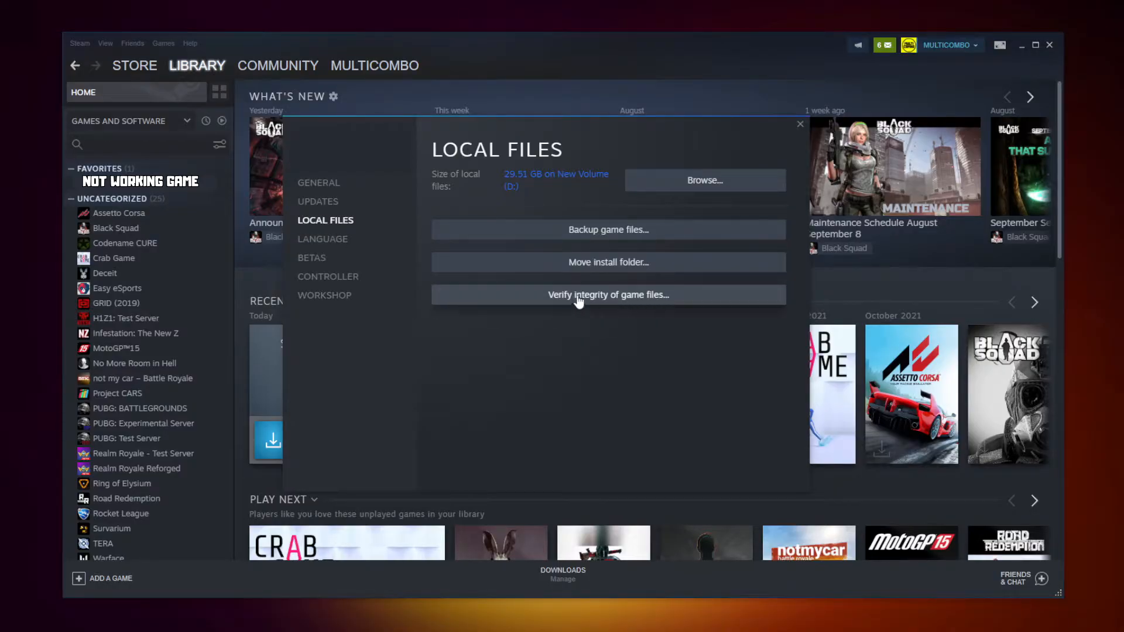
click(607, 295)
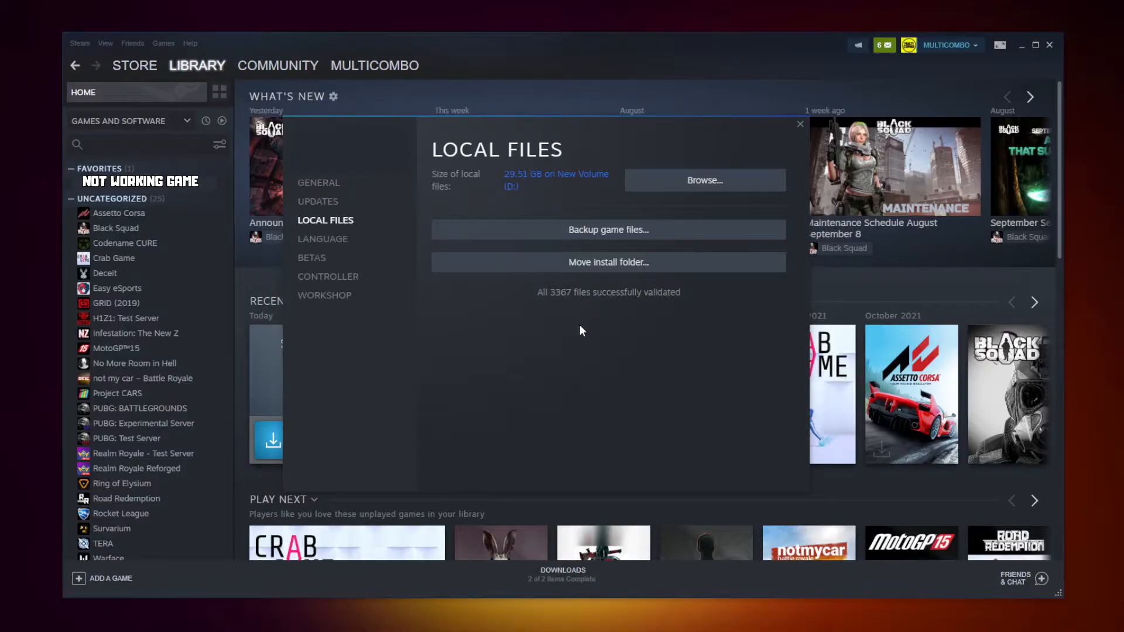
mouse_move(523, 318)
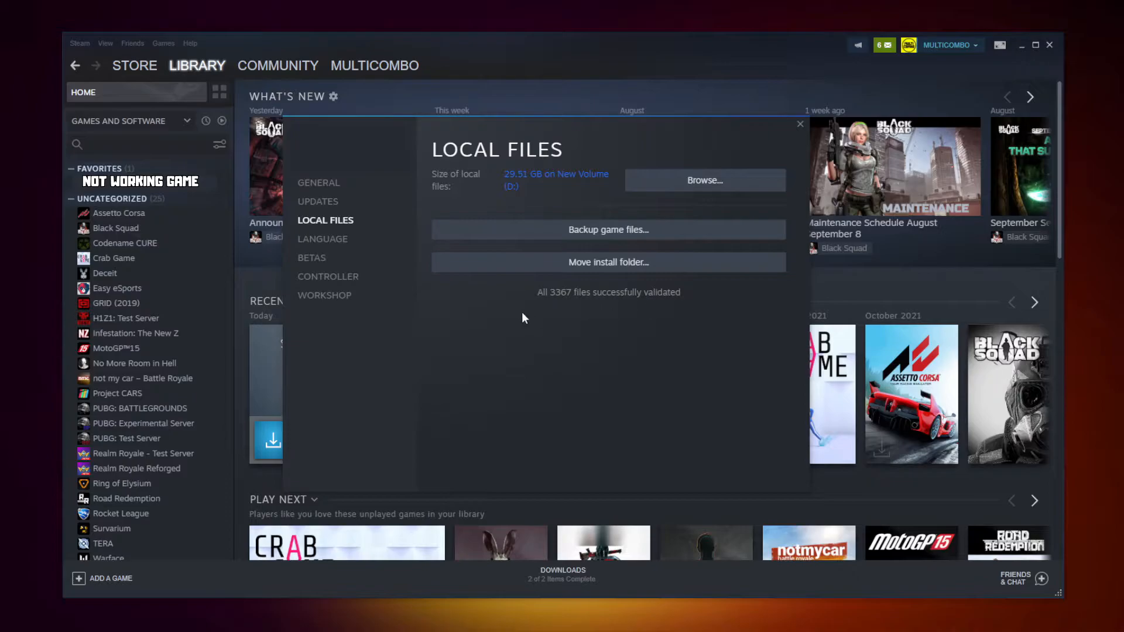
mouse_move(566, 300)
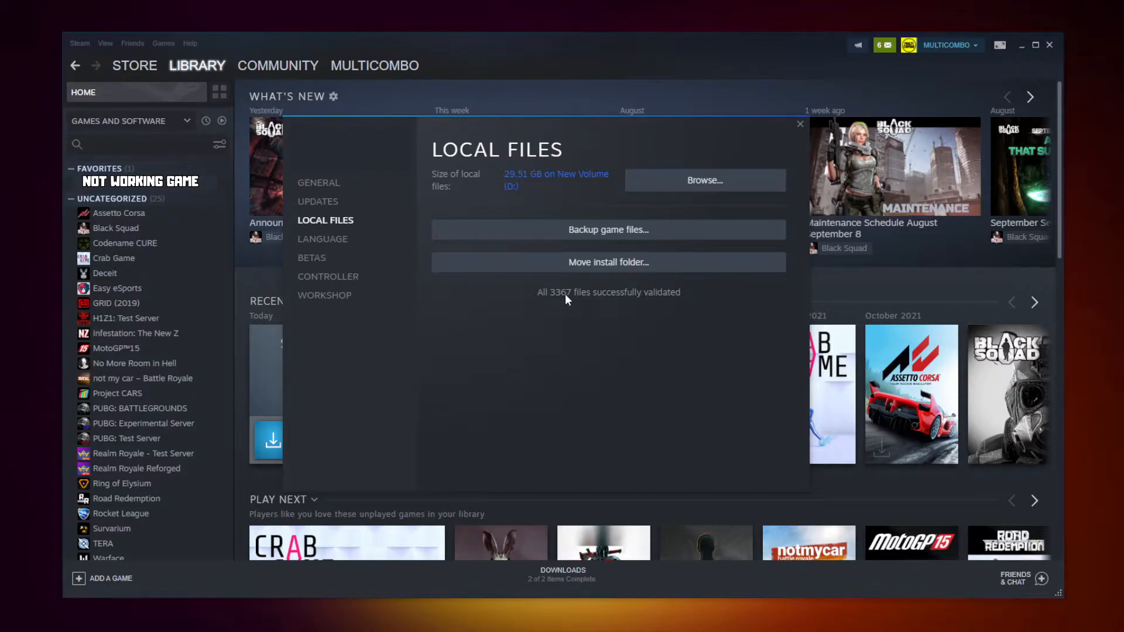
- Browse to the game's install folder and show the .exe's Compatibility properties
click(703, 181)
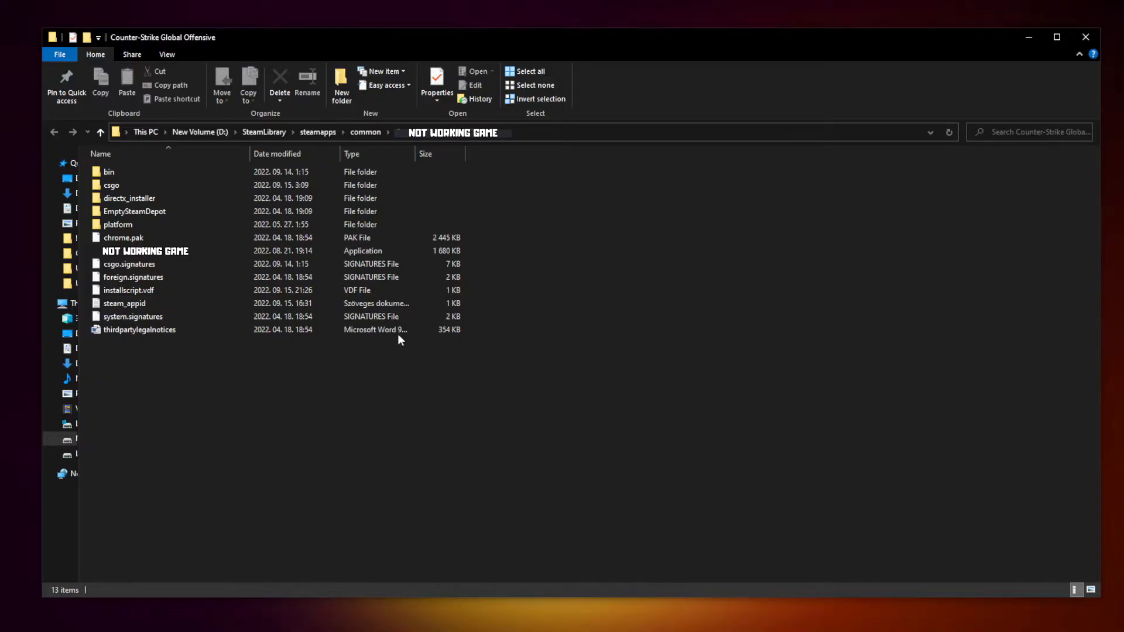
click(145, 250)
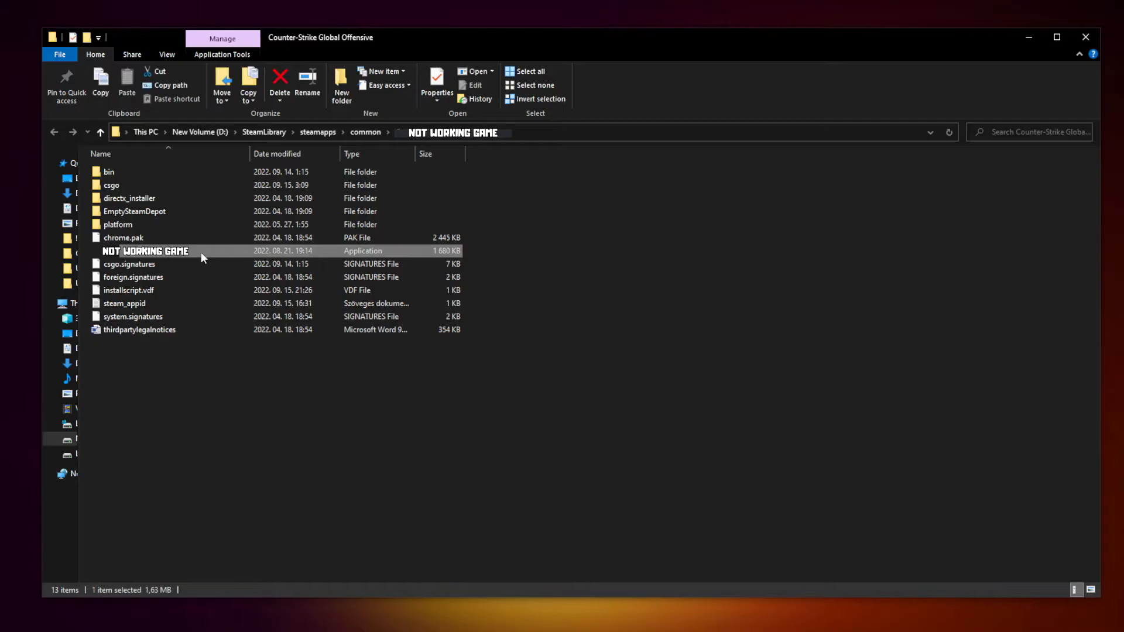
right_click(145, 250)
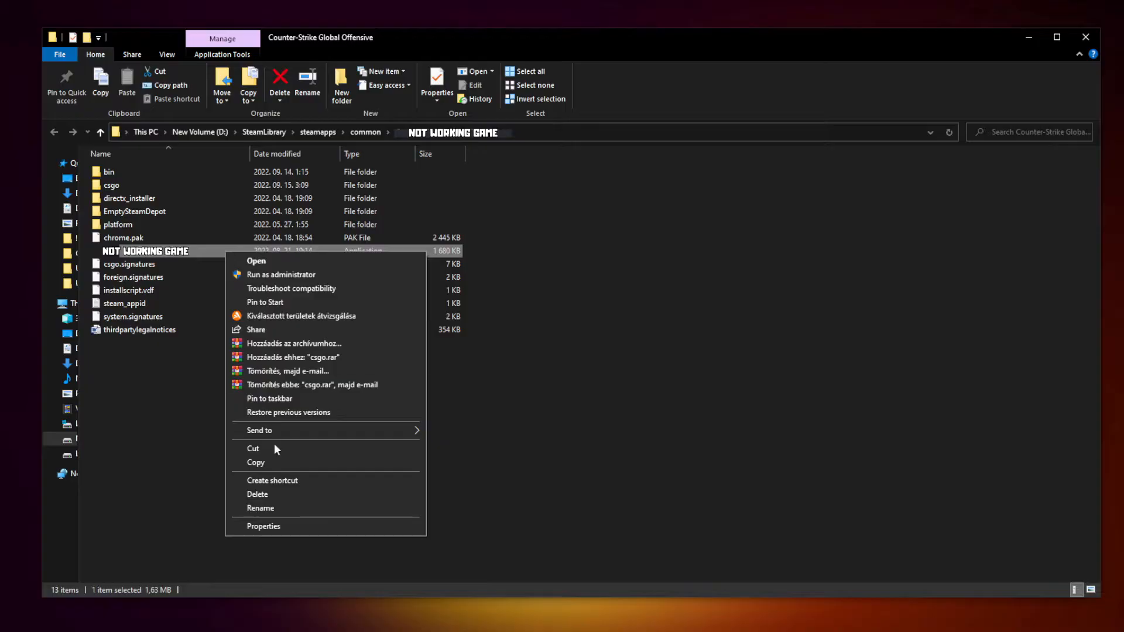
mouse_move(324, 525)
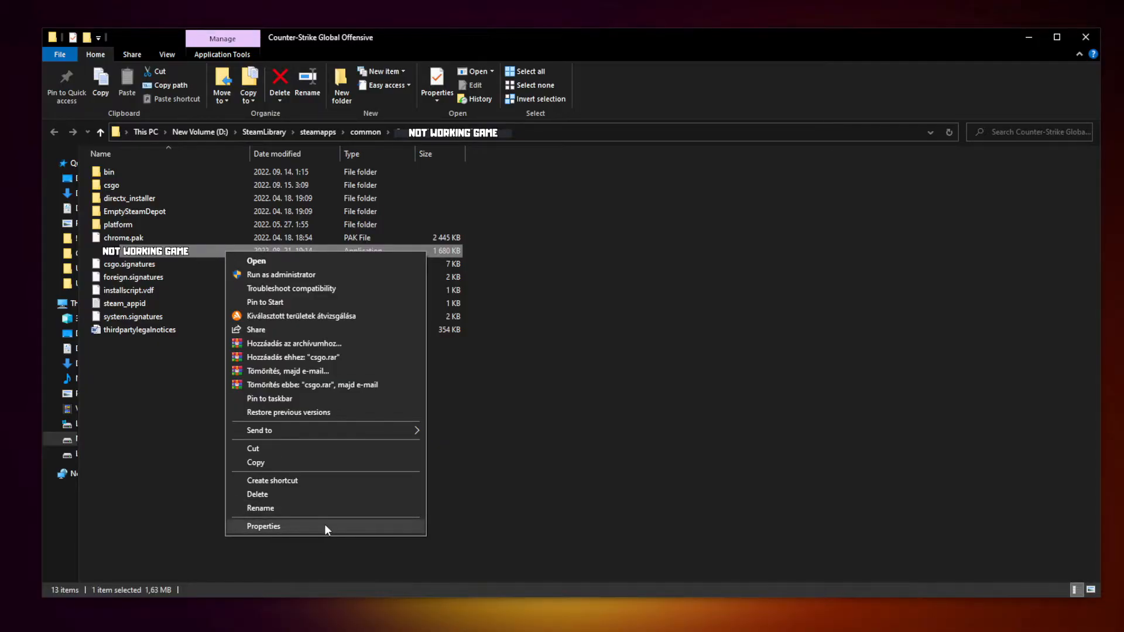
click(263, 526)
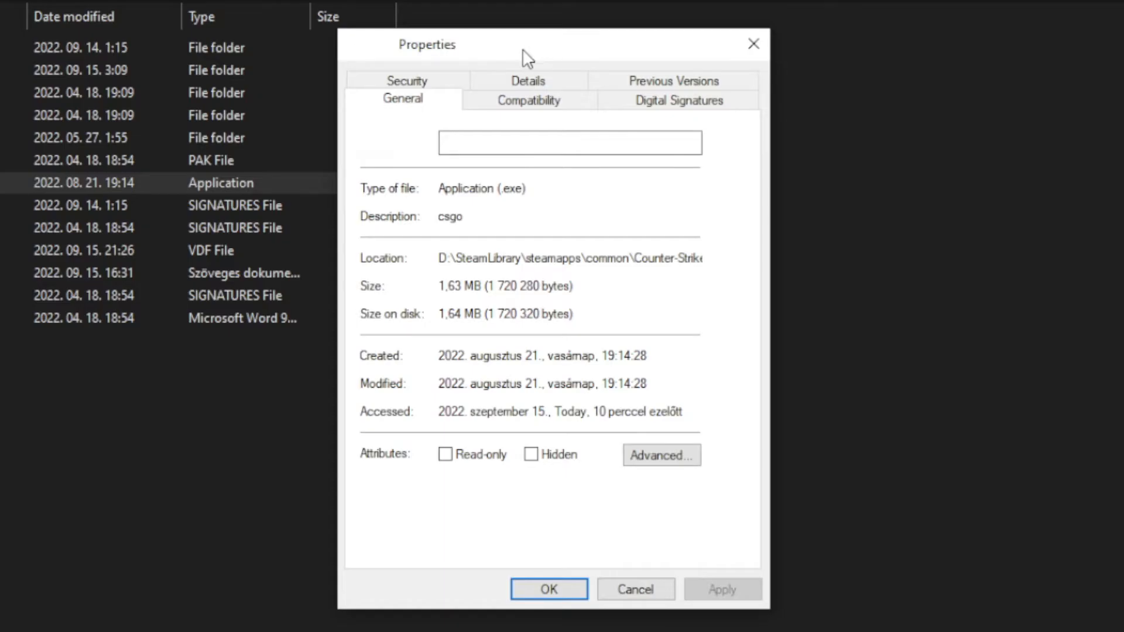
click(528, 99)
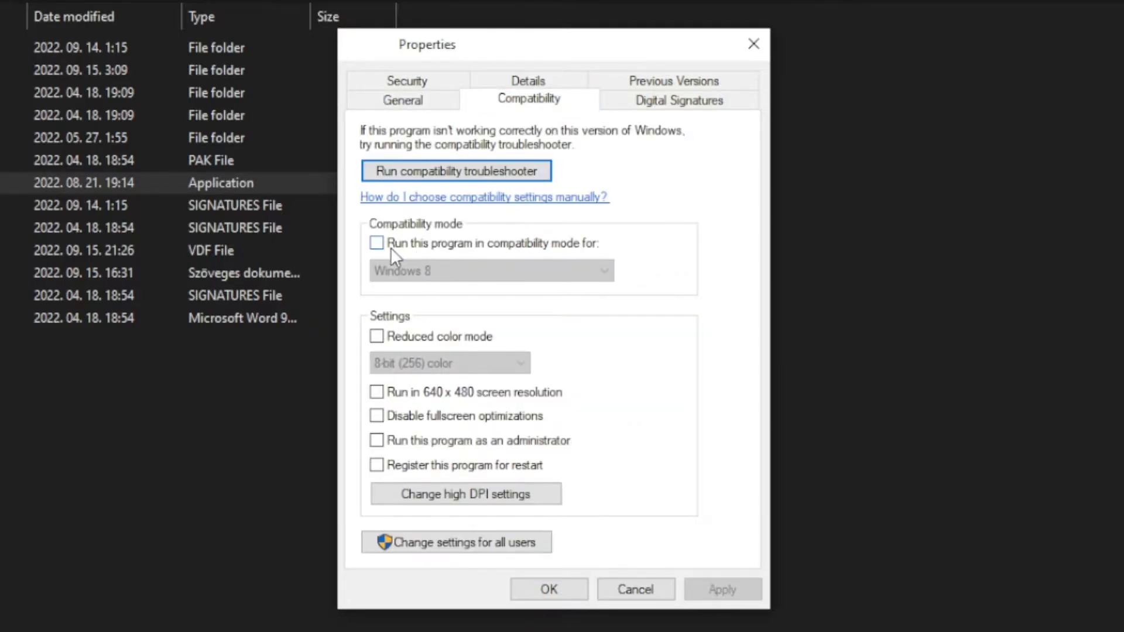
- Enable Windows 8 compatibility mode, disable fullscreen optimizations and run as administrator
click(376, 243)
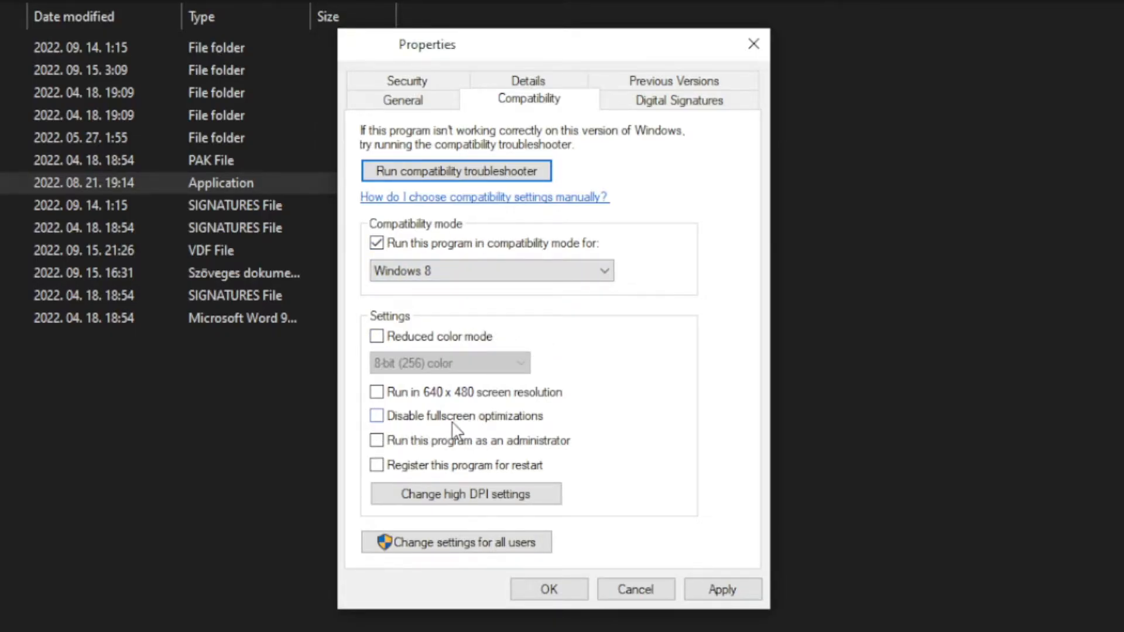
click(376, 416)
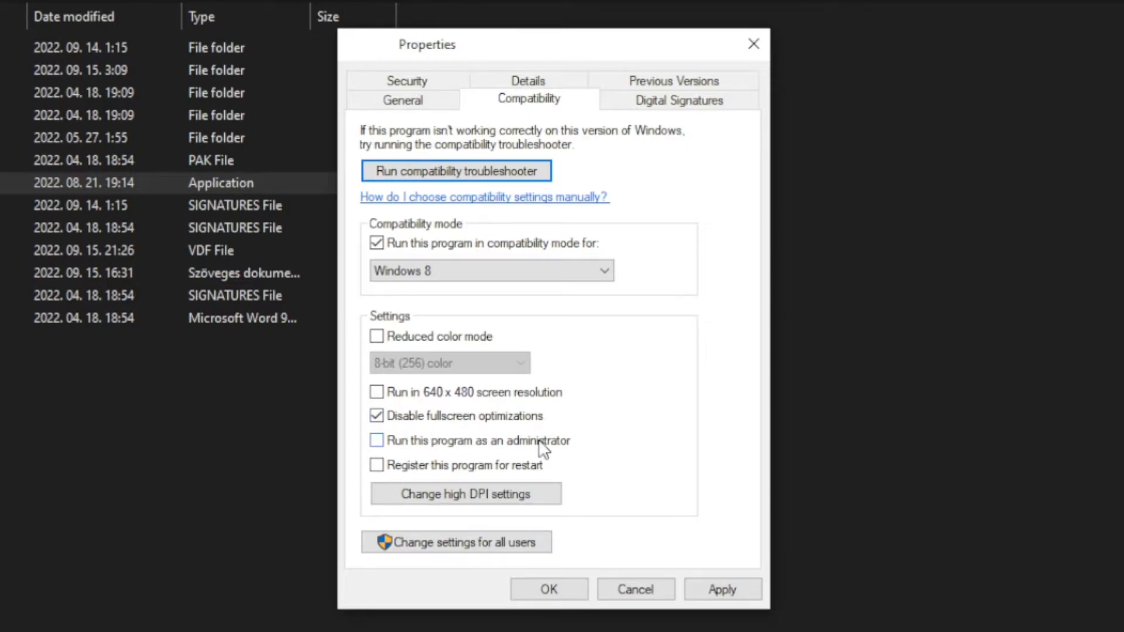
click(376, 440)
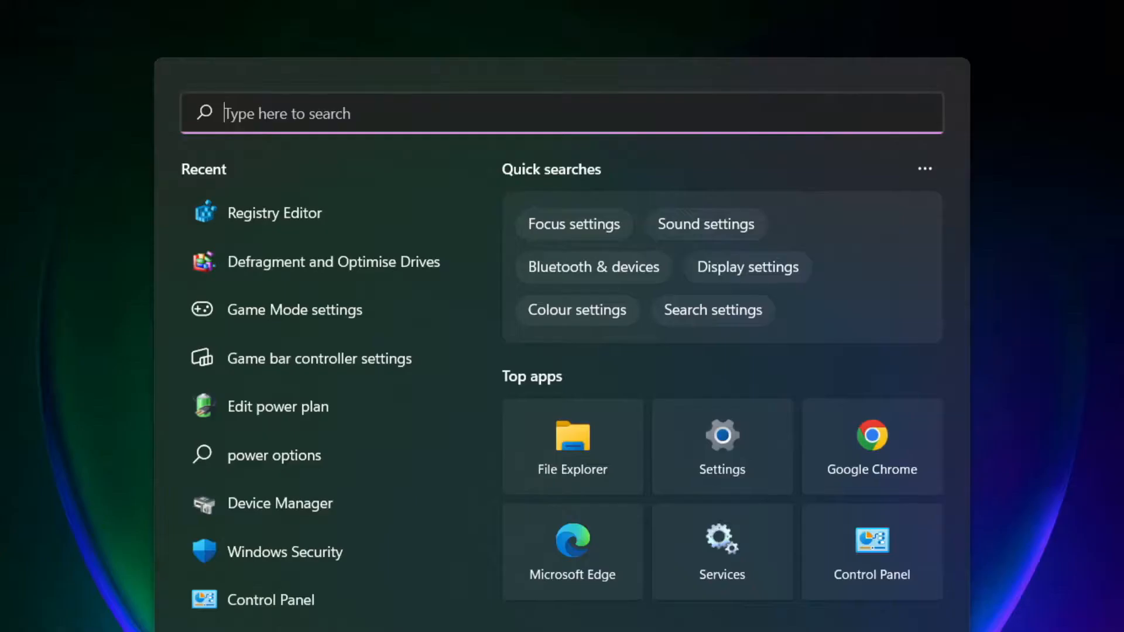
- Search 'updates' to reach Windows Update and check for updates until it reports up to date
text(updates)
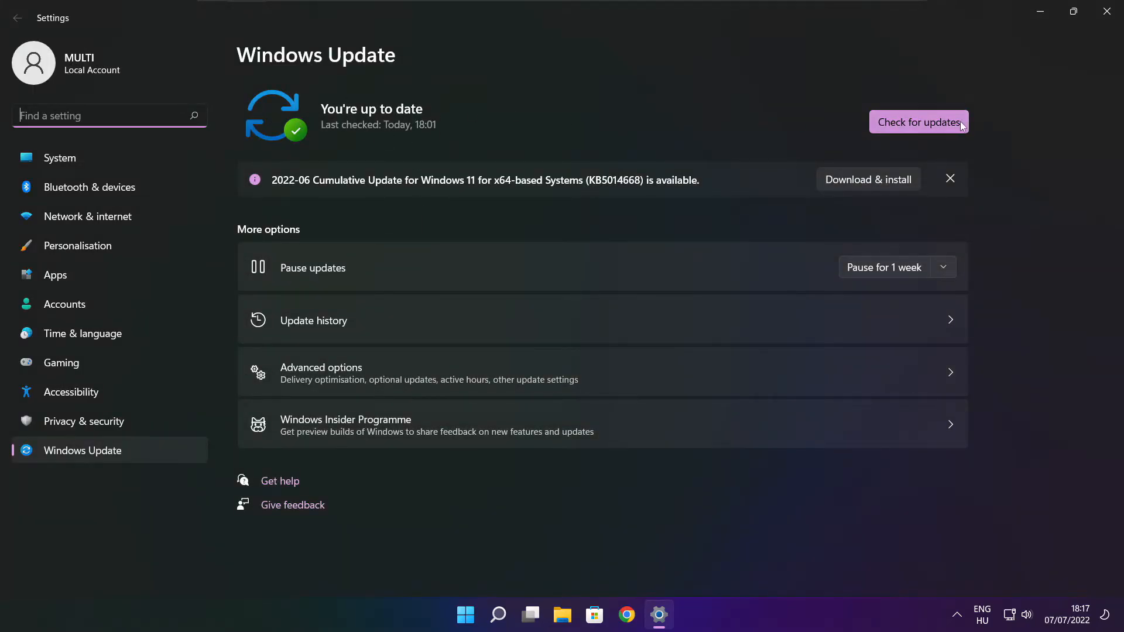
click(918, 121)
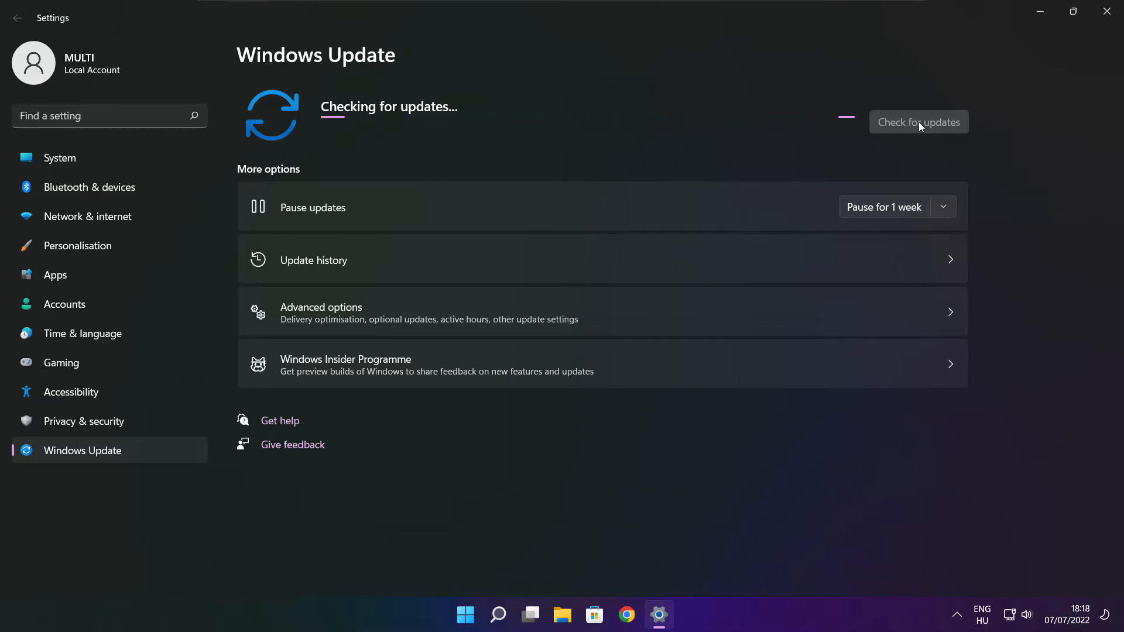
click(917, 120)
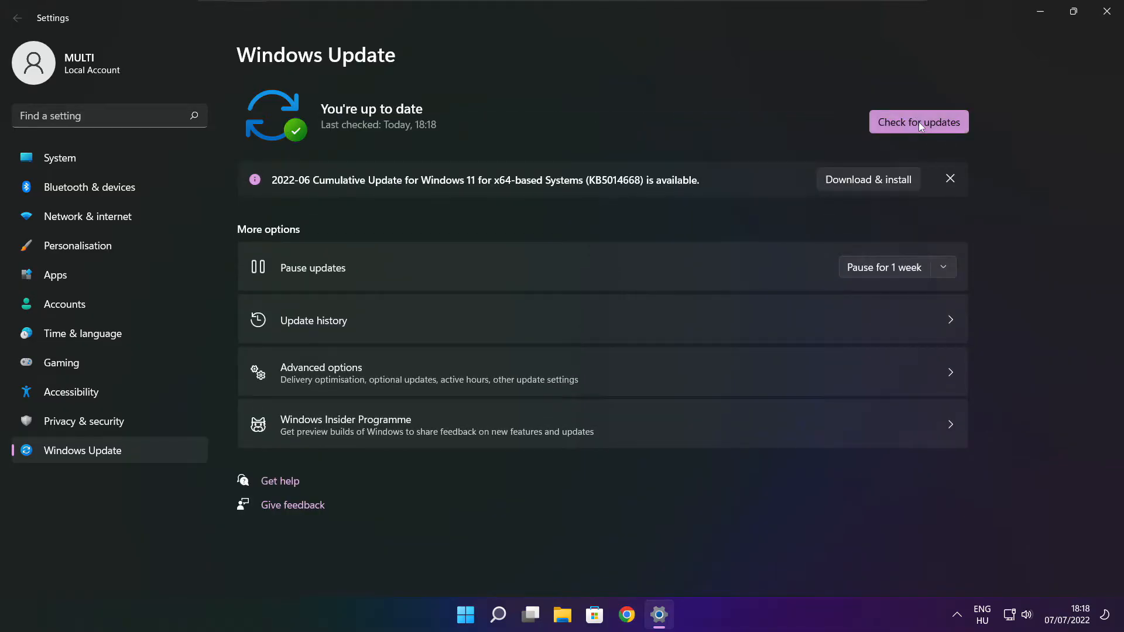
mouse_move(1110, 13)
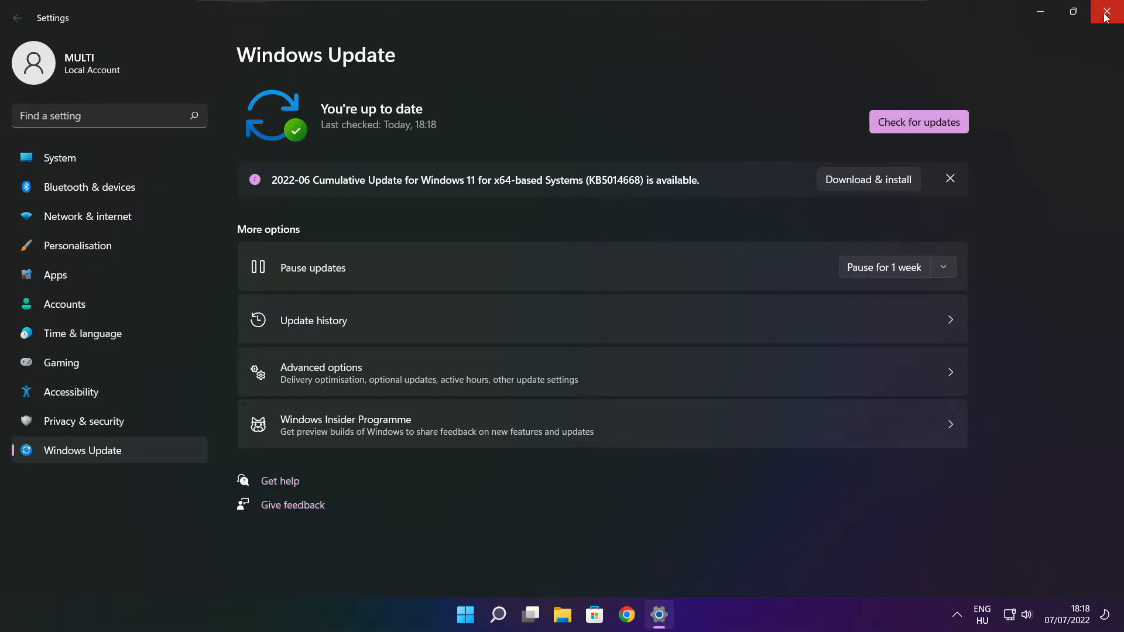
- Close Settings, download the DirectX End-User Runtime Web Installer in Chrome and launch dxwebsetup.exe
click(1110, 12)
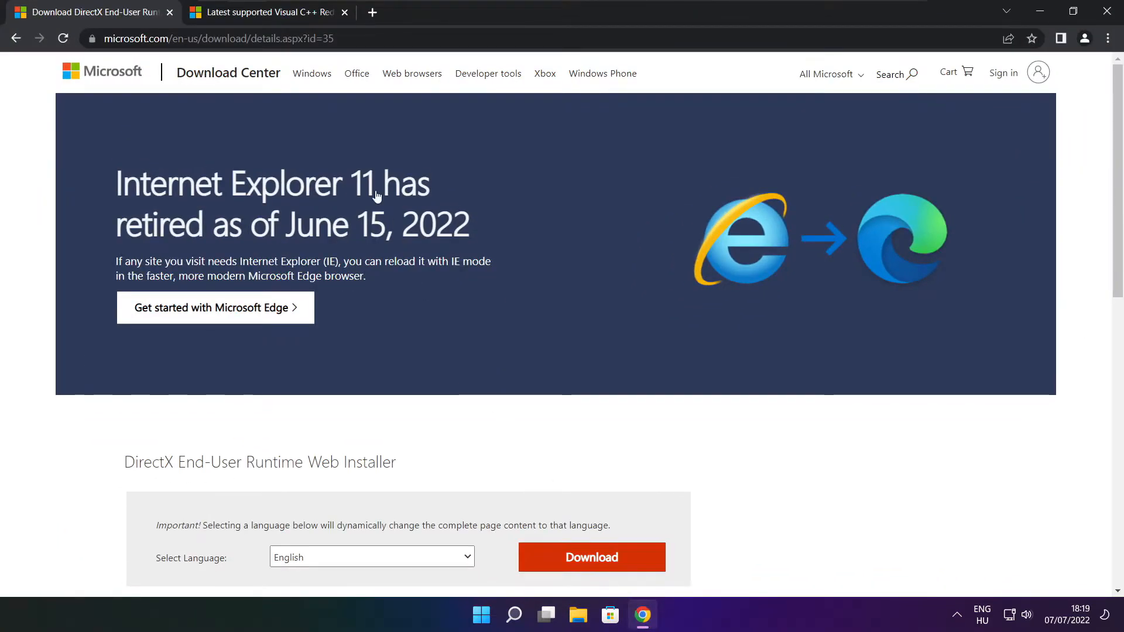
click(215, 37)
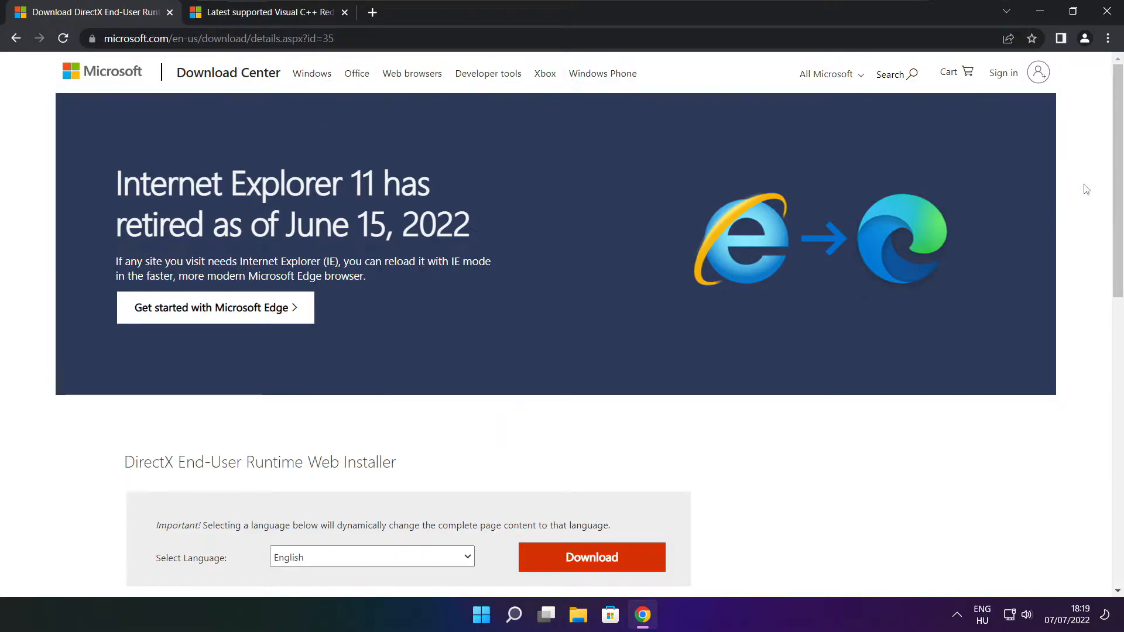
scroll(down, 3)
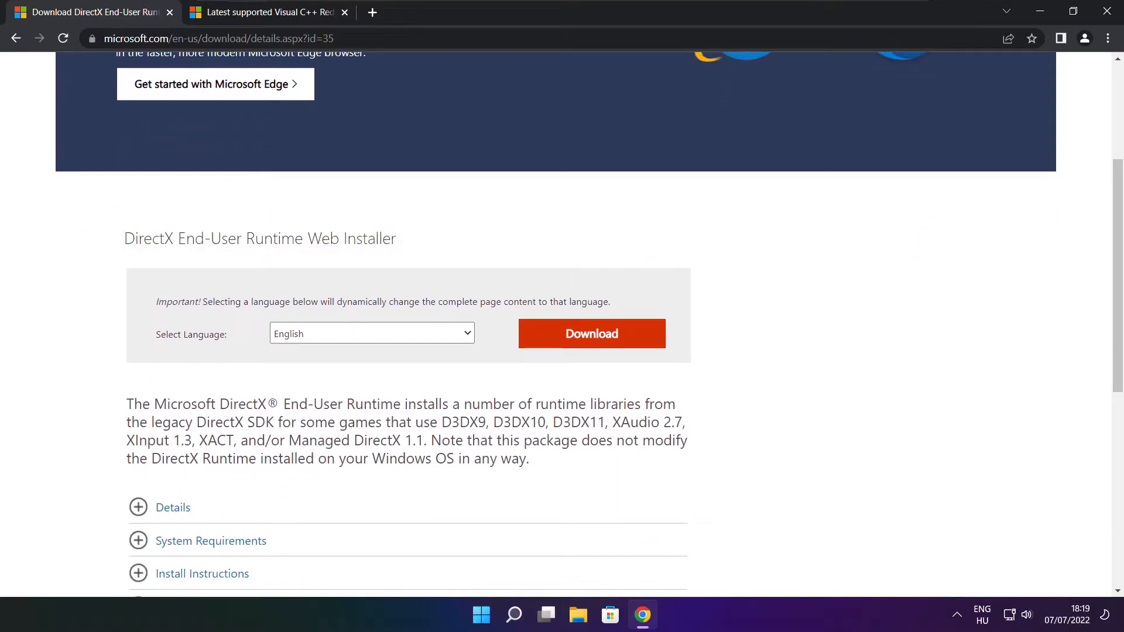
click(591, 333)
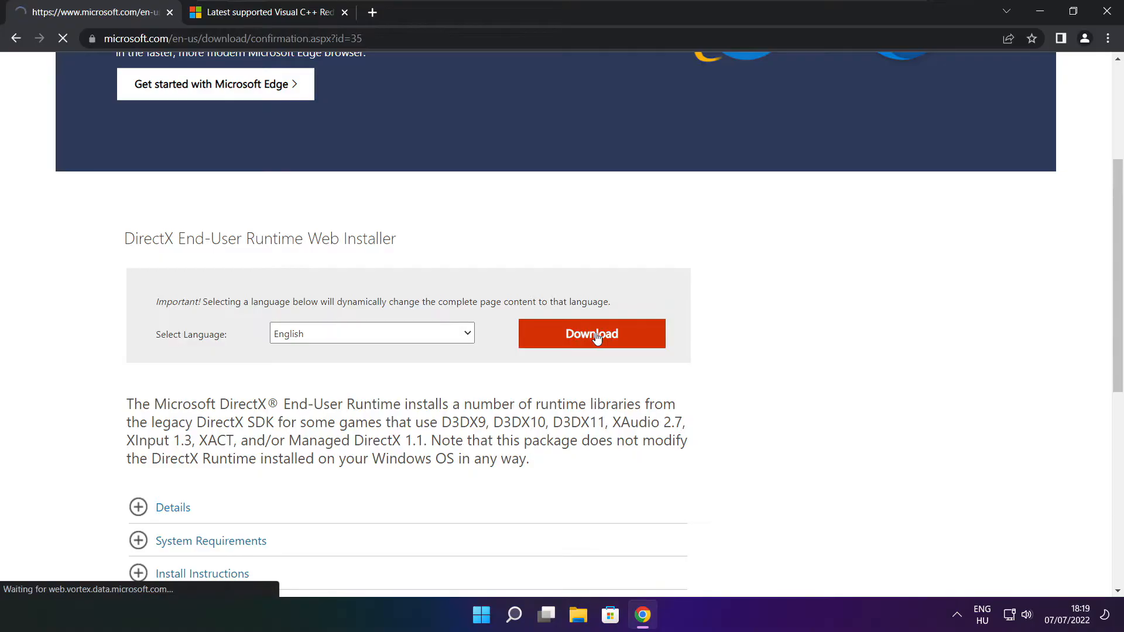
click(590, 333)
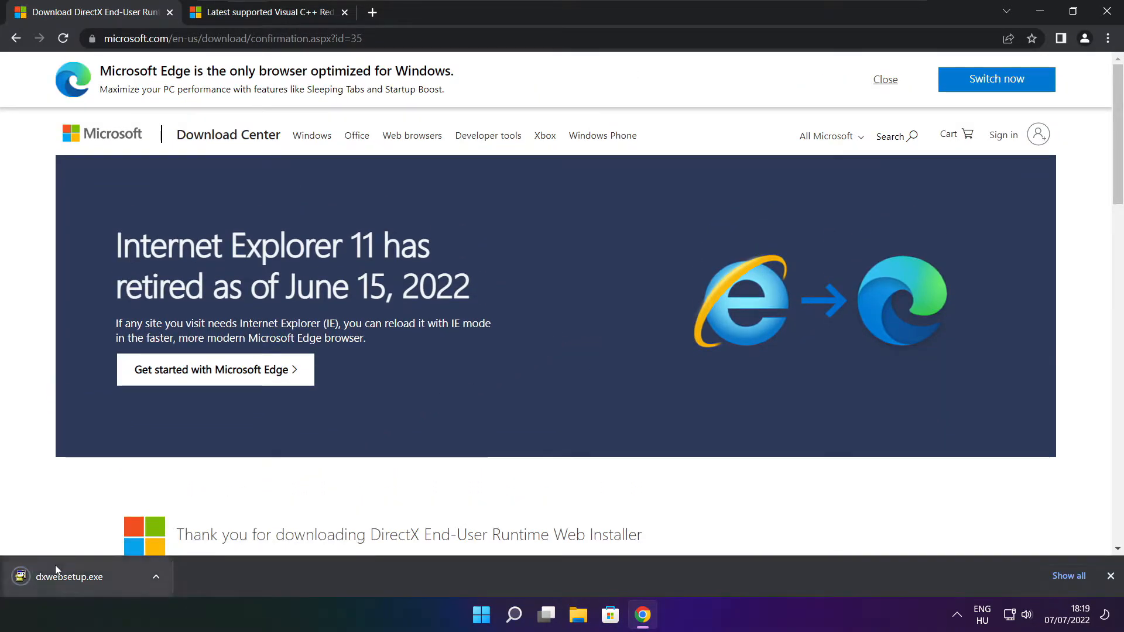
click(68, 576)
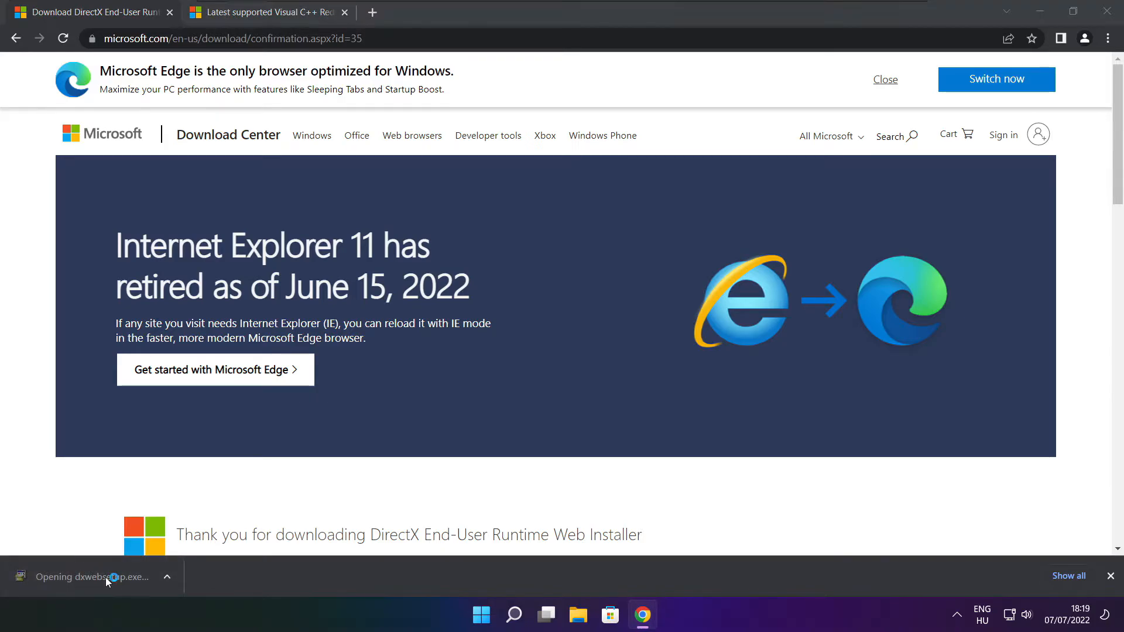
- Run DirectX Setup: accept the license, decline the Bing Bar, install the components and finish
click(94, 577)
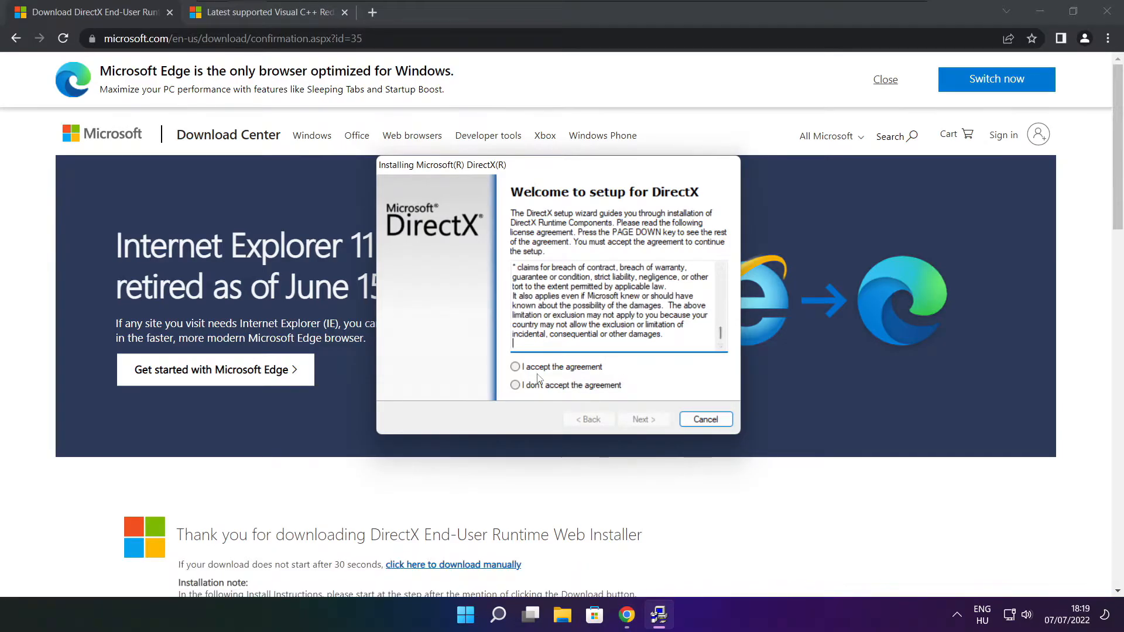
click(515, 366)
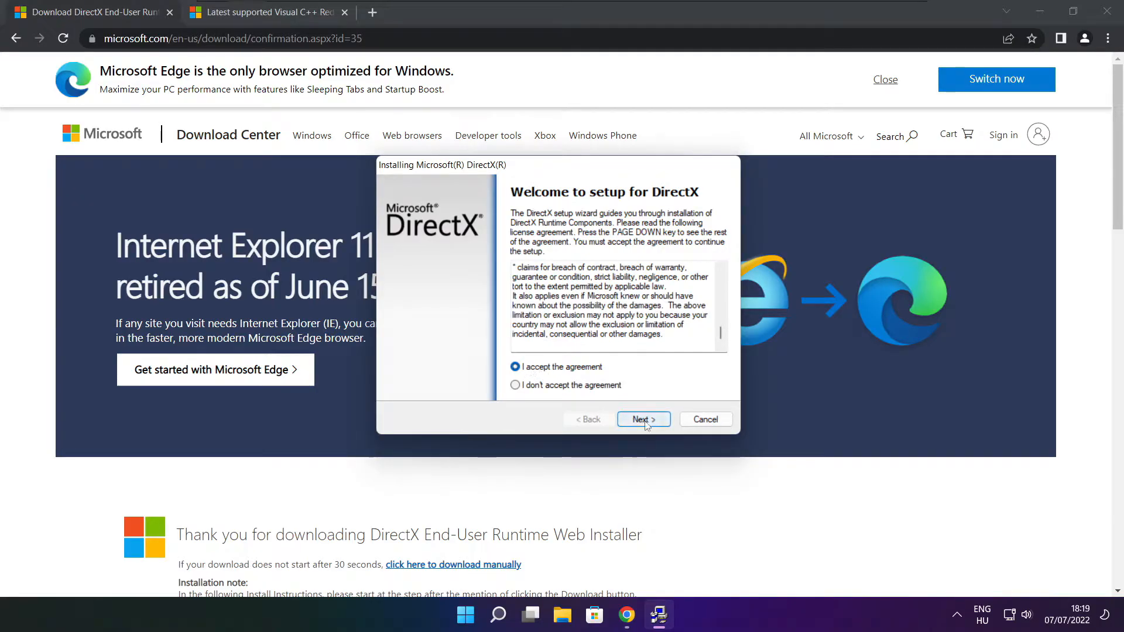
click(643, 420)
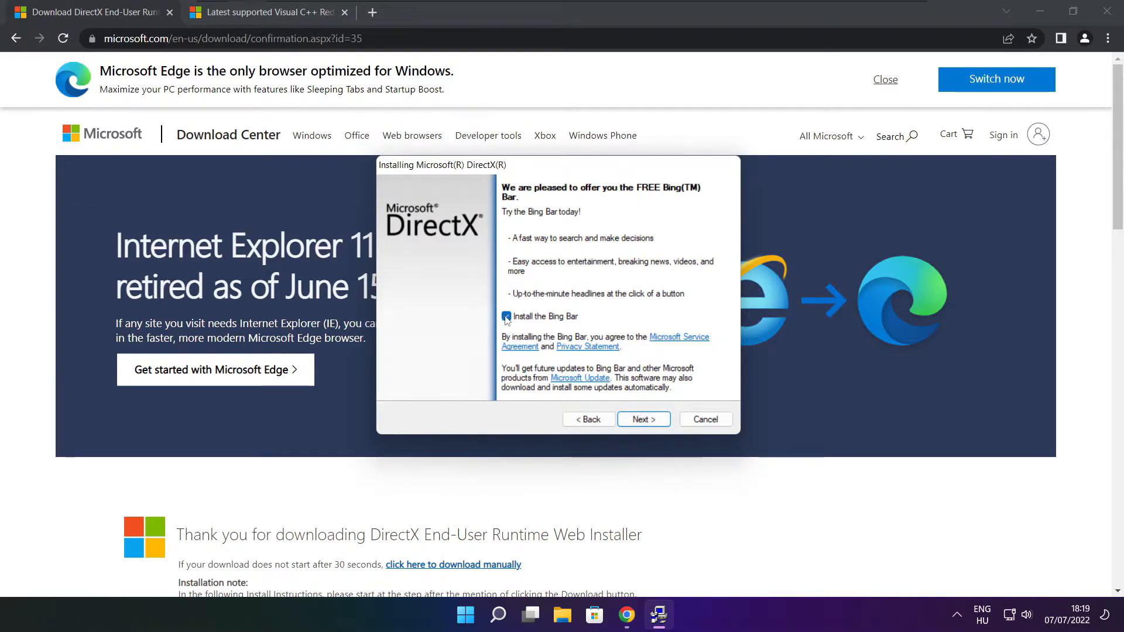
click(506, 316)
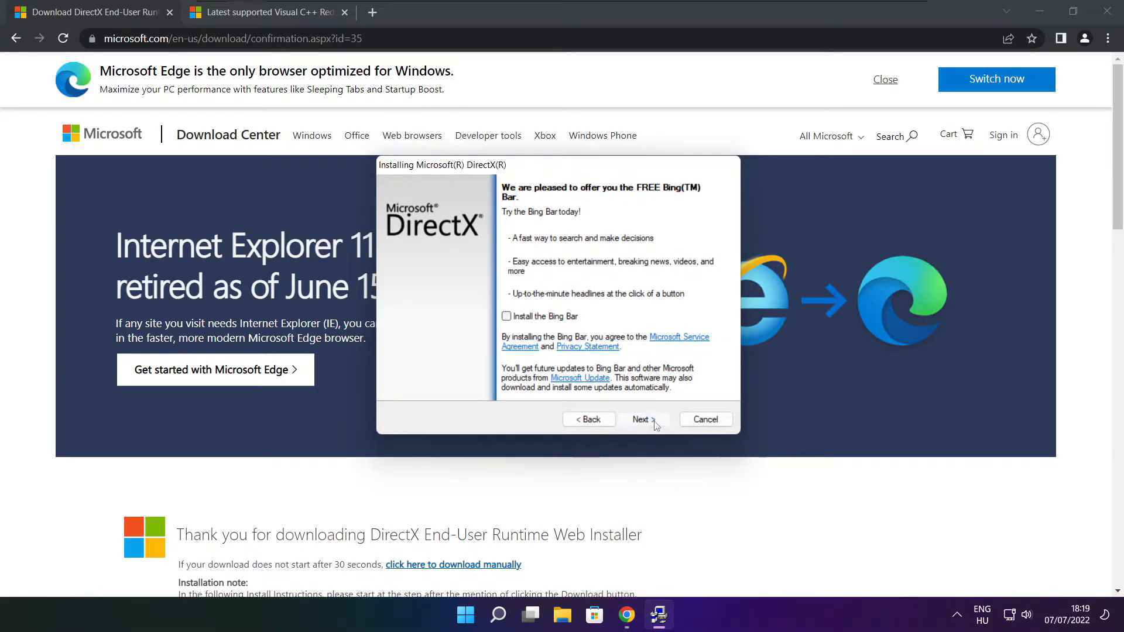
click(640, 419)
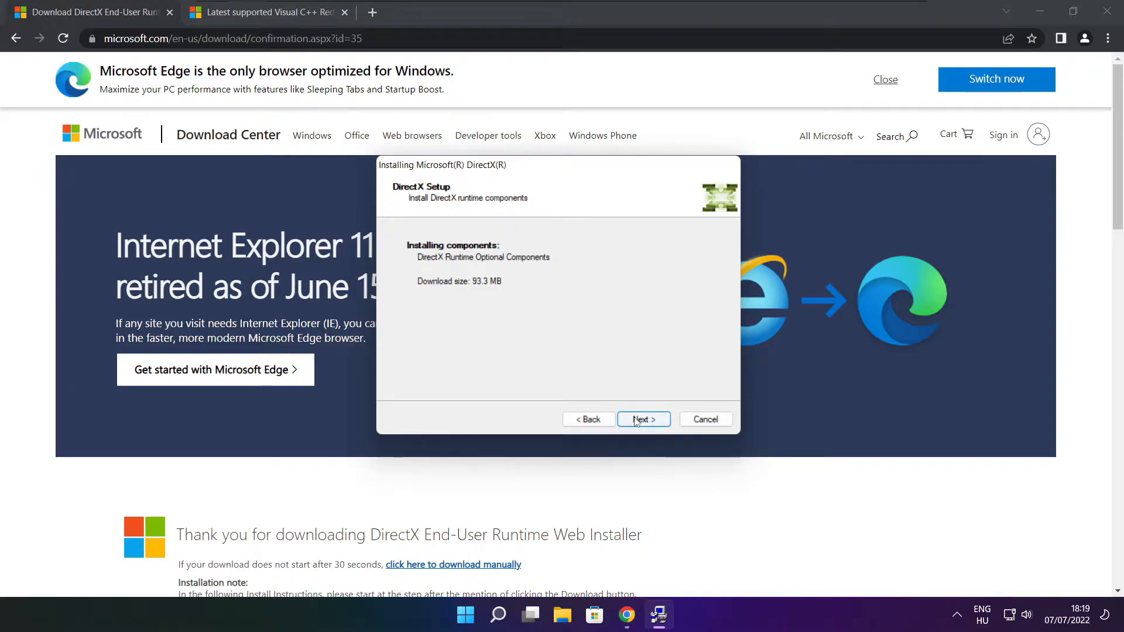
click(642, 419)
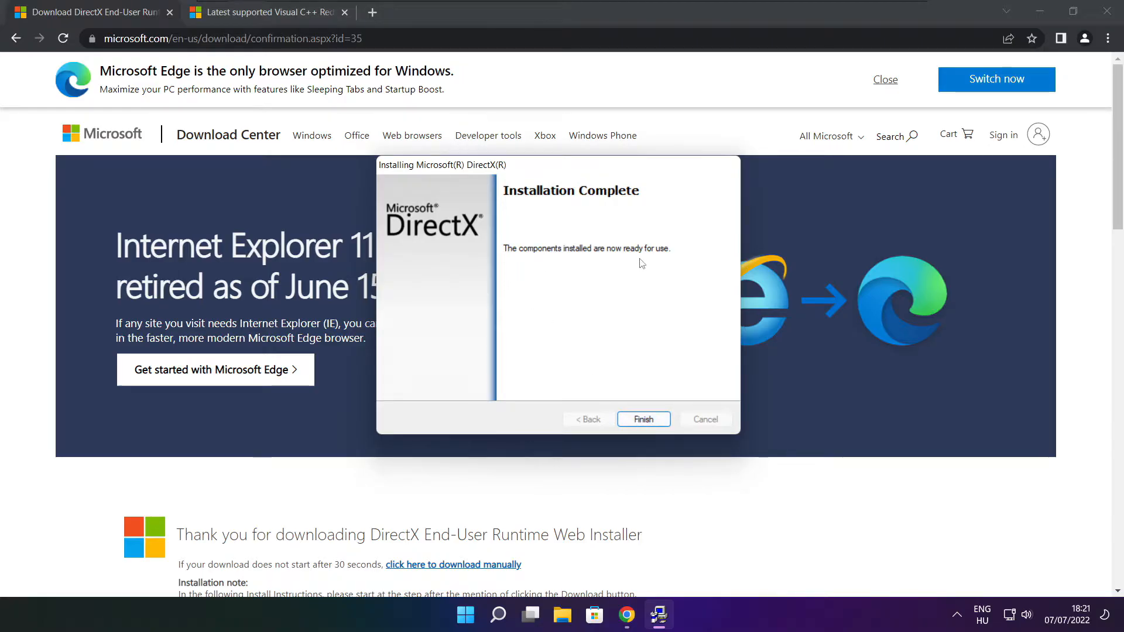
click(642, 419)
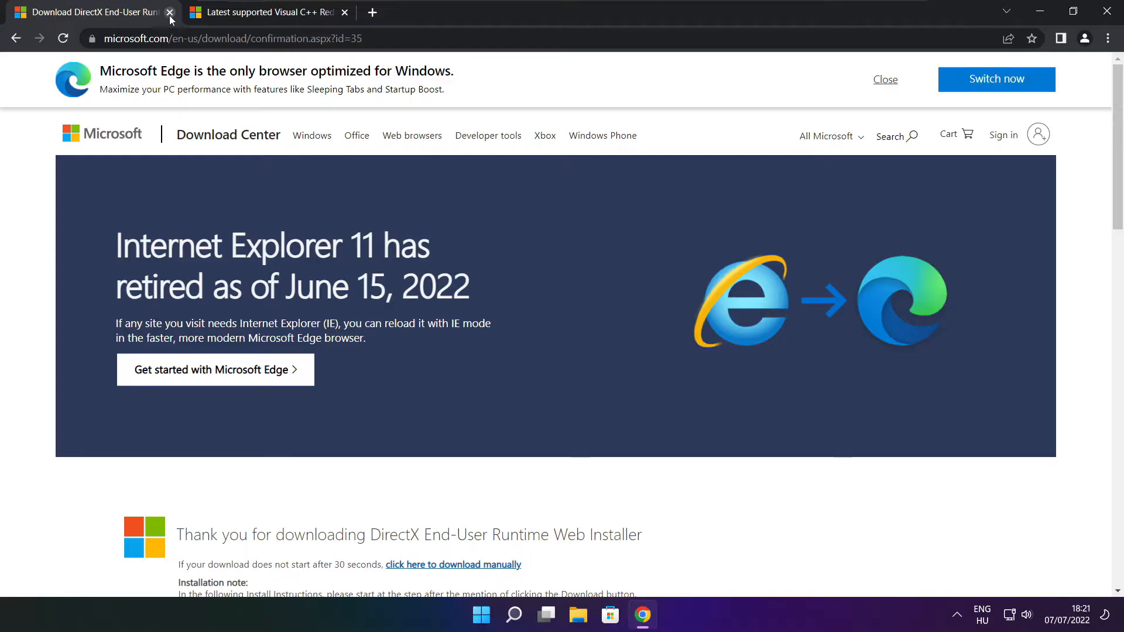
- Close the DirectX tab and download the x64, x86 and ARM64 2015–2022 vc_redist installers
click(169, 12)
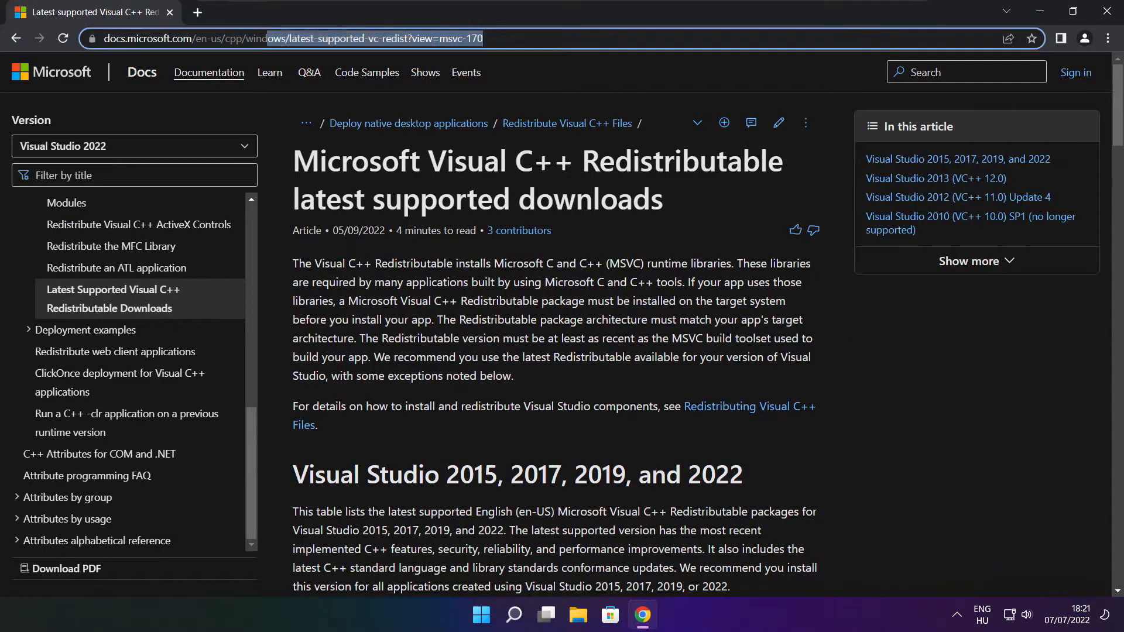
click(287, 39)
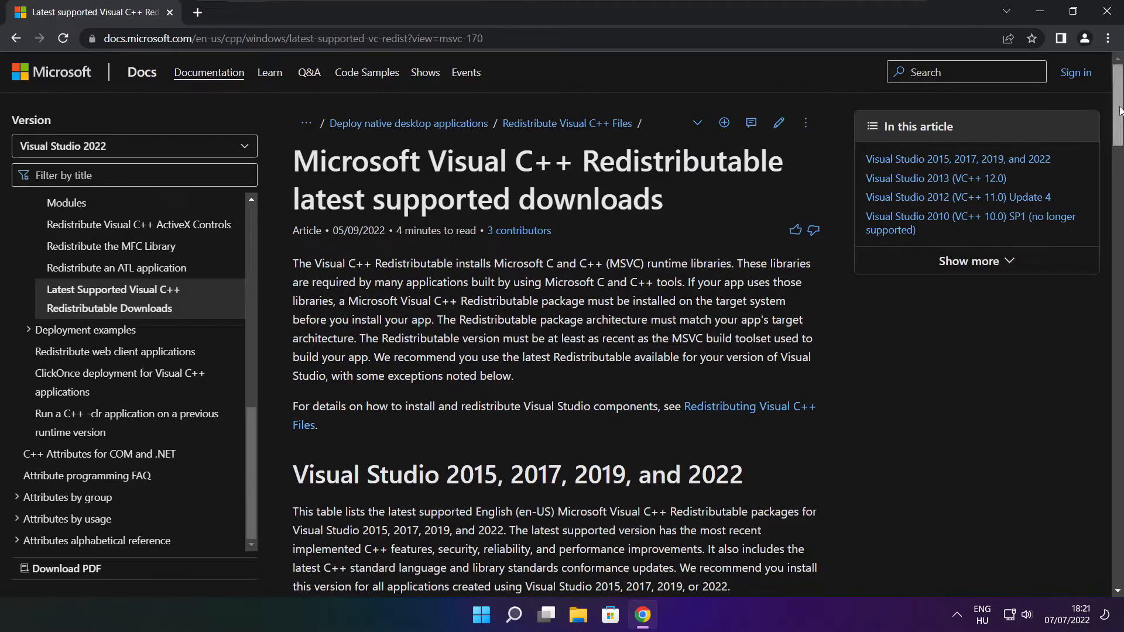
scroll(down, 3)
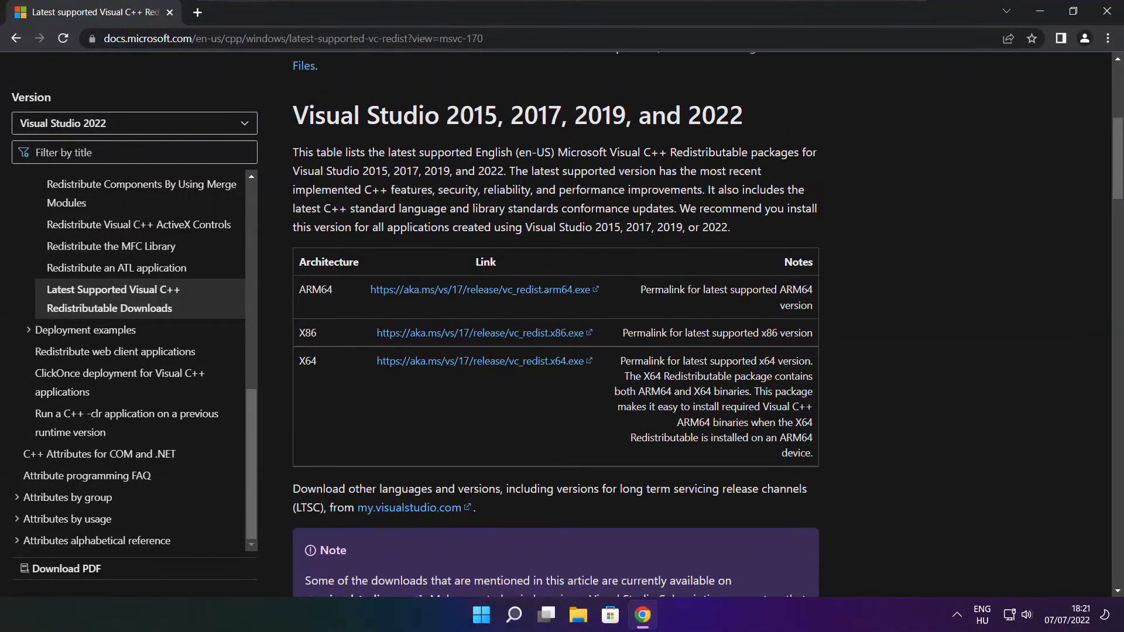
drag(300, 290, 572, 360)
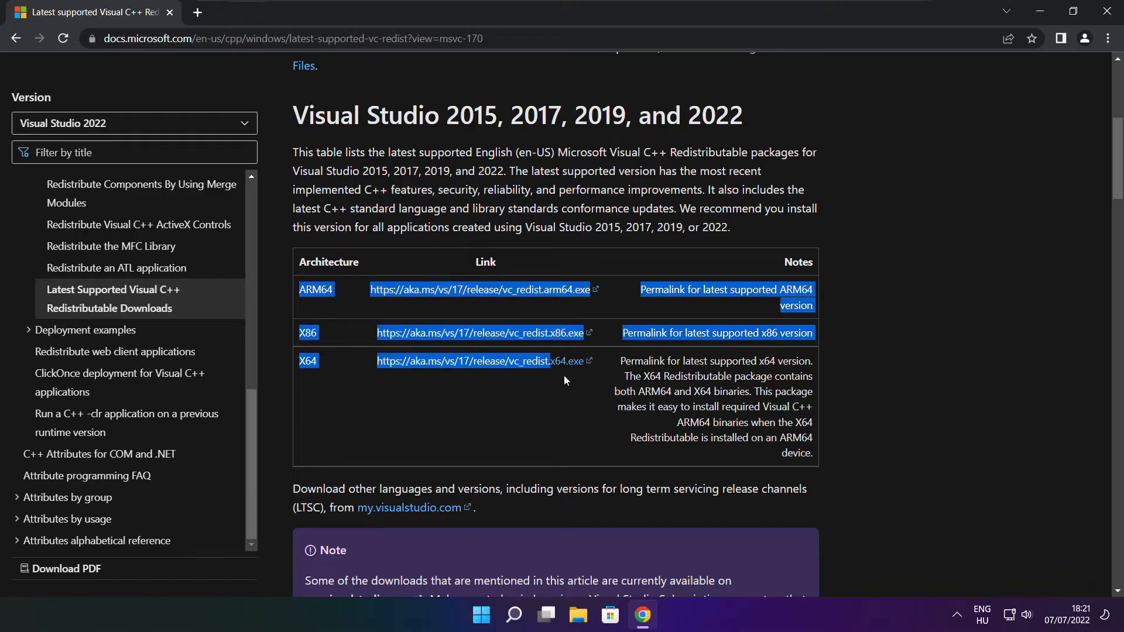
click(475, 340)
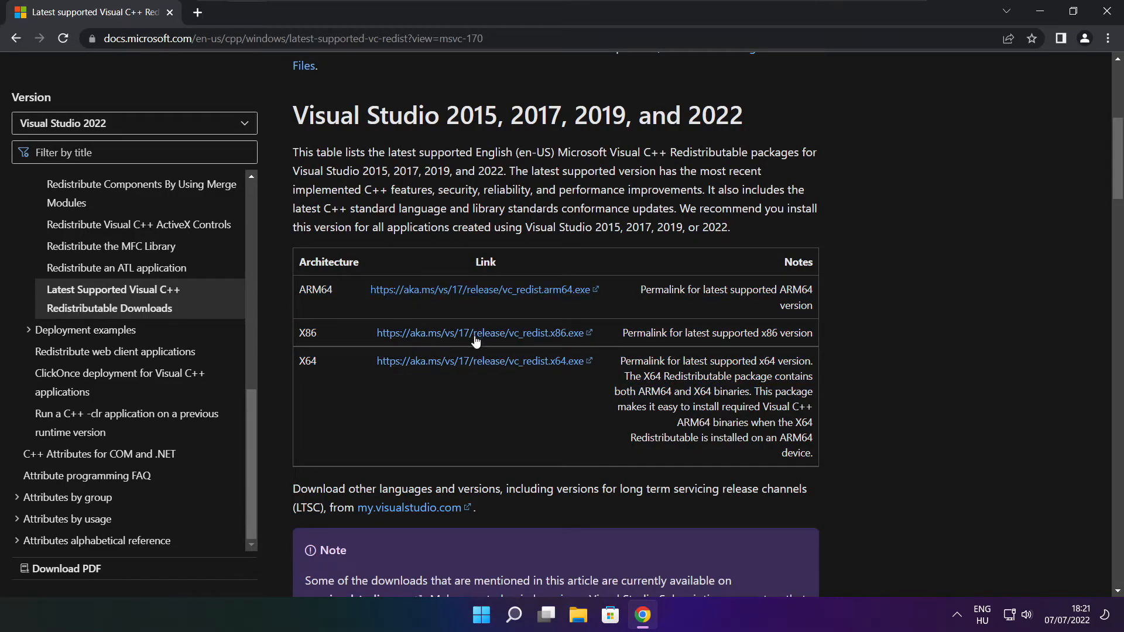
click(481, 289)
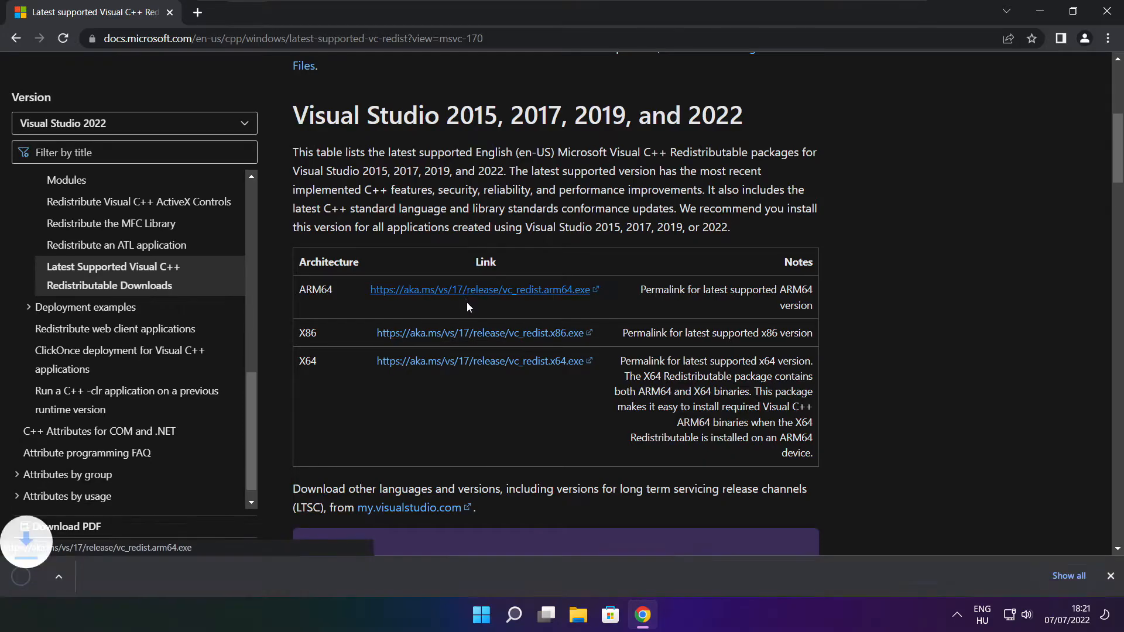
click(479, 361)
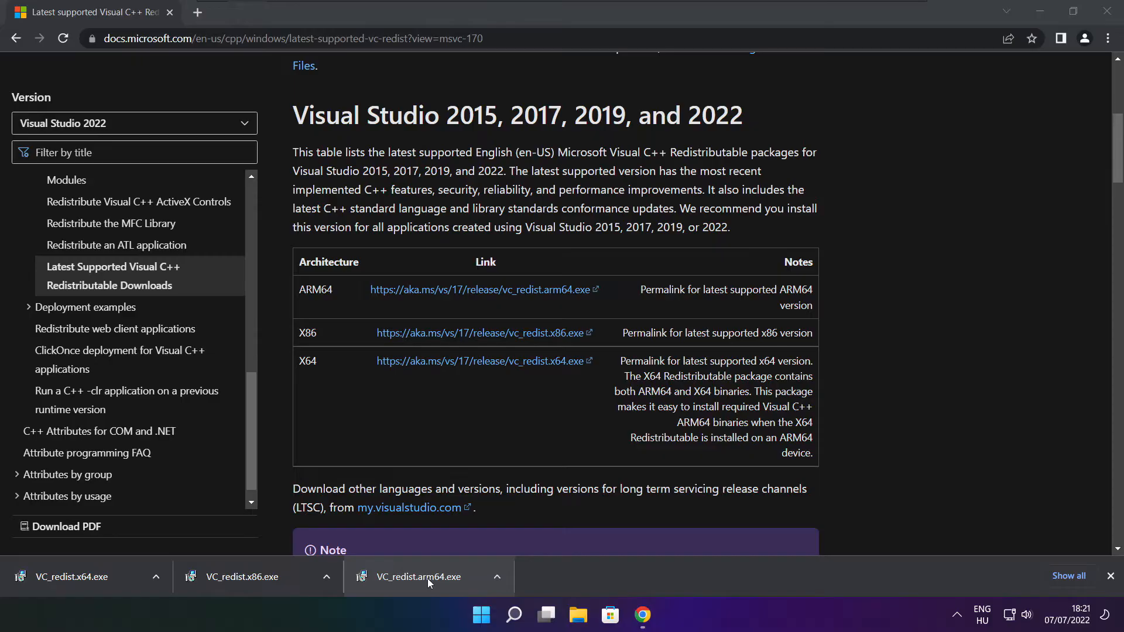
- Attempt the ARM64 VC_redist installer, which fails as unsupported on this processor
click(417, 576)
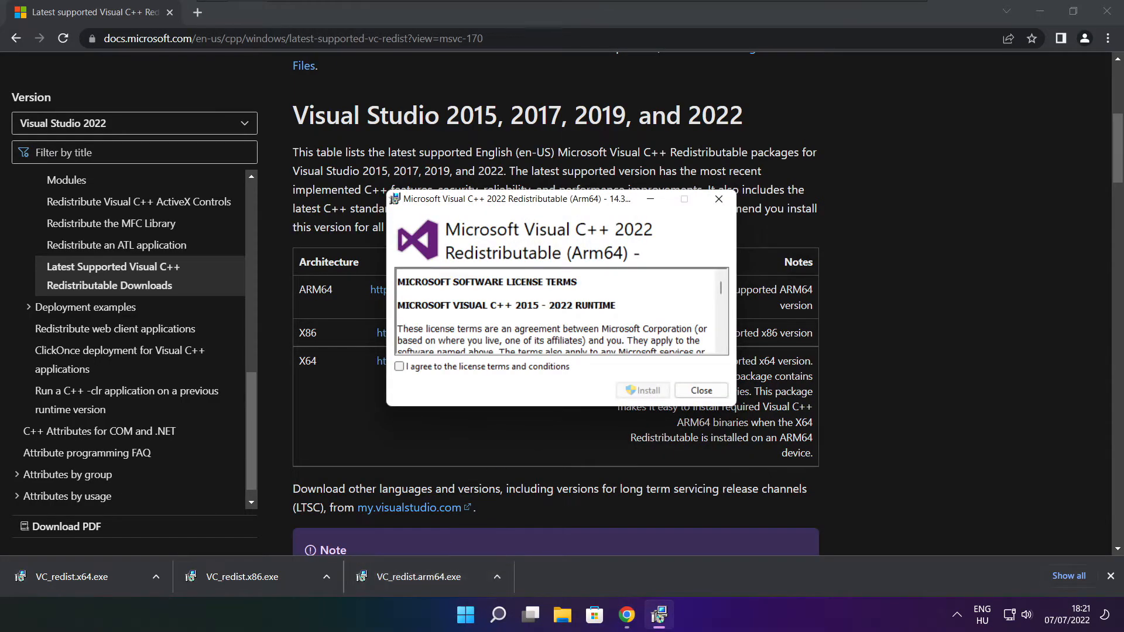
scroll(down, 3)
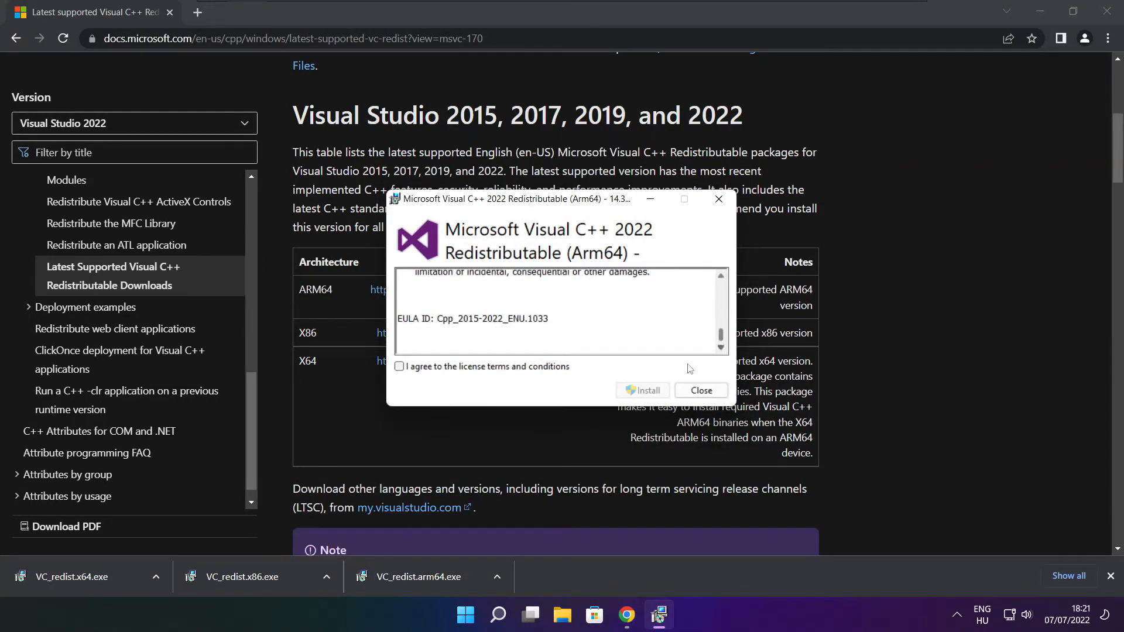
click(399, 367)
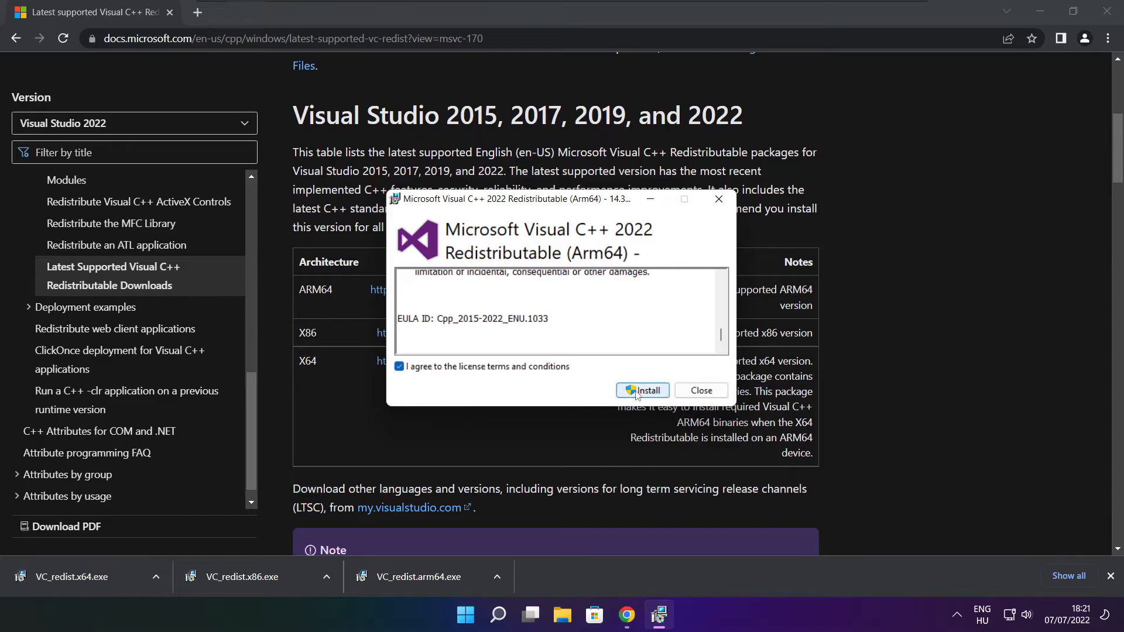
click(642, 391)
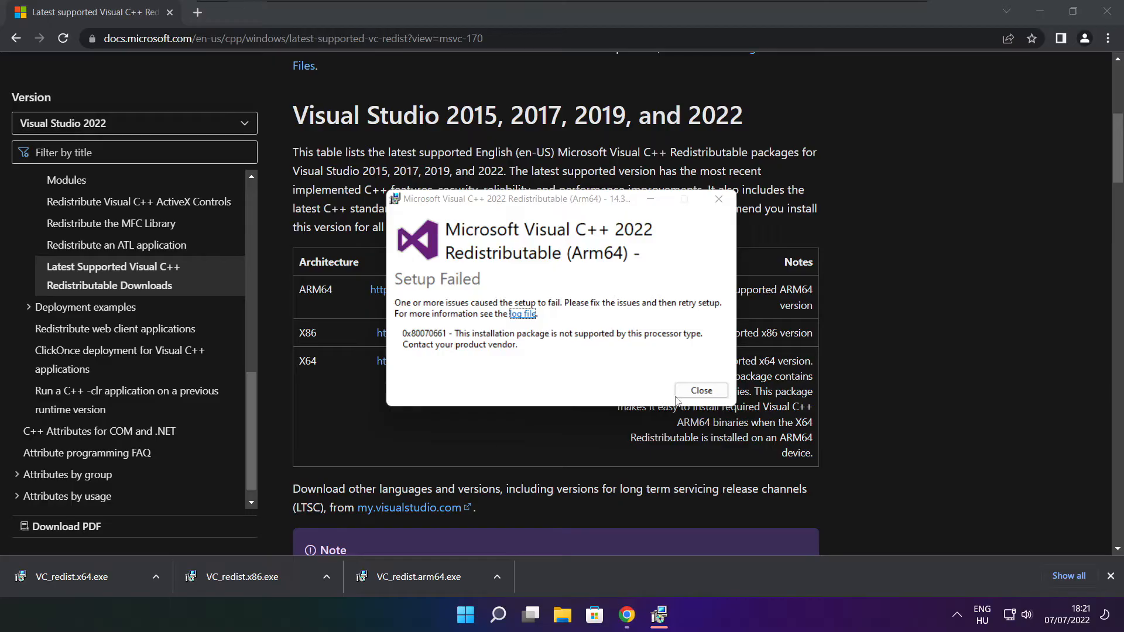
click(700, 391)
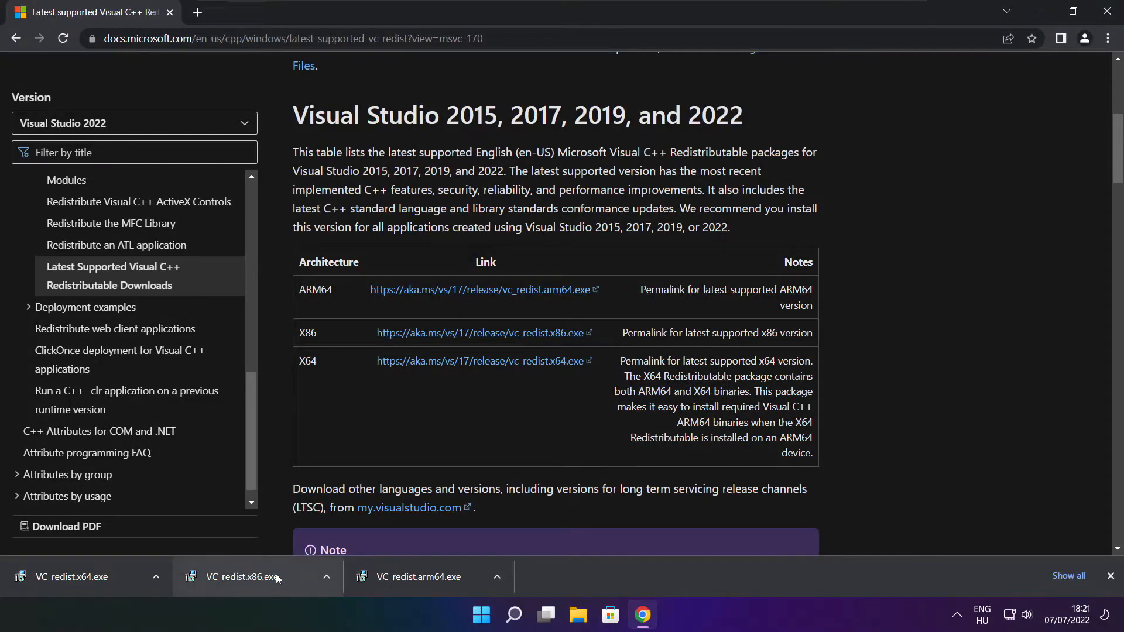
- Install the x86 Visual C++ 2015-2022 Redistributable successfully and close its setup
click(251, 576)
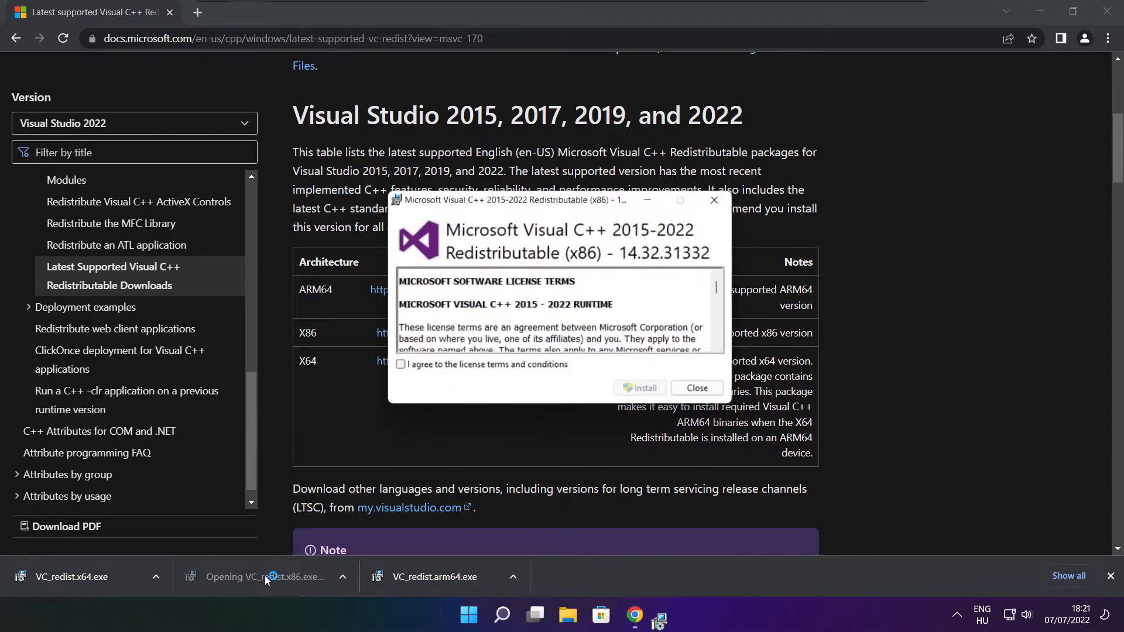
scroll(down, 3)
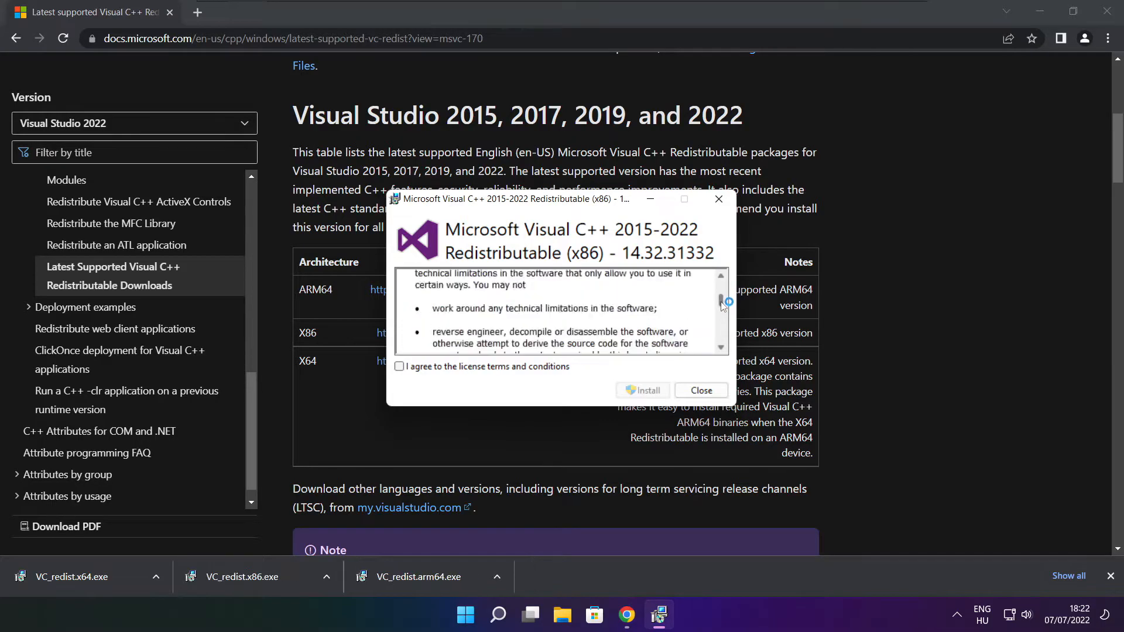
scroll(down, 3)
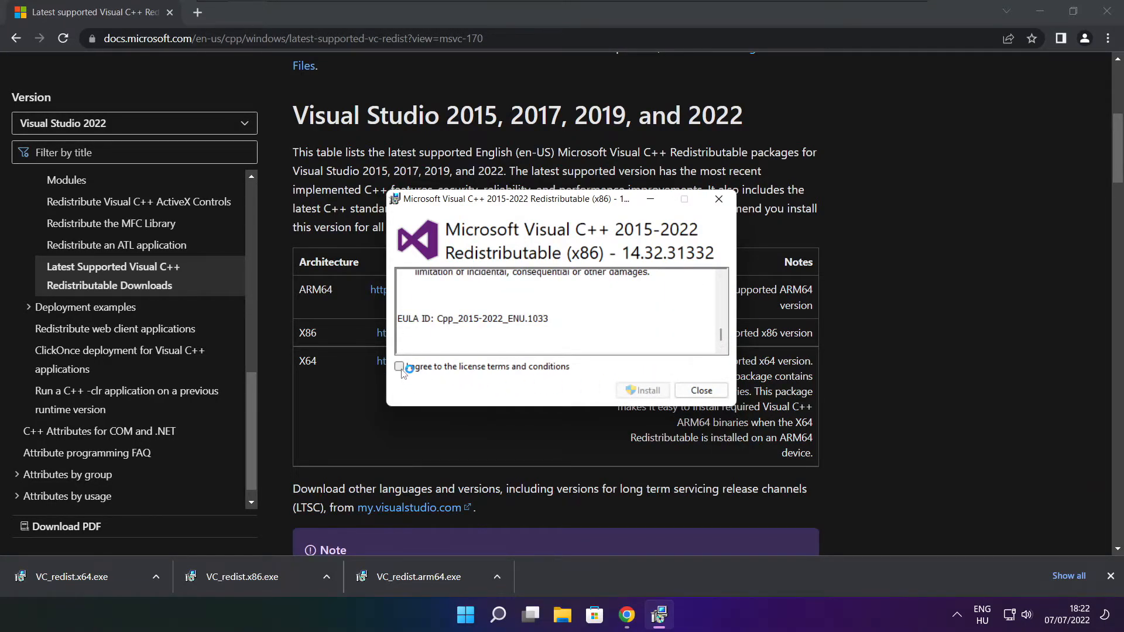
click(643, 390)
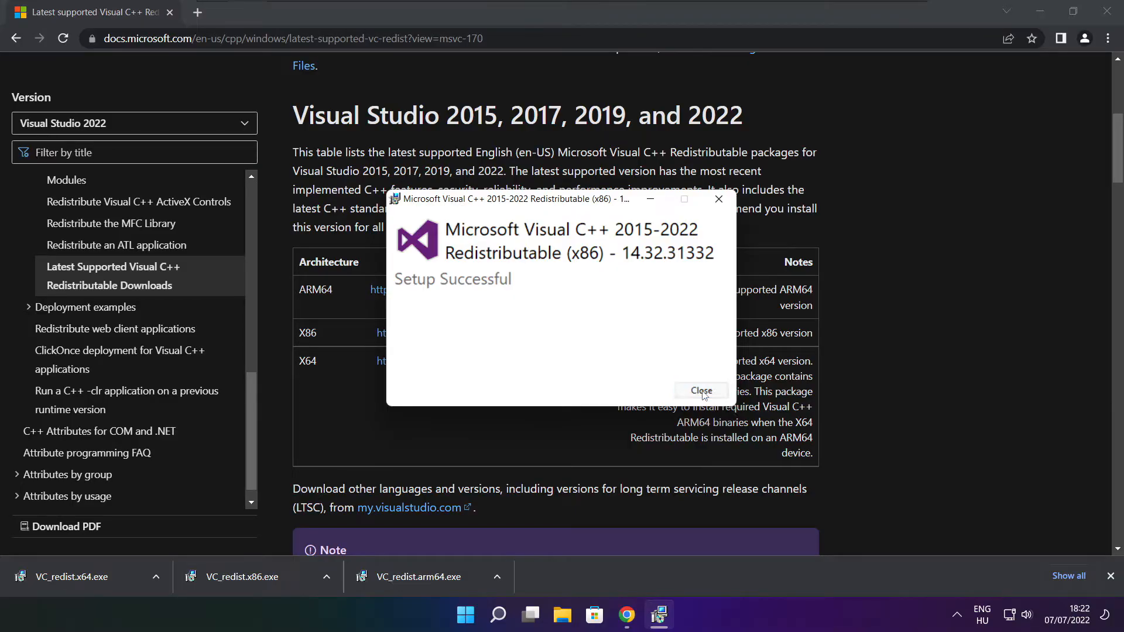
click(700, 391)
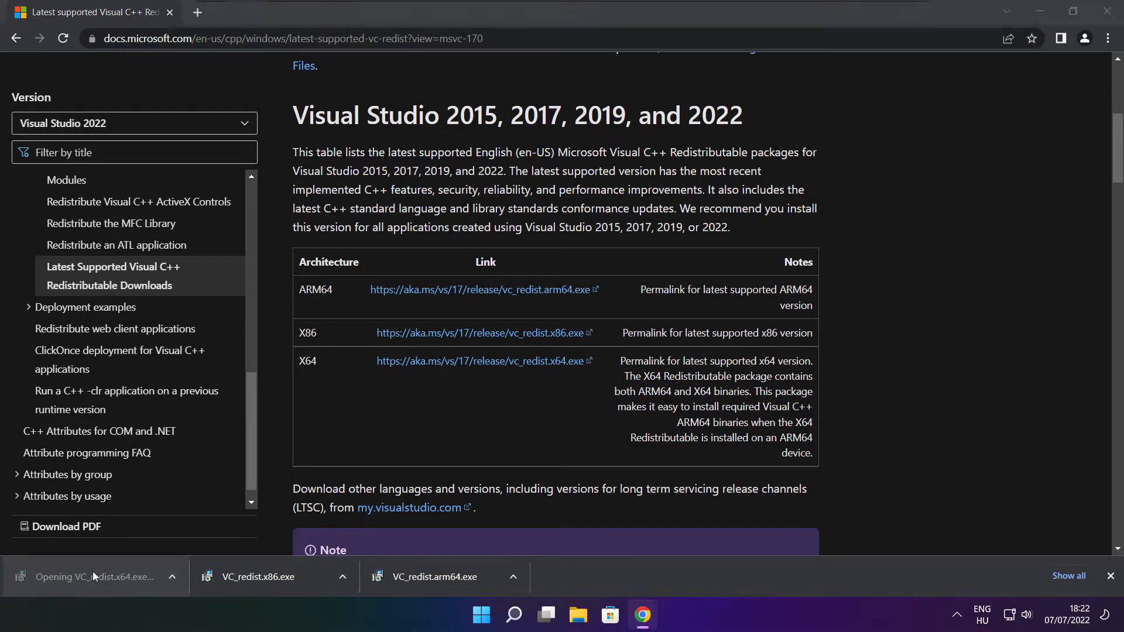
- Install the x64 Visual C++ 2015-2022 Redistributable, then close the setup and Chrome
click(93, 576)
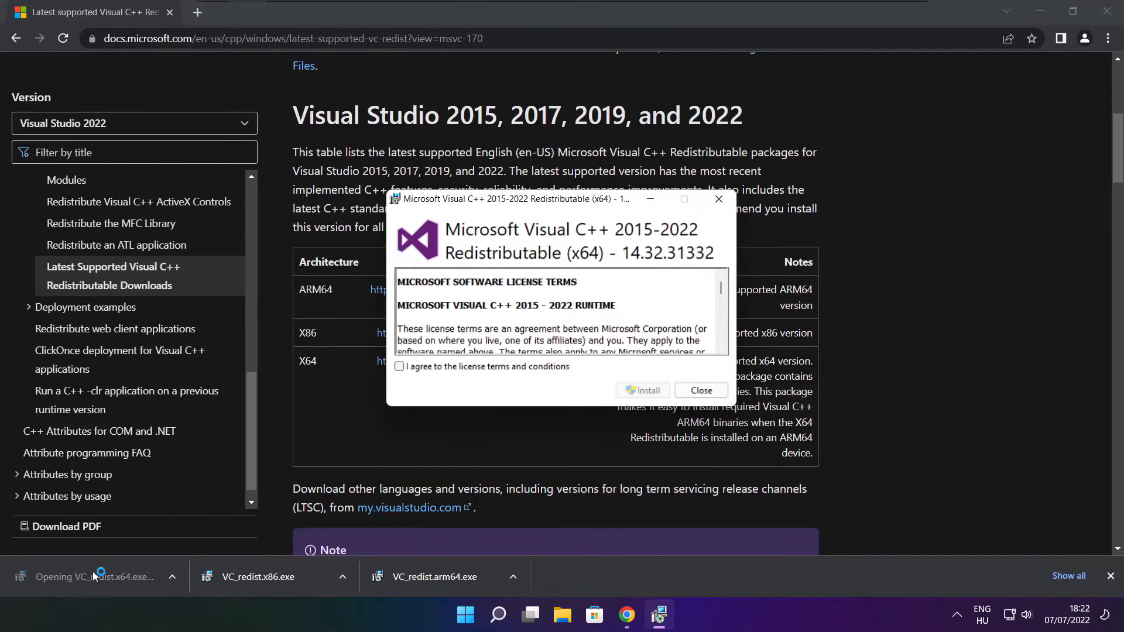
scroll(down, 3)
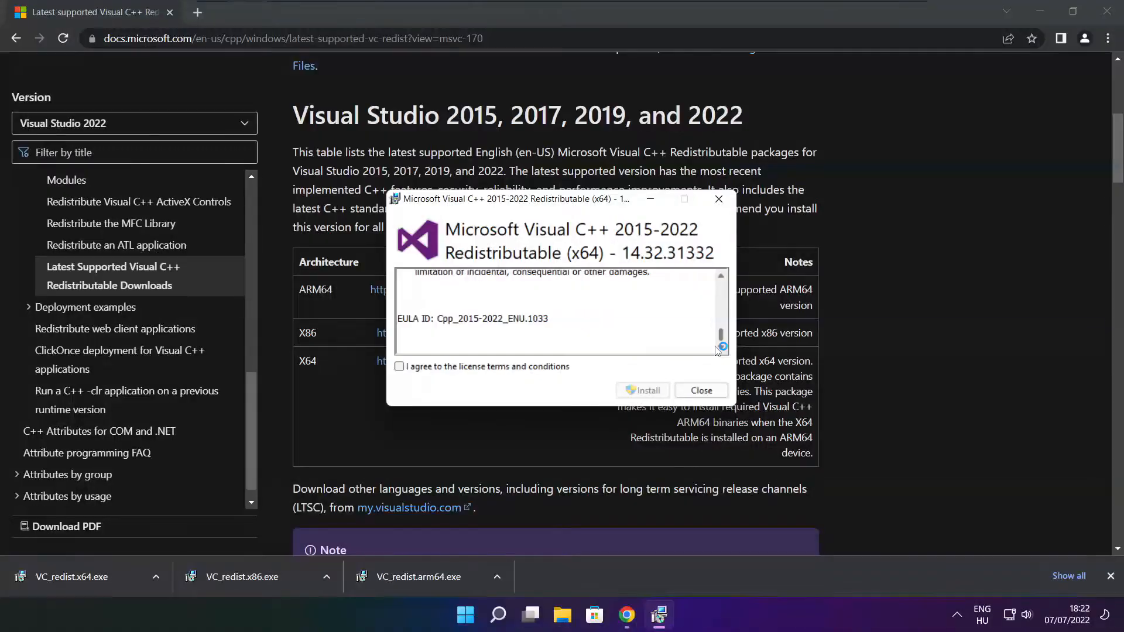
click(400, 367)
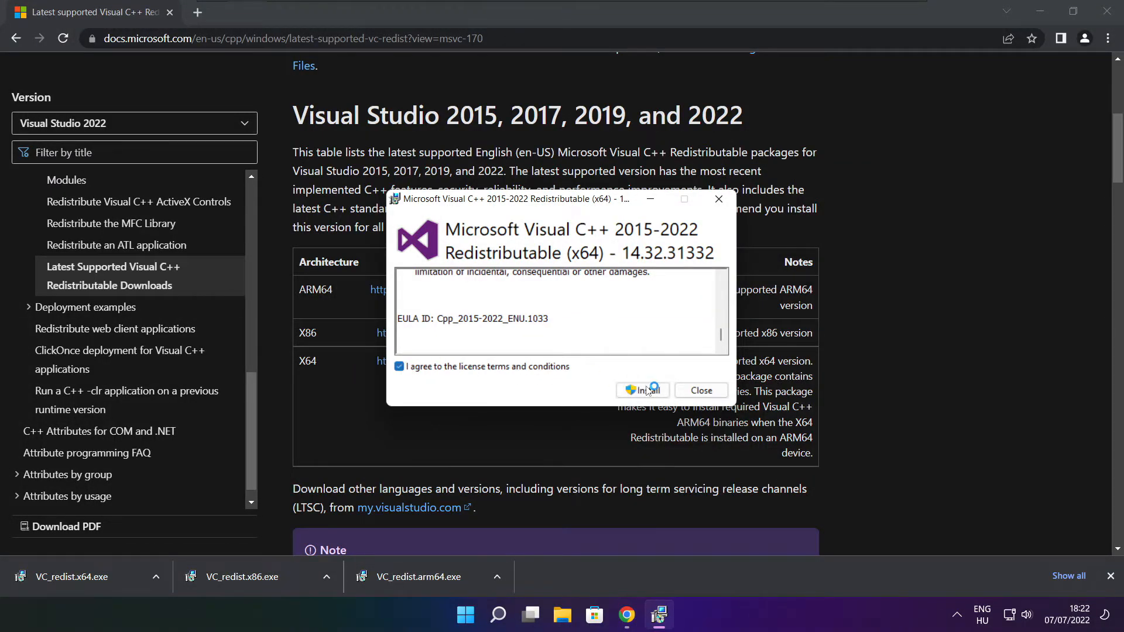
click(642, 391)
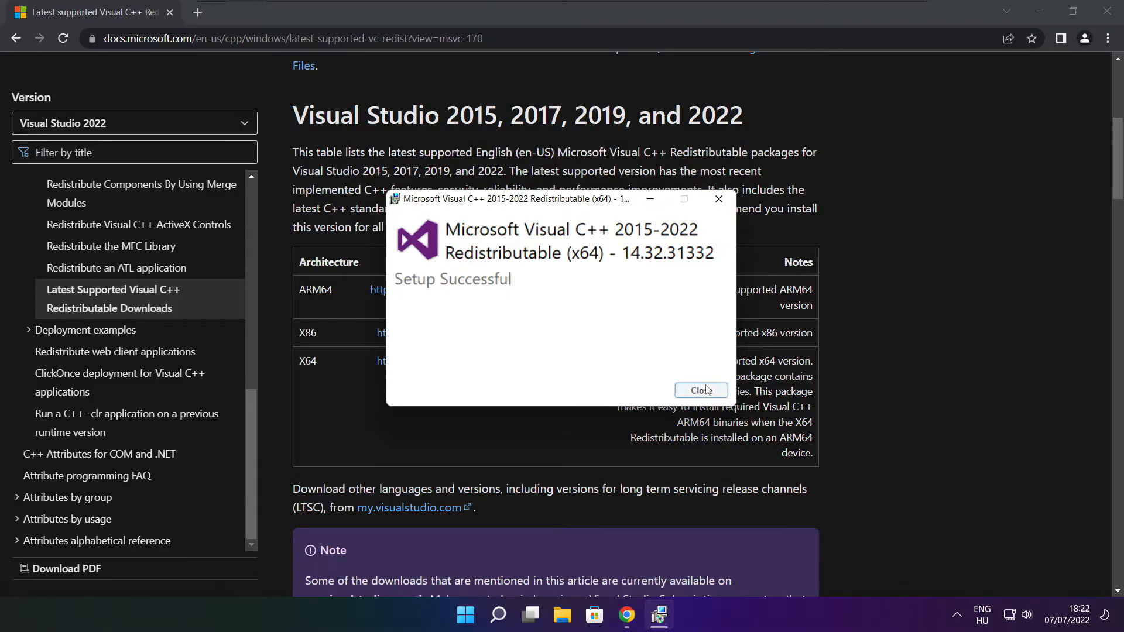
click(699, 390)
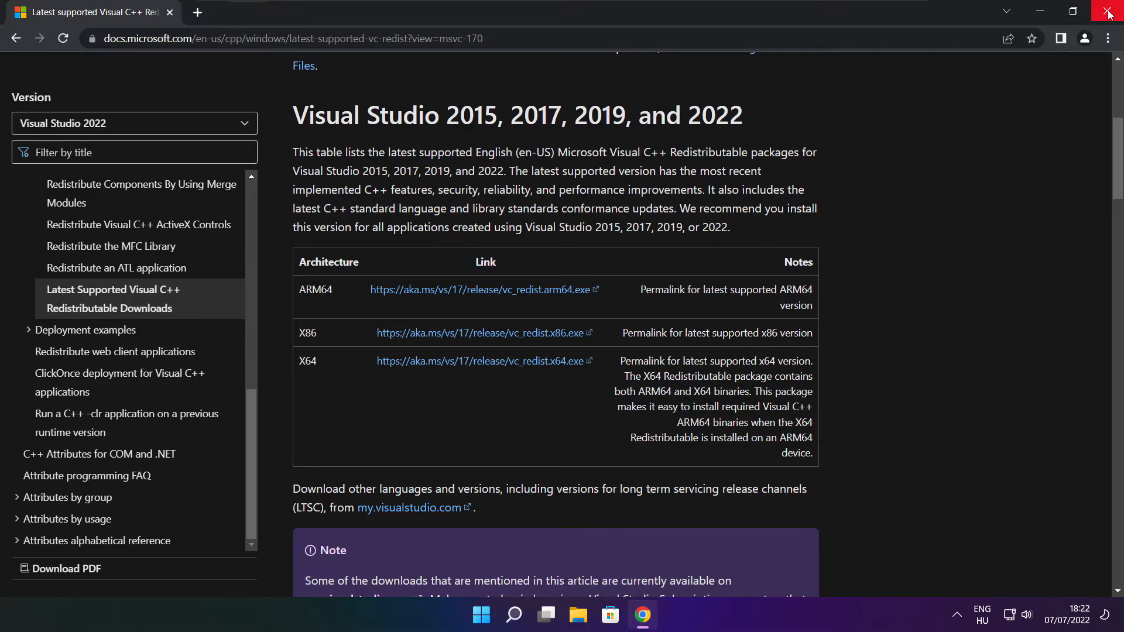
click(1109, 12)
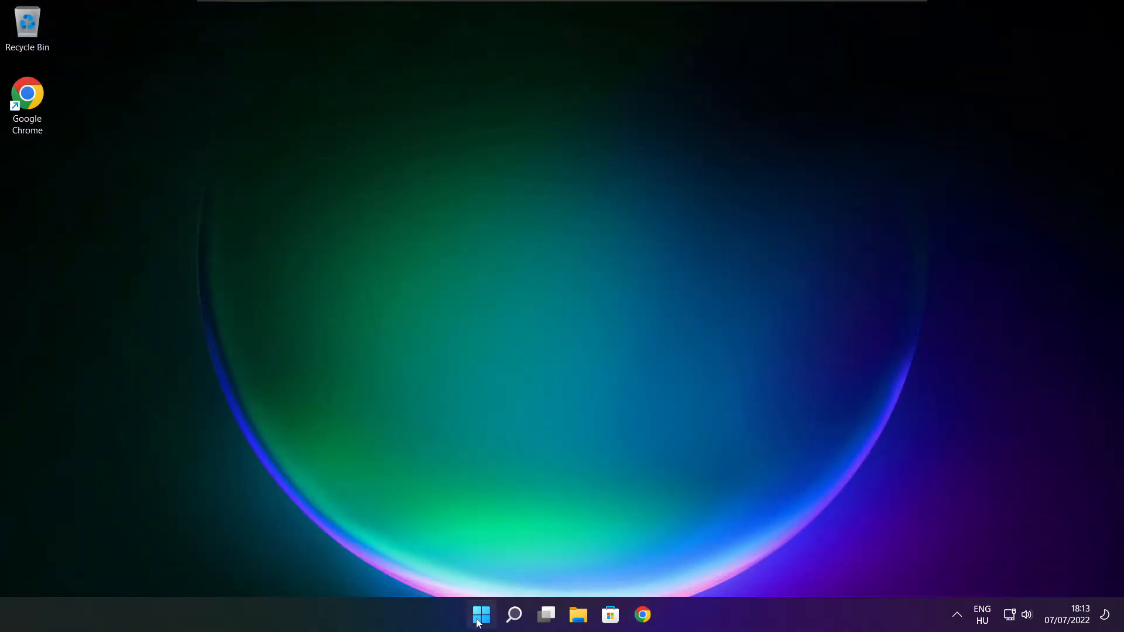
- Launch Task Manager from the Start button's quick link menu
right_click(481, 614)
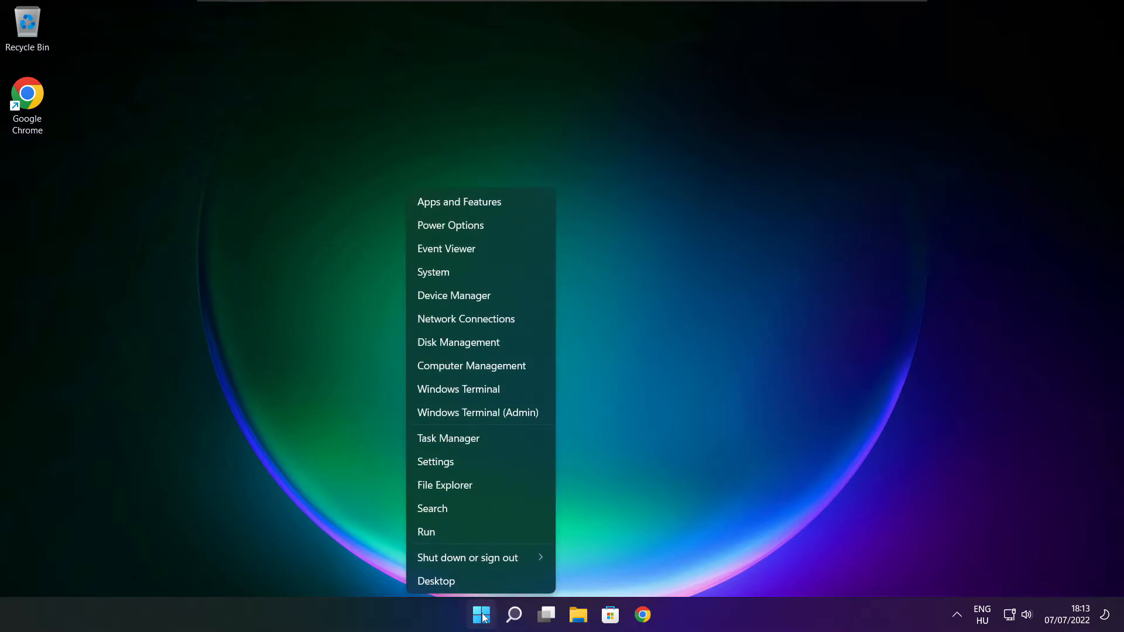
mouse_move(500, 444)
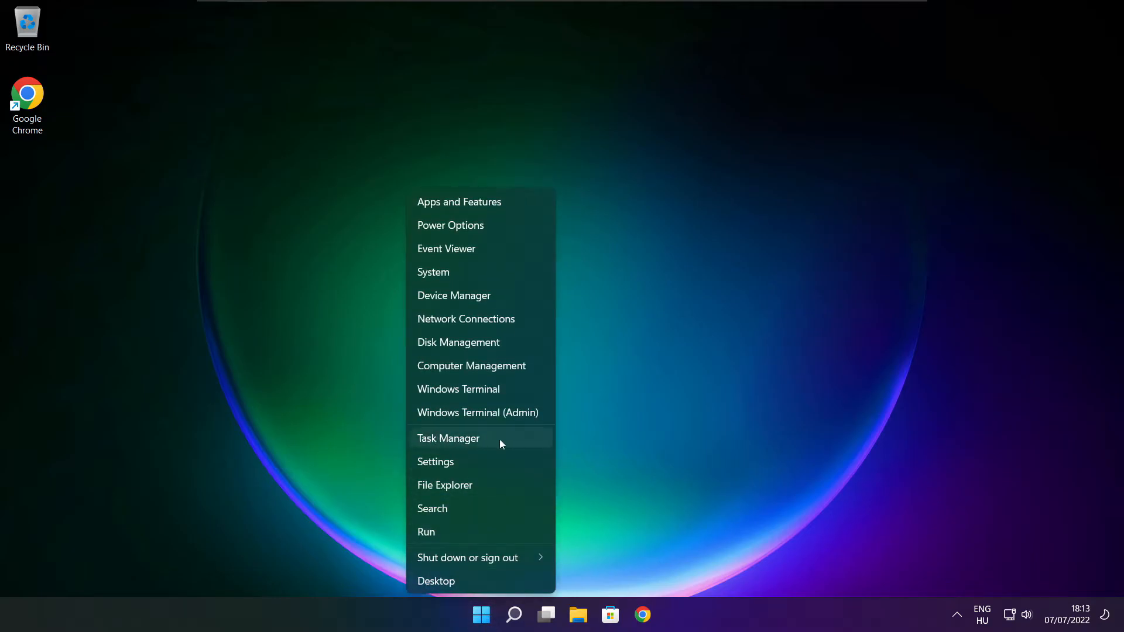
mouse_move(483, 438)
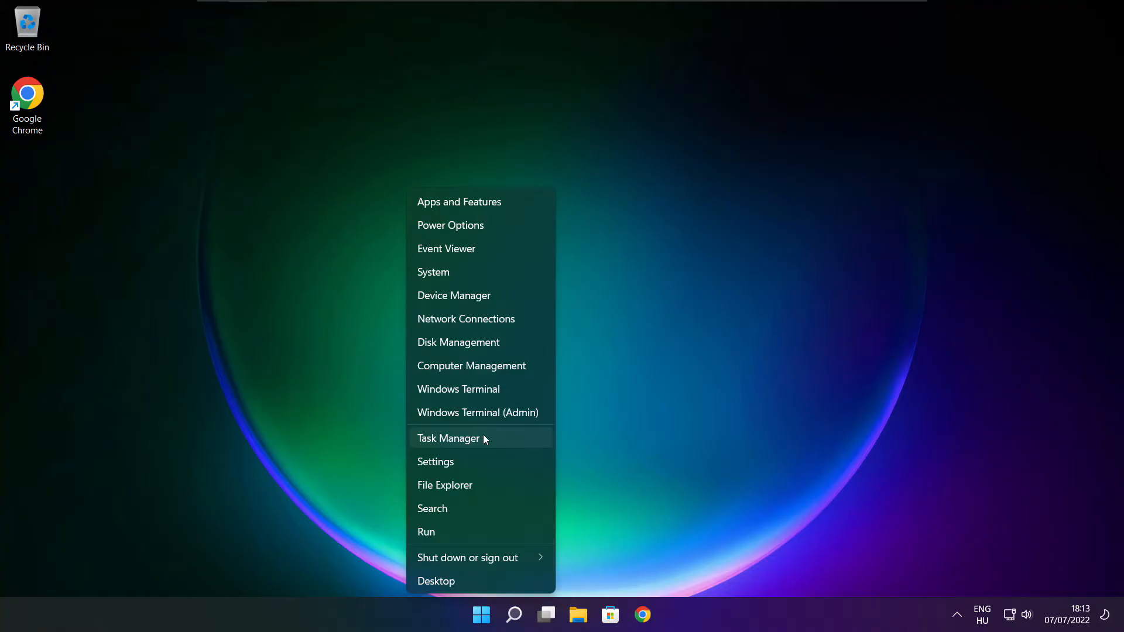
click(449, 438)
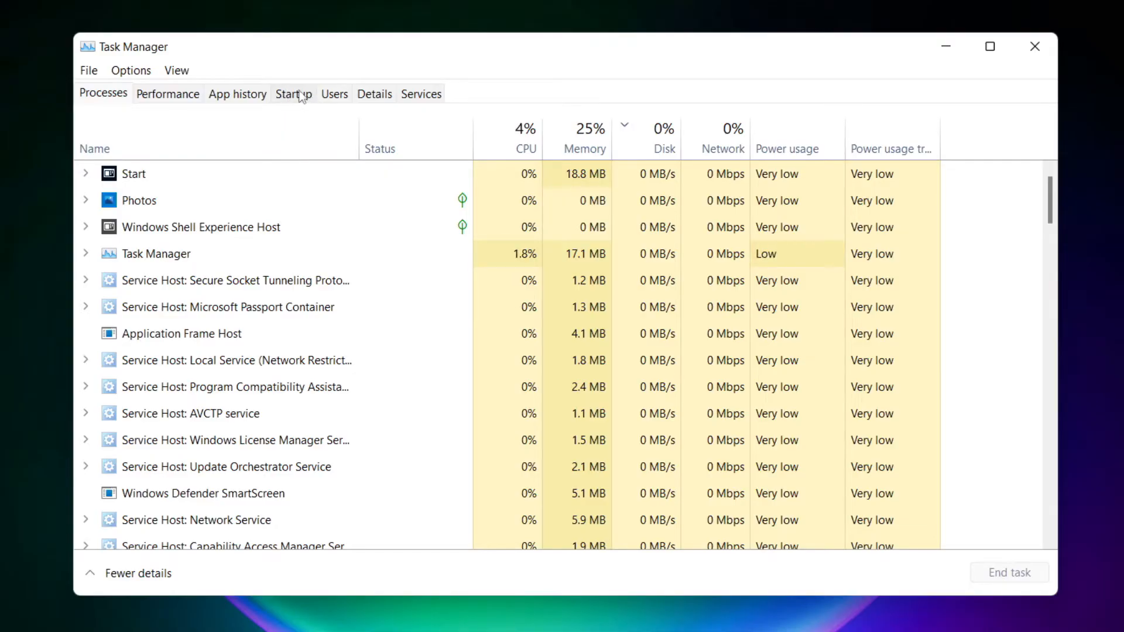
- Disable Cortana, Microsoft Edge, Microsoft Teams and Terminal on the Startup tab, then close Task Manager
click(292, 94)
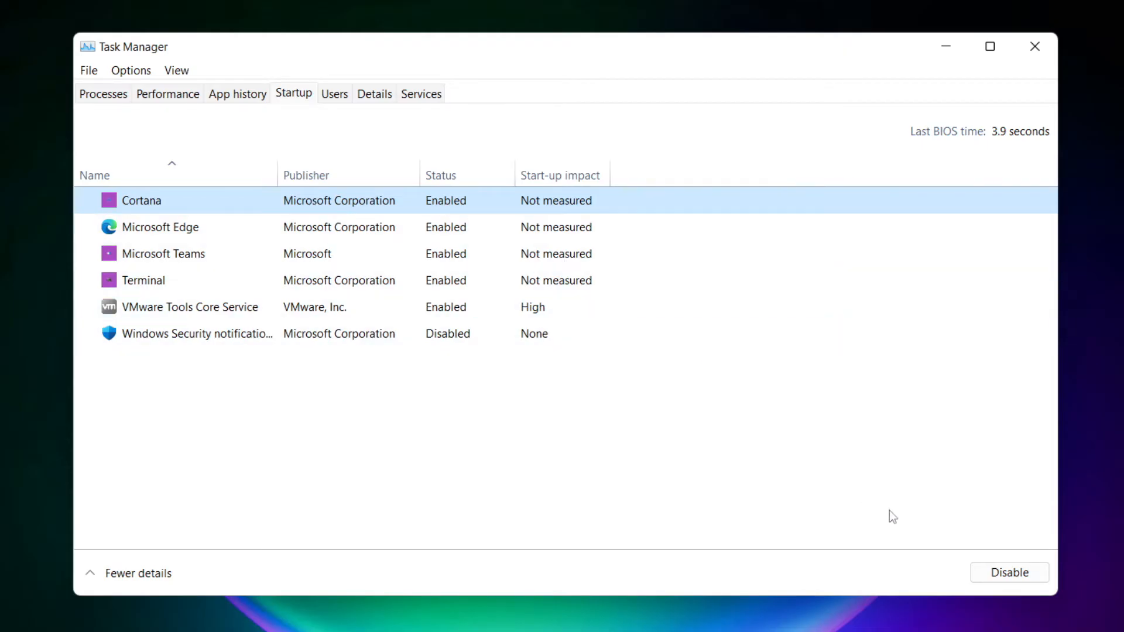
click(1008, 572)
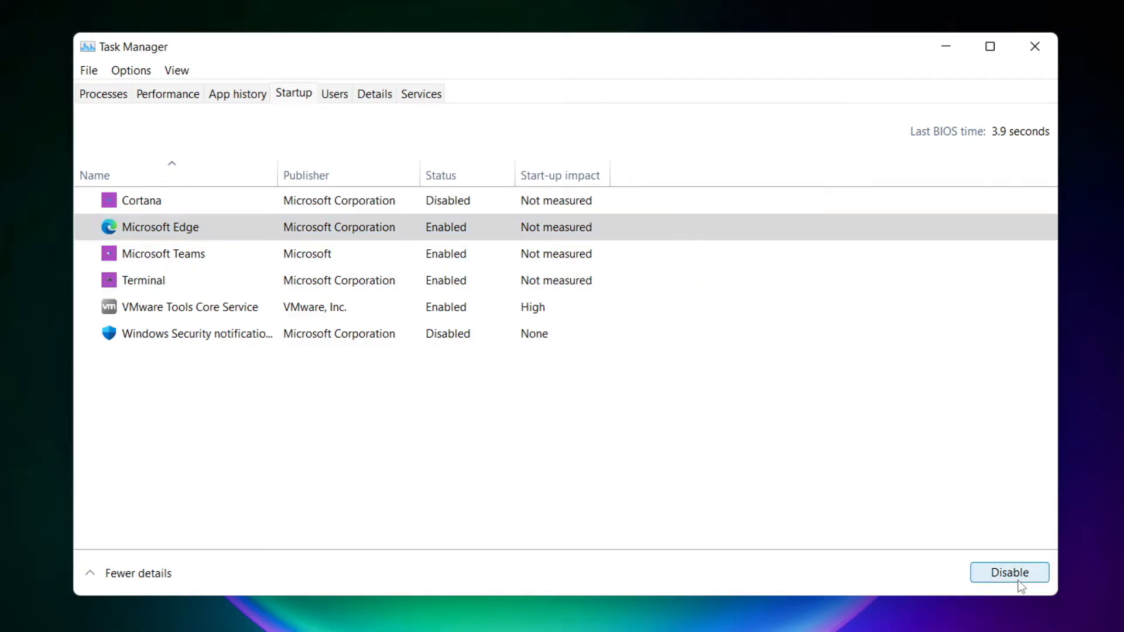
click(1009, 572)
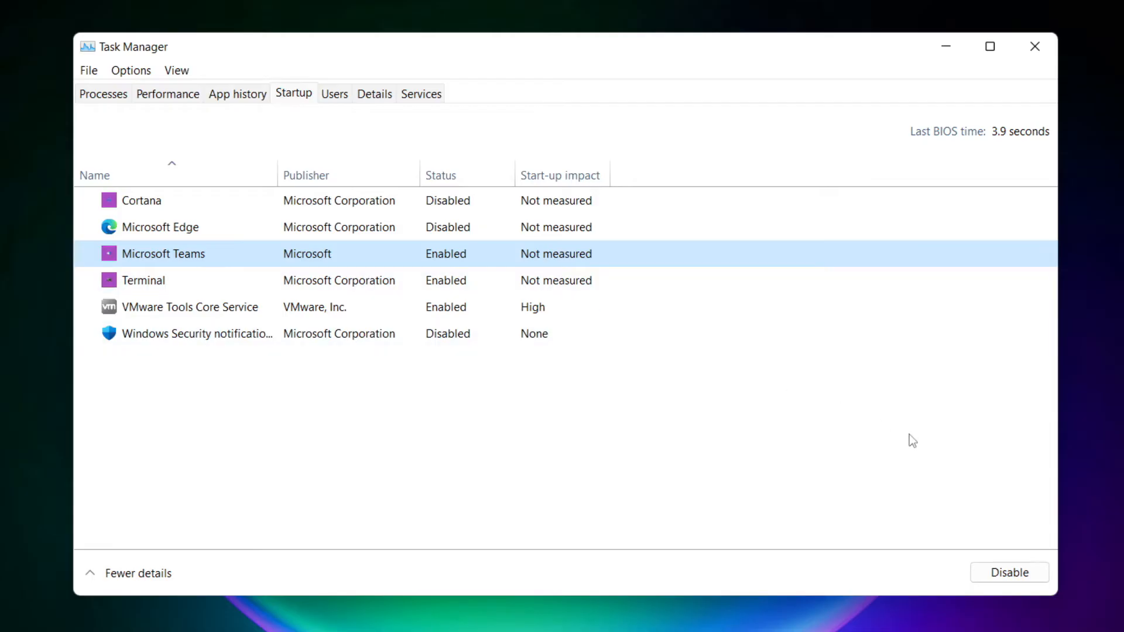
click(1008, 572)
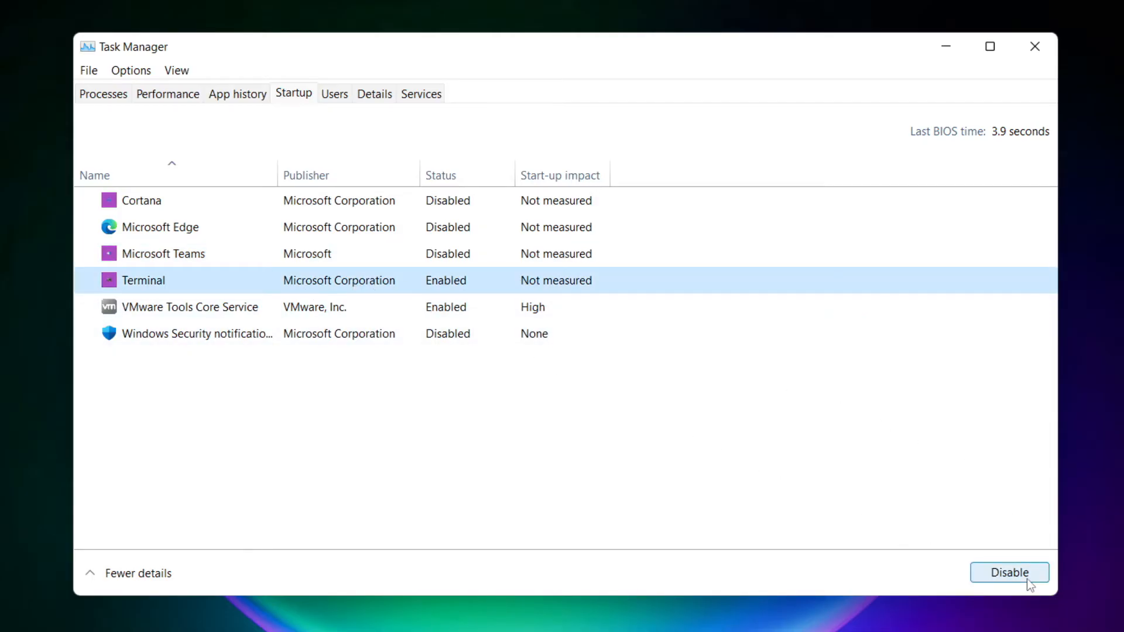
click(1007, 573)
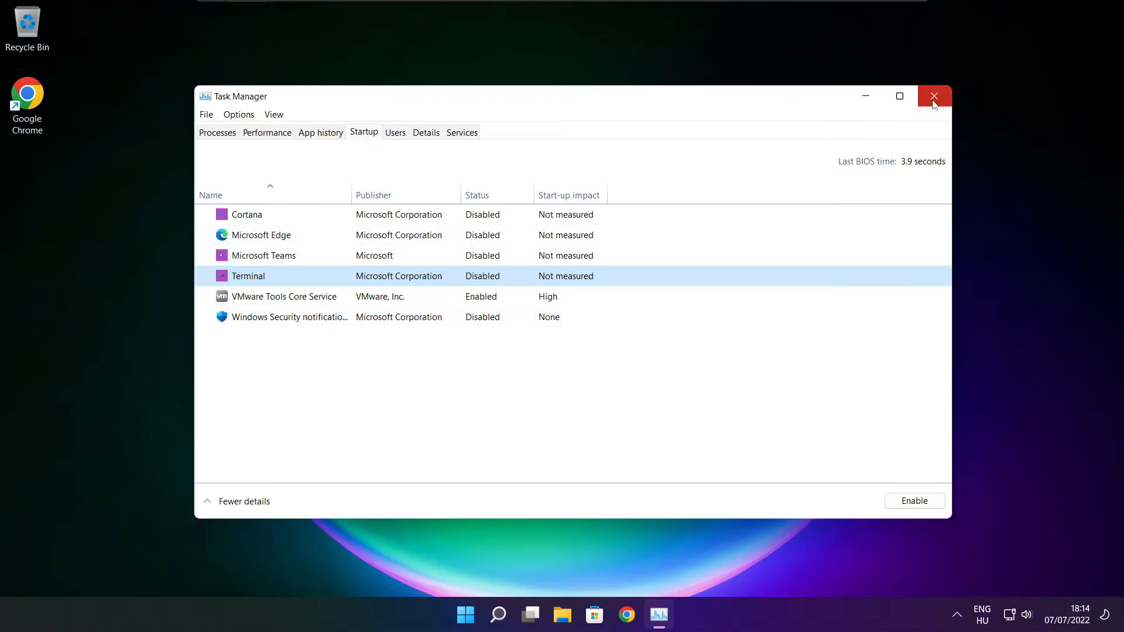
click(934, 95)
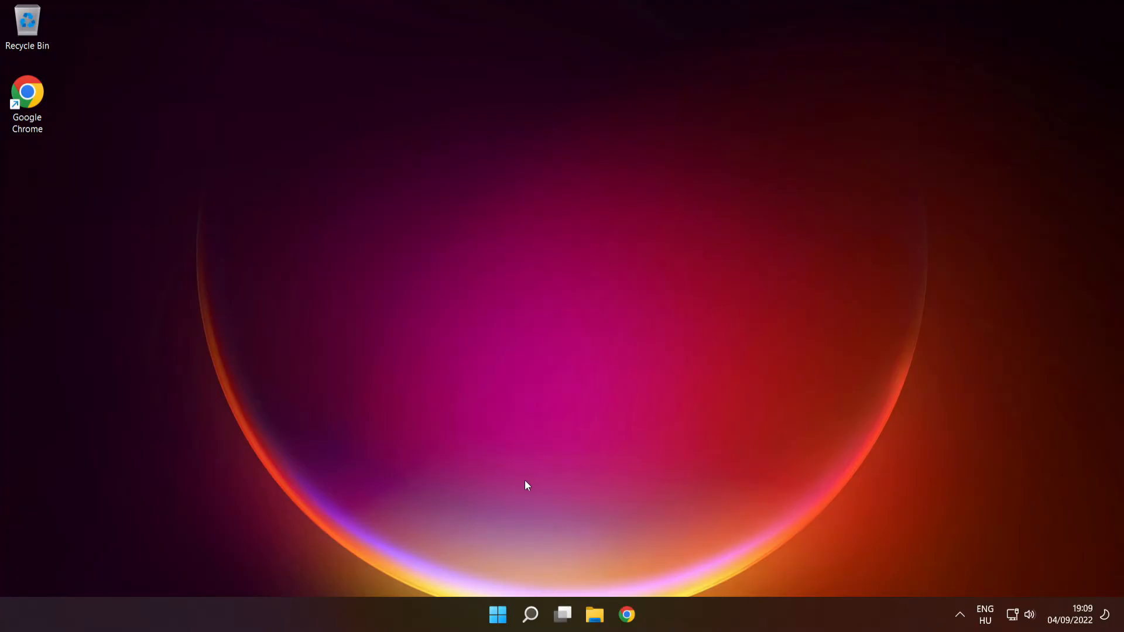
- Search for cmd and run Command Prompt as administrator
click(529, 615)
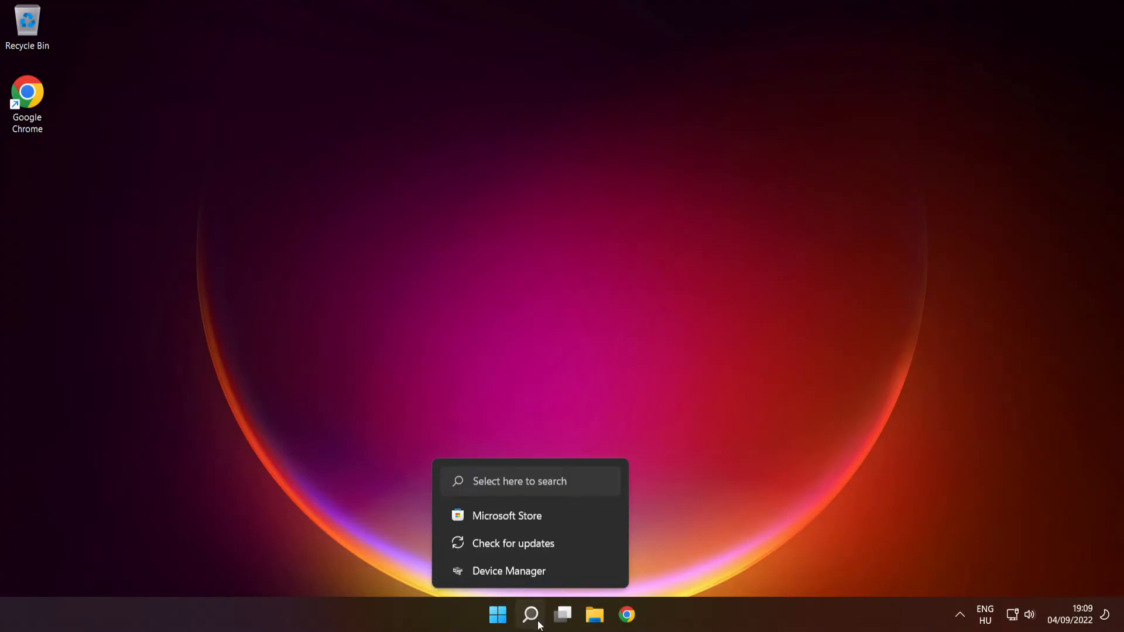
text(control Panel)
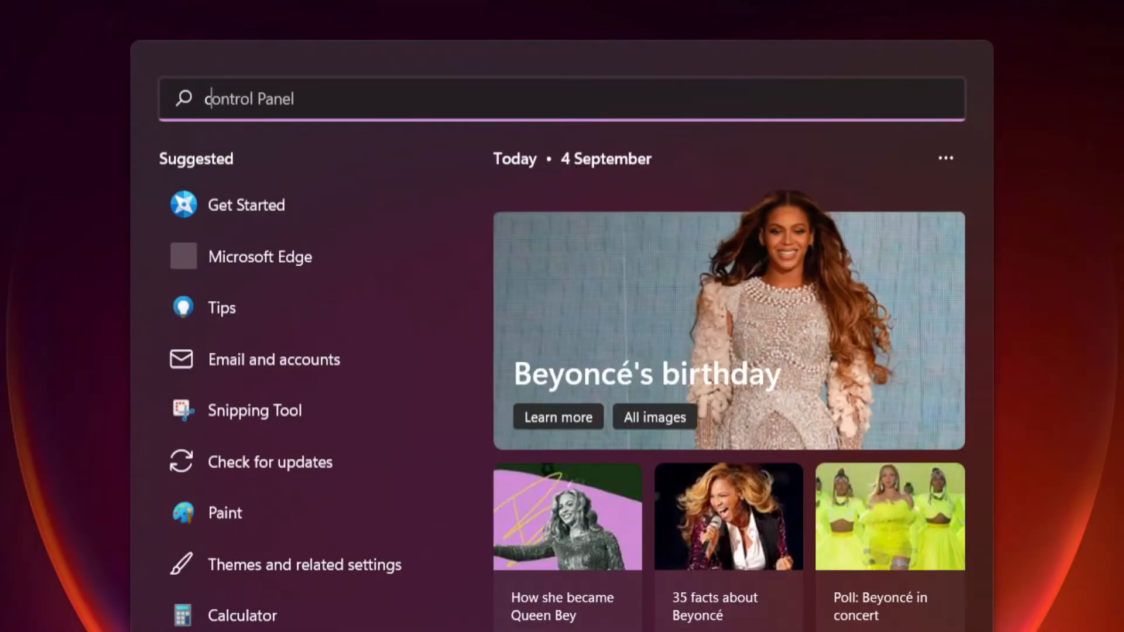
text(cmd)
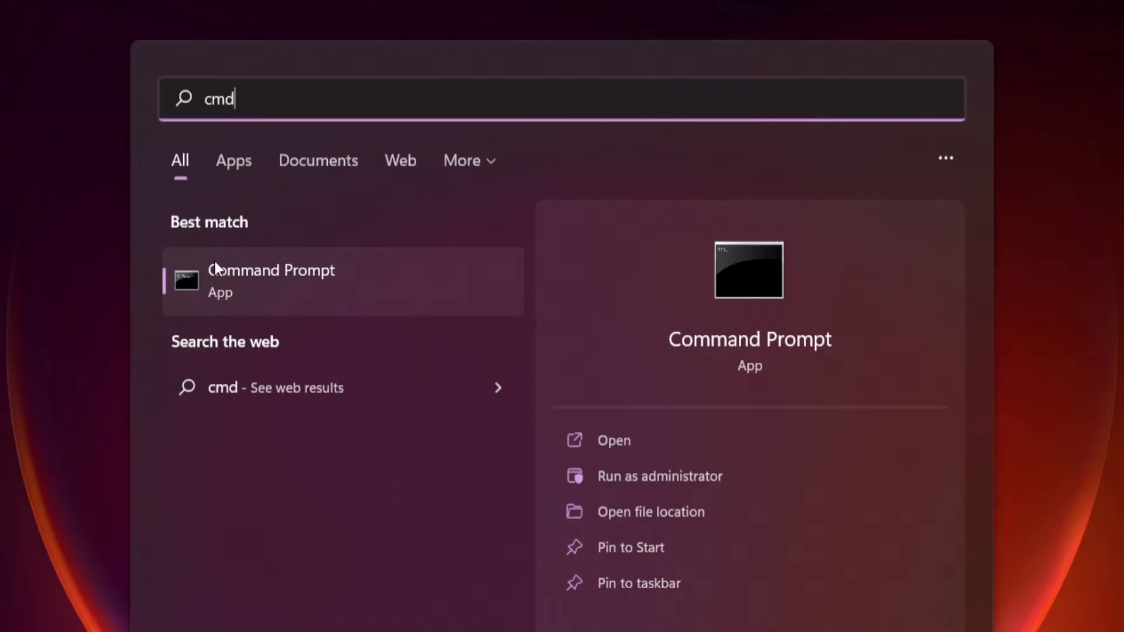
mouse_move(380, 307)
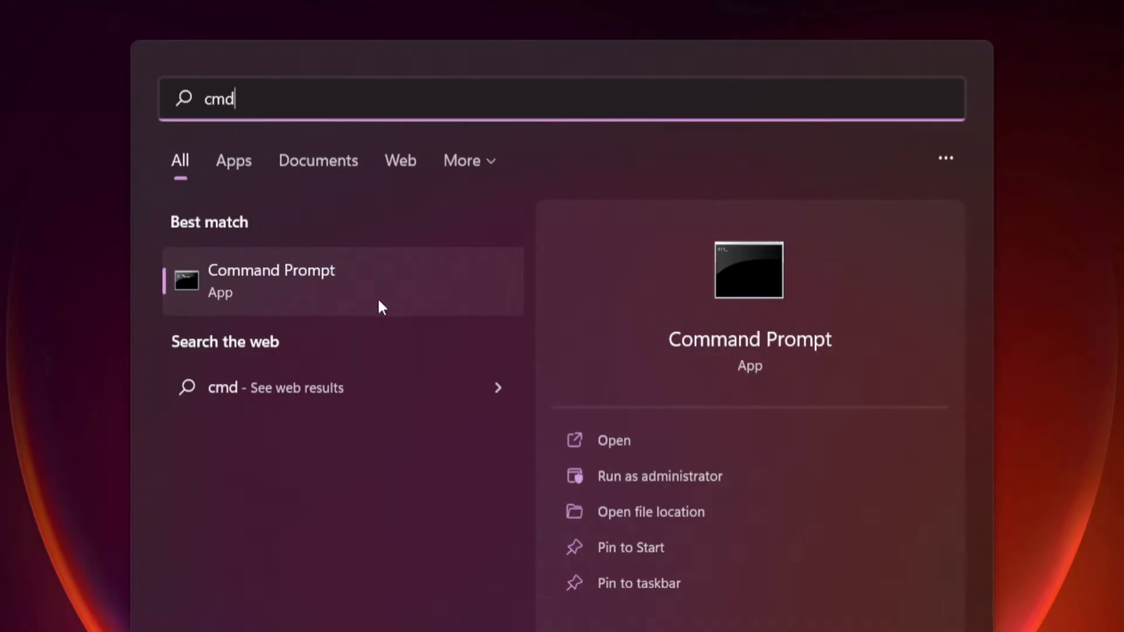
mouse_move(418, 282)
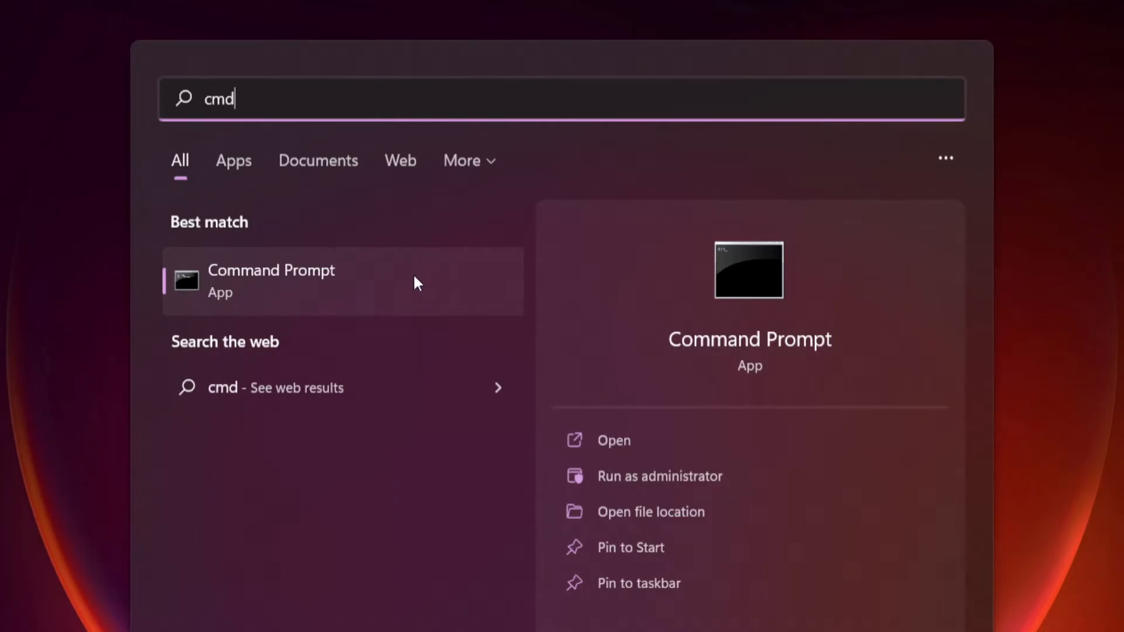
right_click(343, 280)
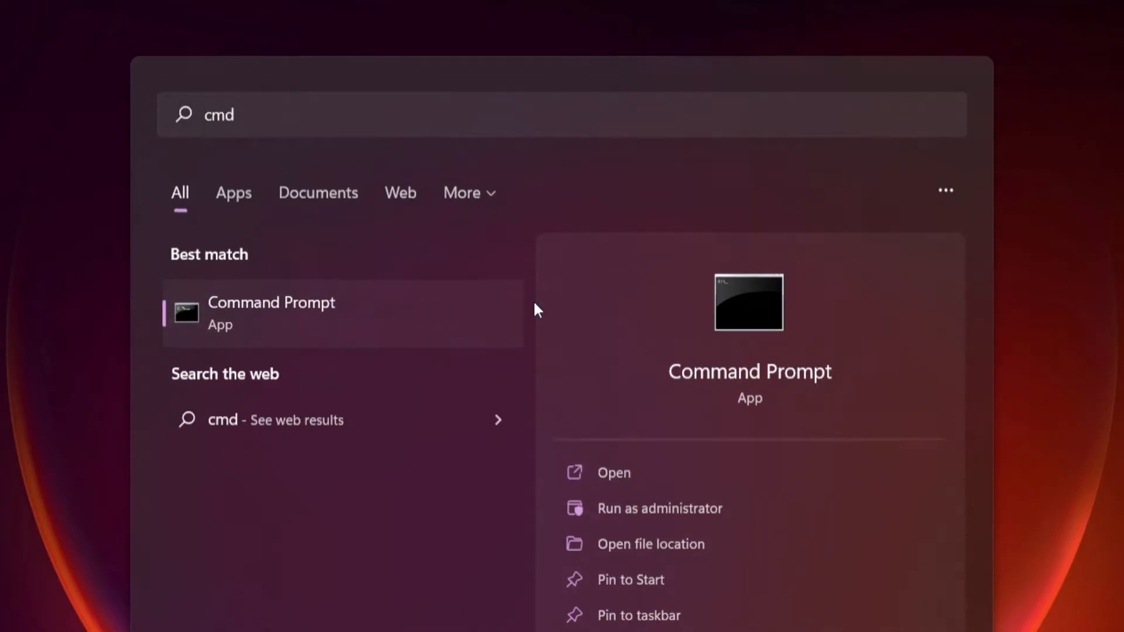
click(659, 506)
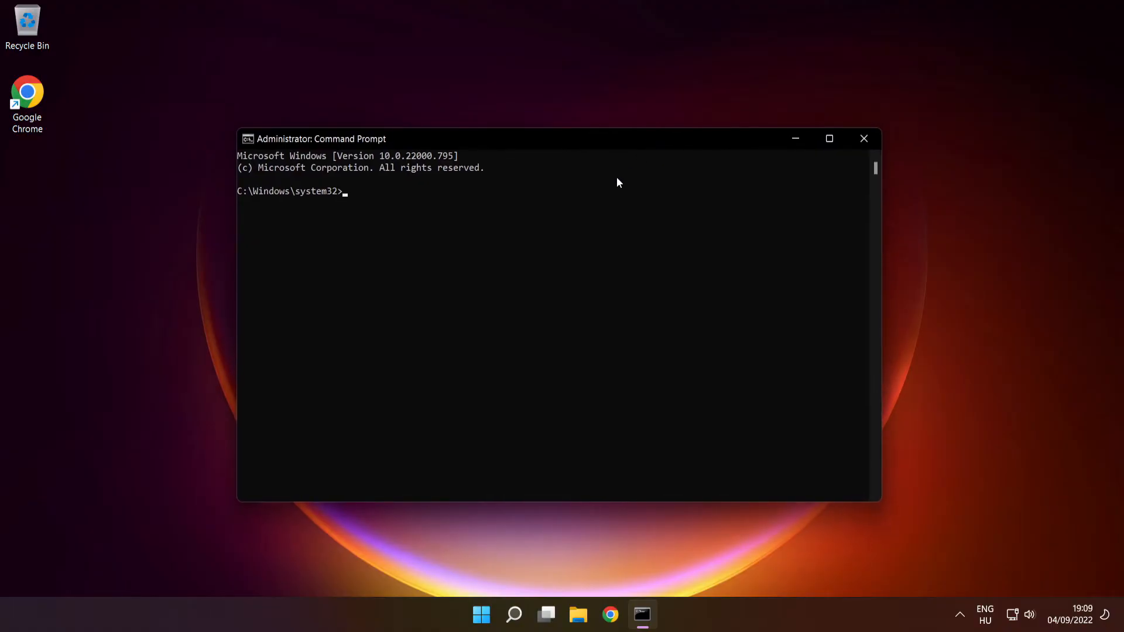
- Run sfc /scannow to verify and repair system files, then close Command Prompt
text(sfc /scann)
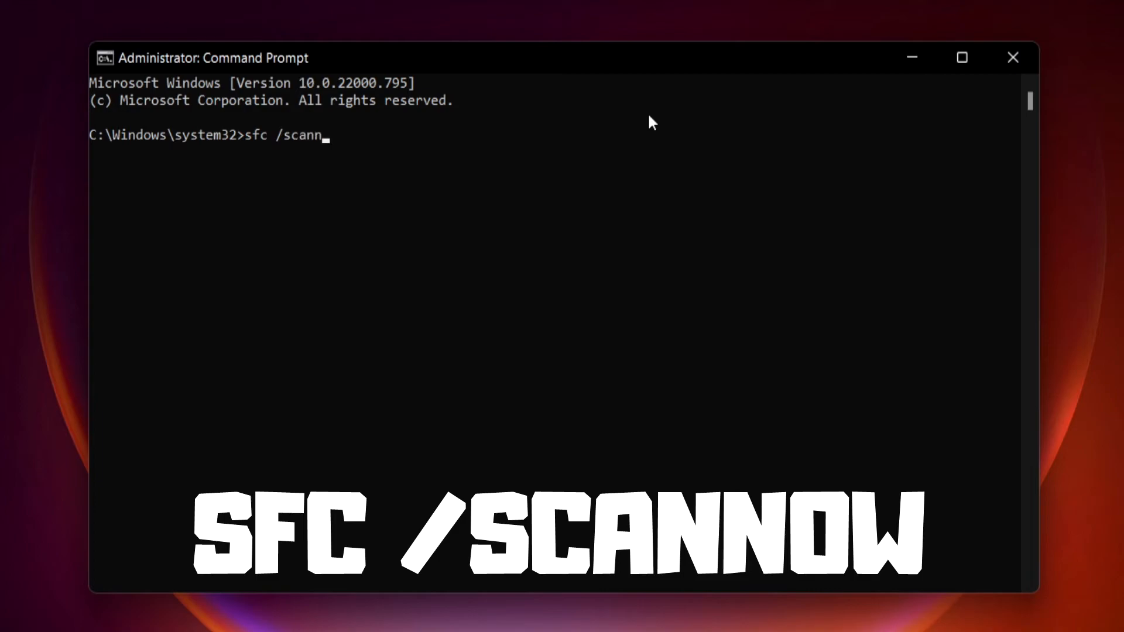
text(ow)
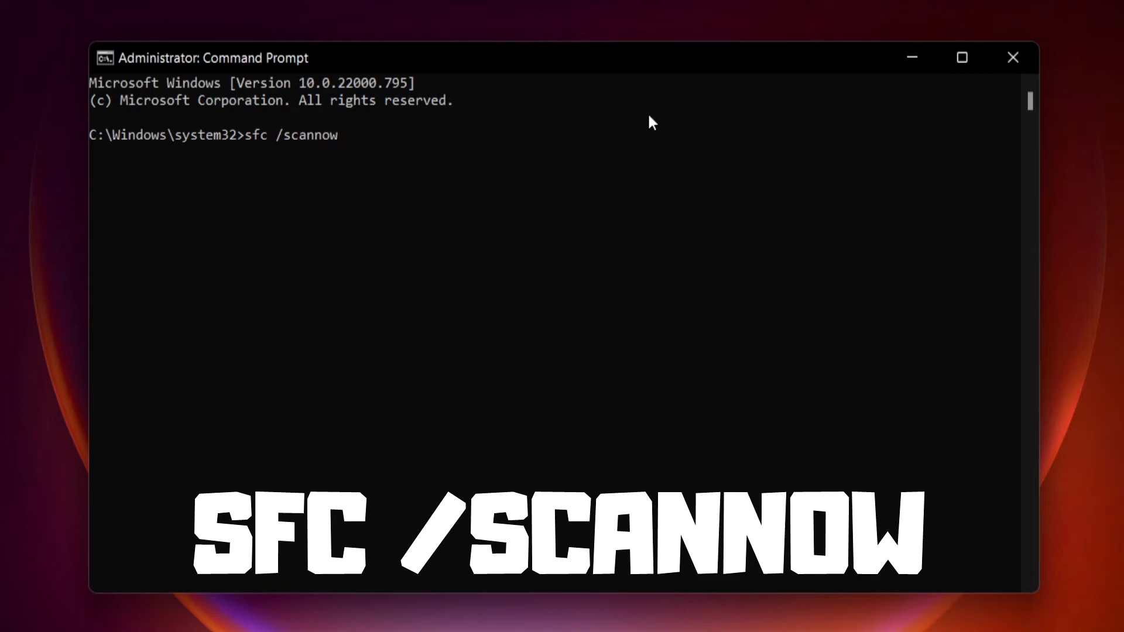
key(Enter)
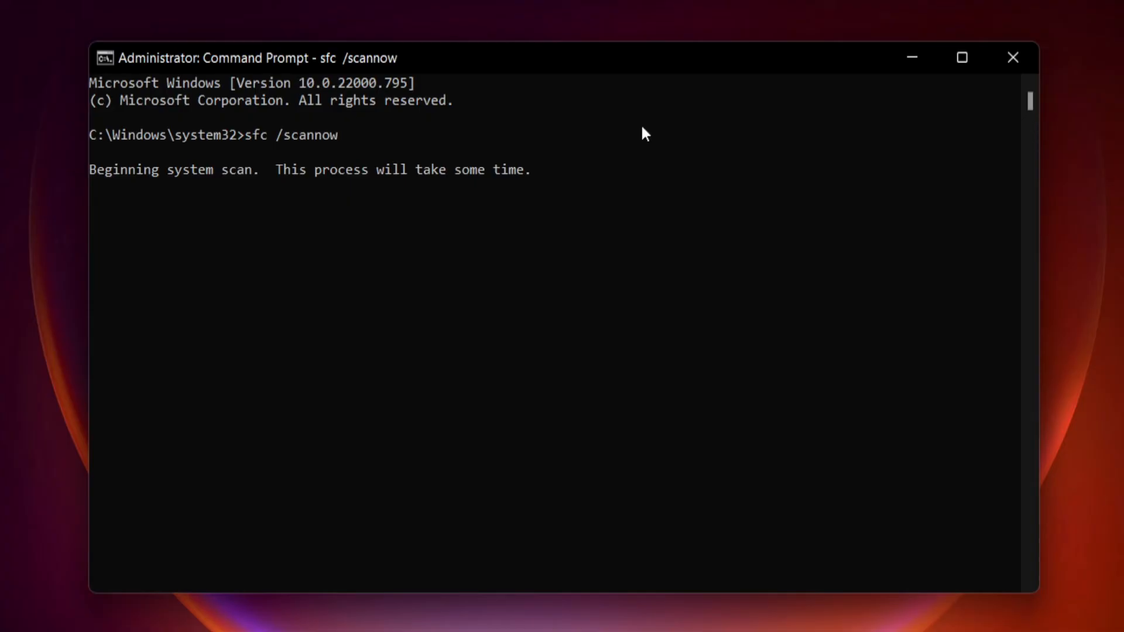
mouse_move(634, 208)
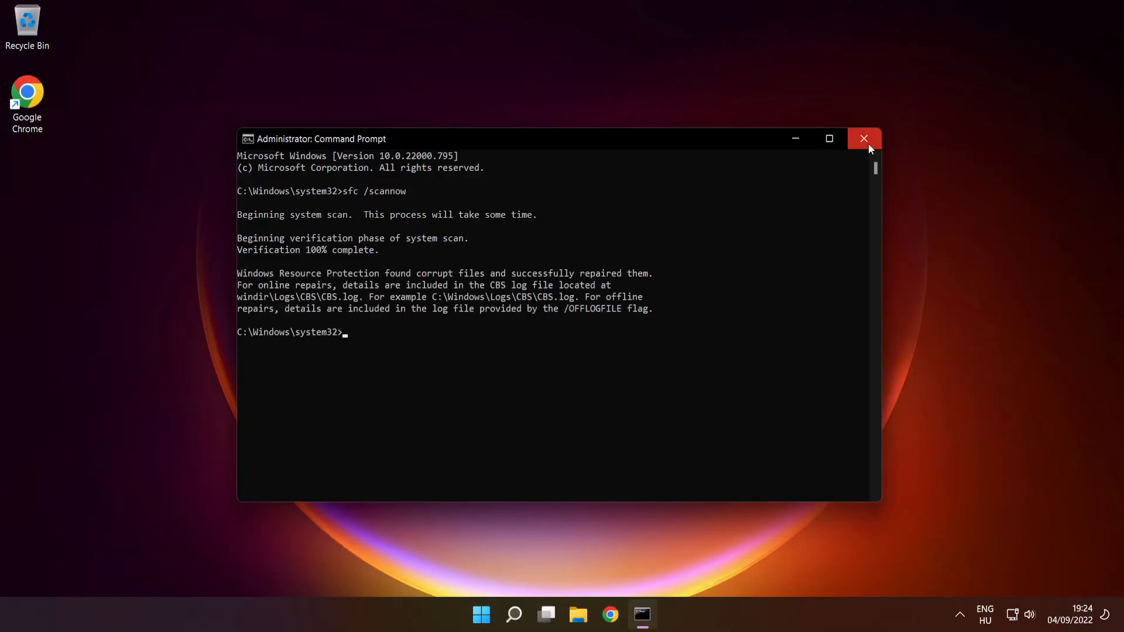
click(864, 138)
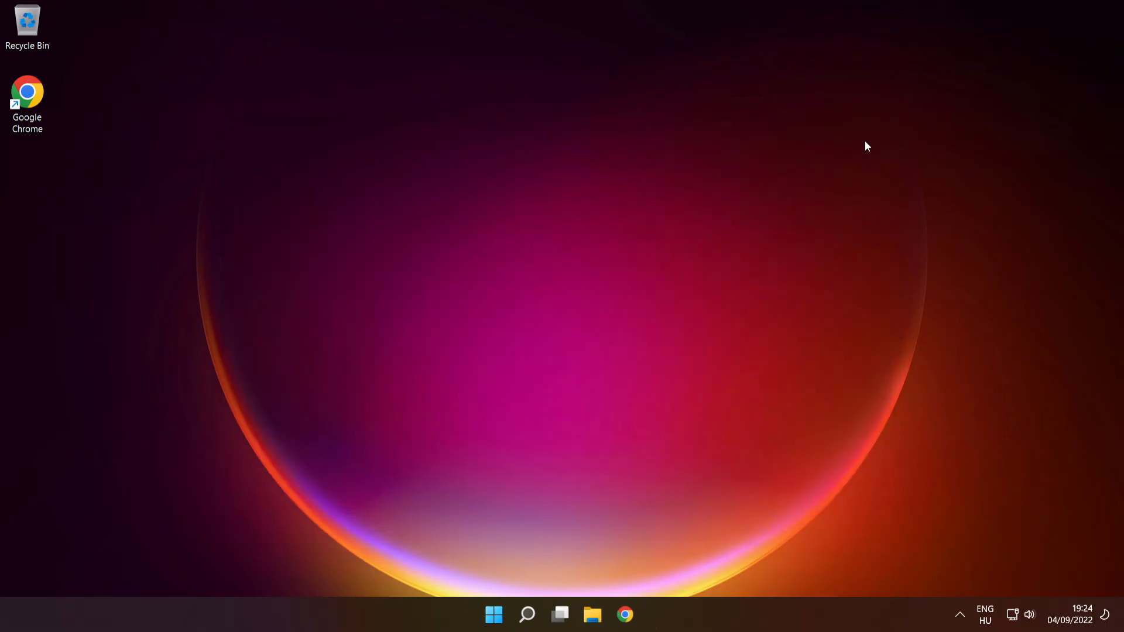
- Show the Start menu power options with Sleep, Shut down and Restart
click(493, 615)
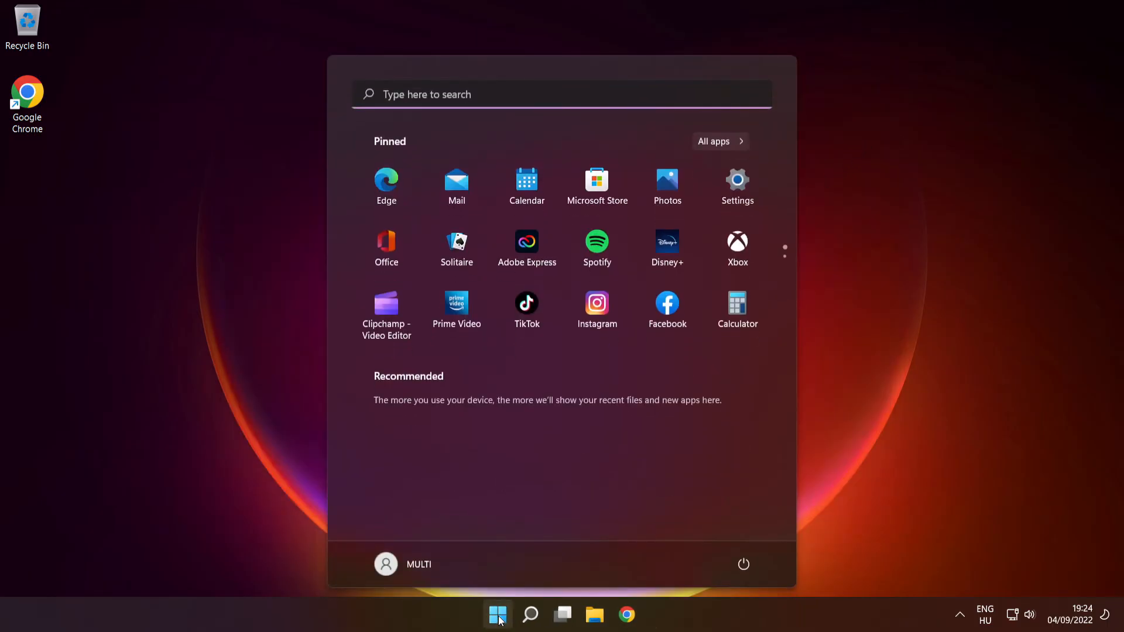
click(745, 564)
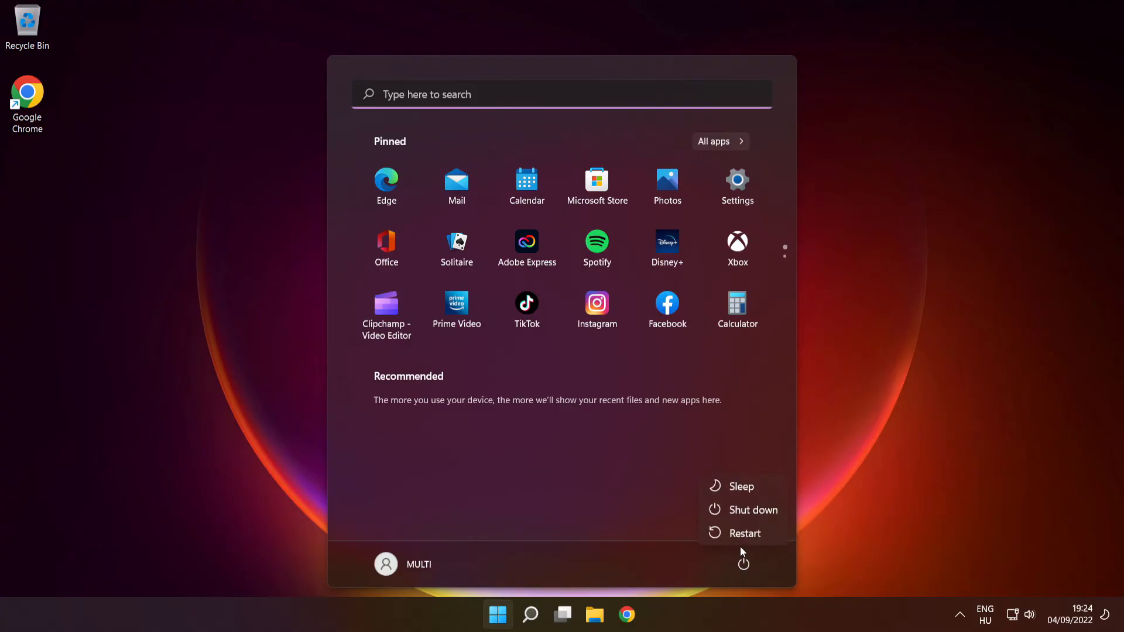
mouse_move(745, 533)
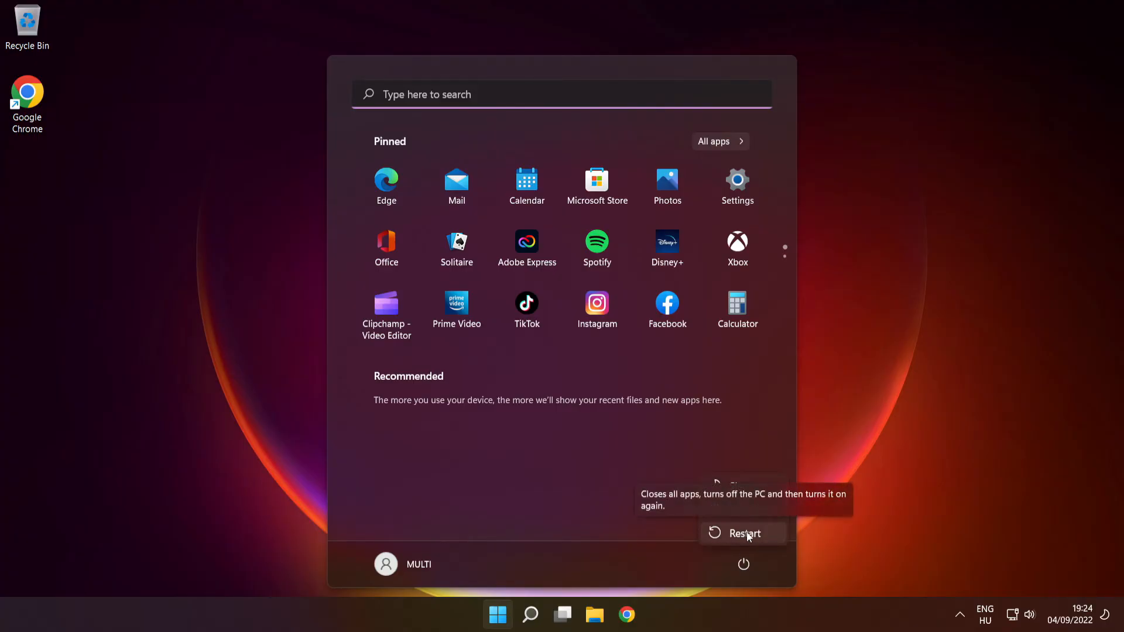